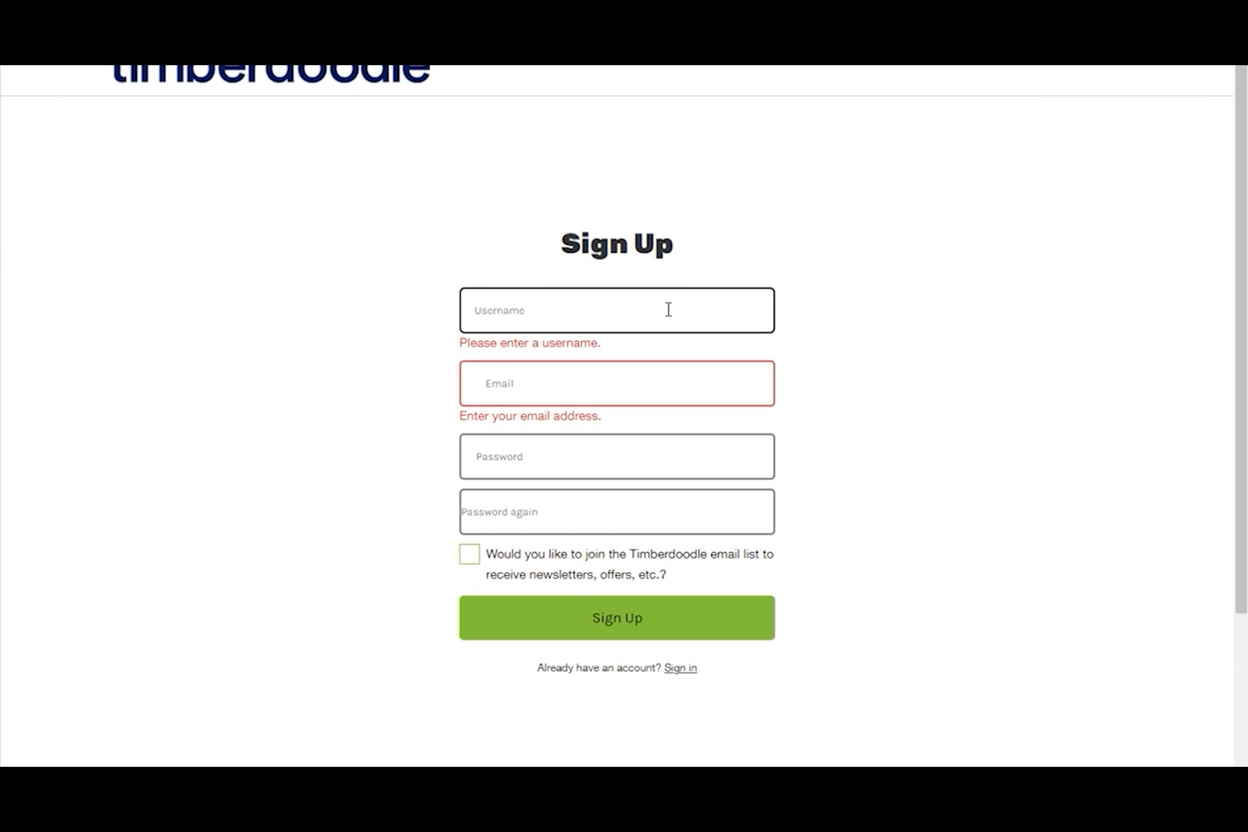
pyautogui.write('MyOwn')
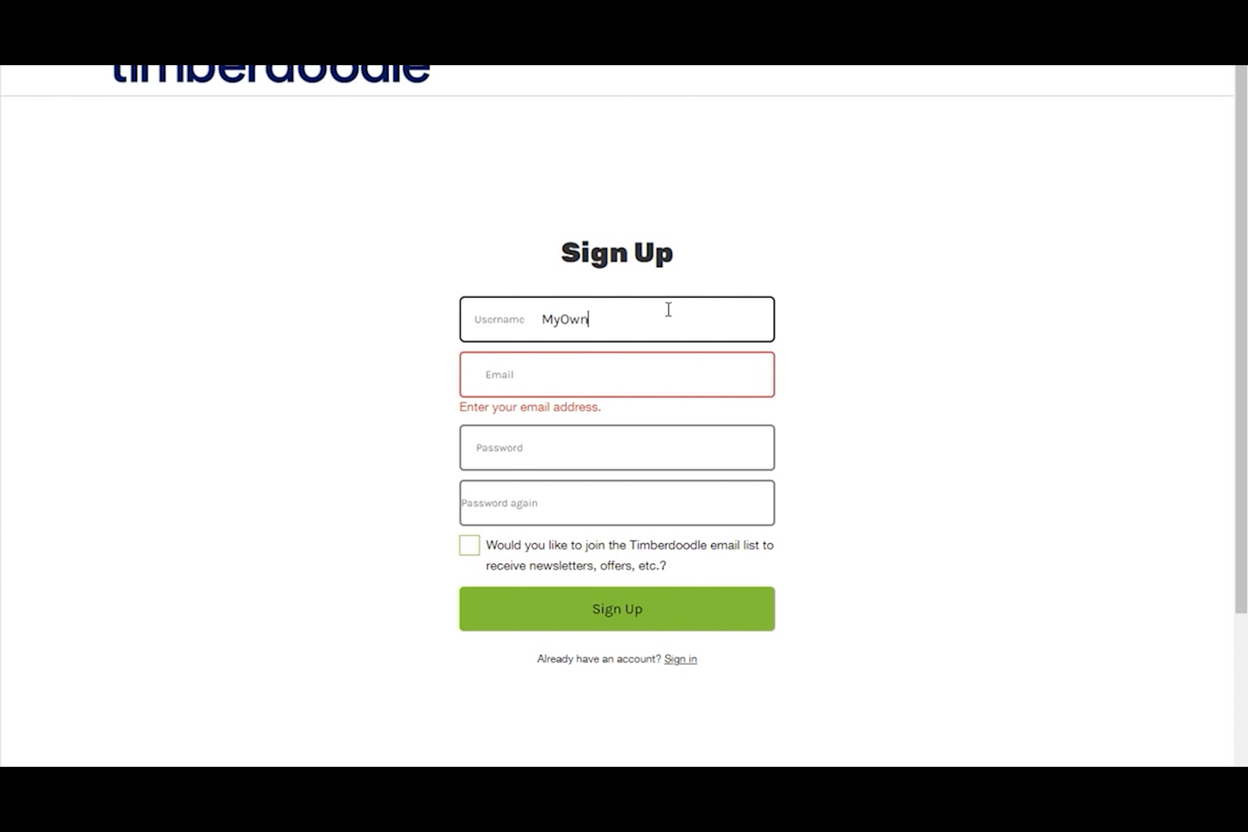
pyautogui.write('Schedule')
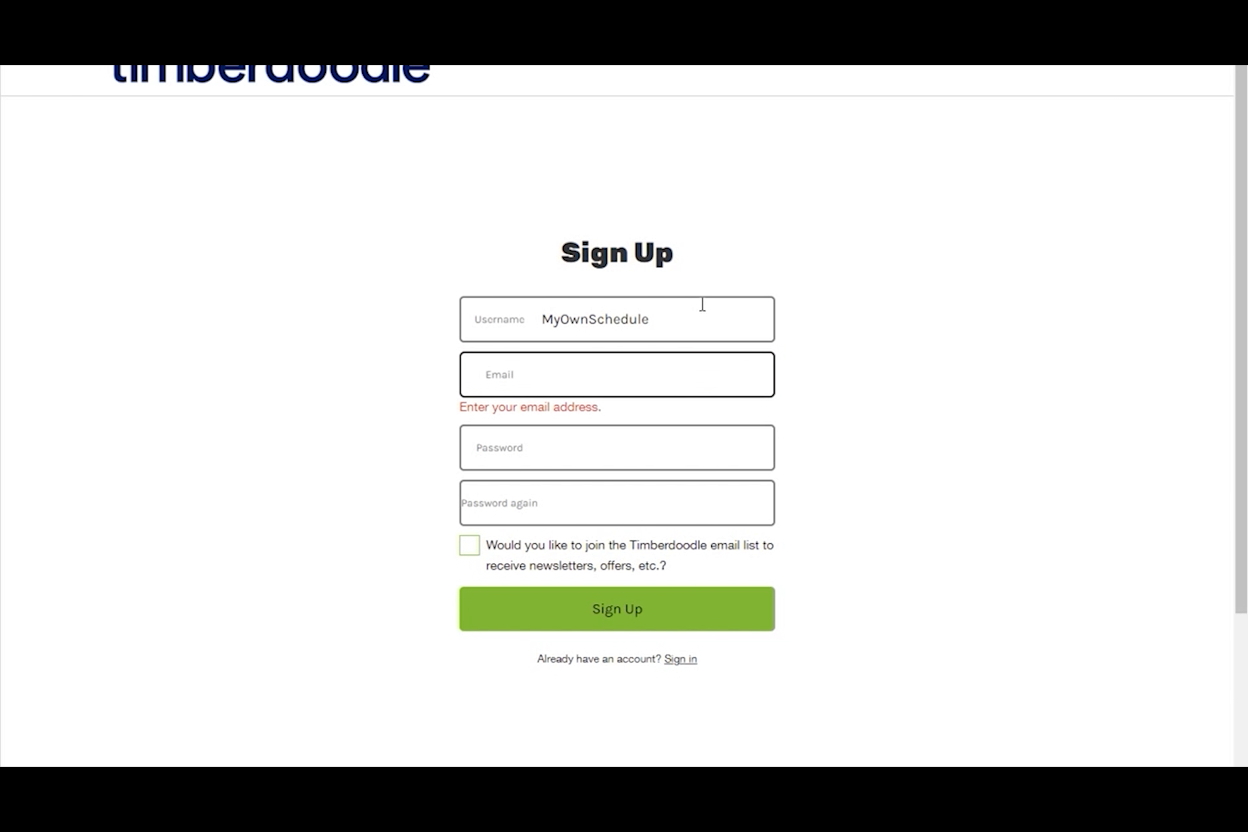
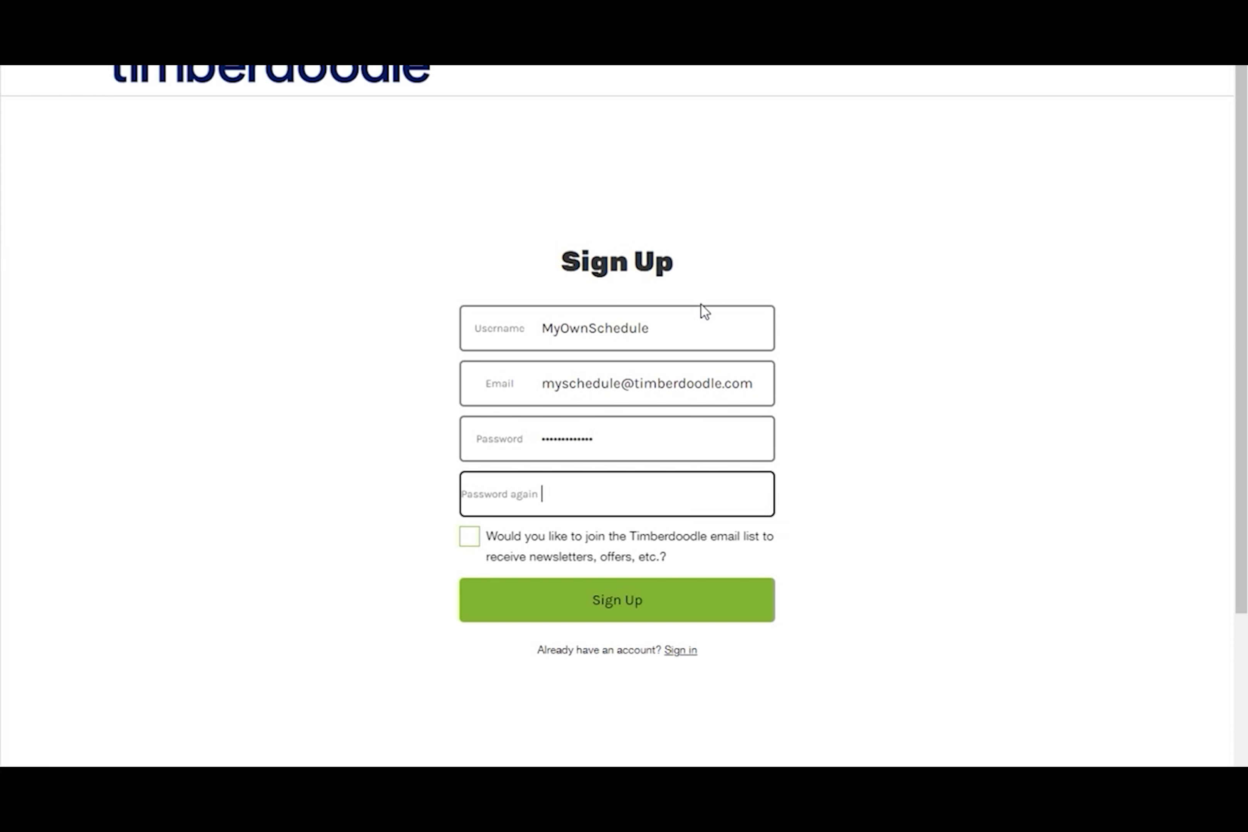
pyautogui.write('•••••')
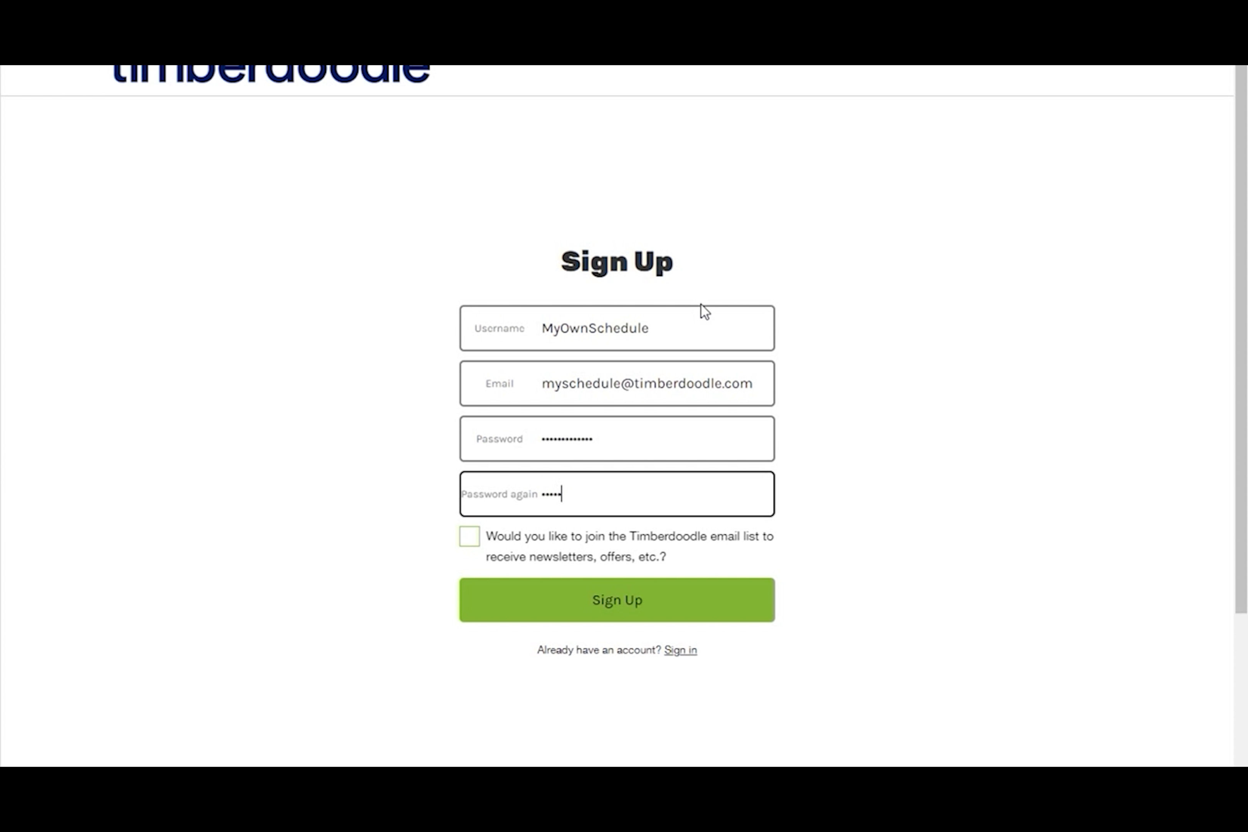
pyautogui.write('•••••••')
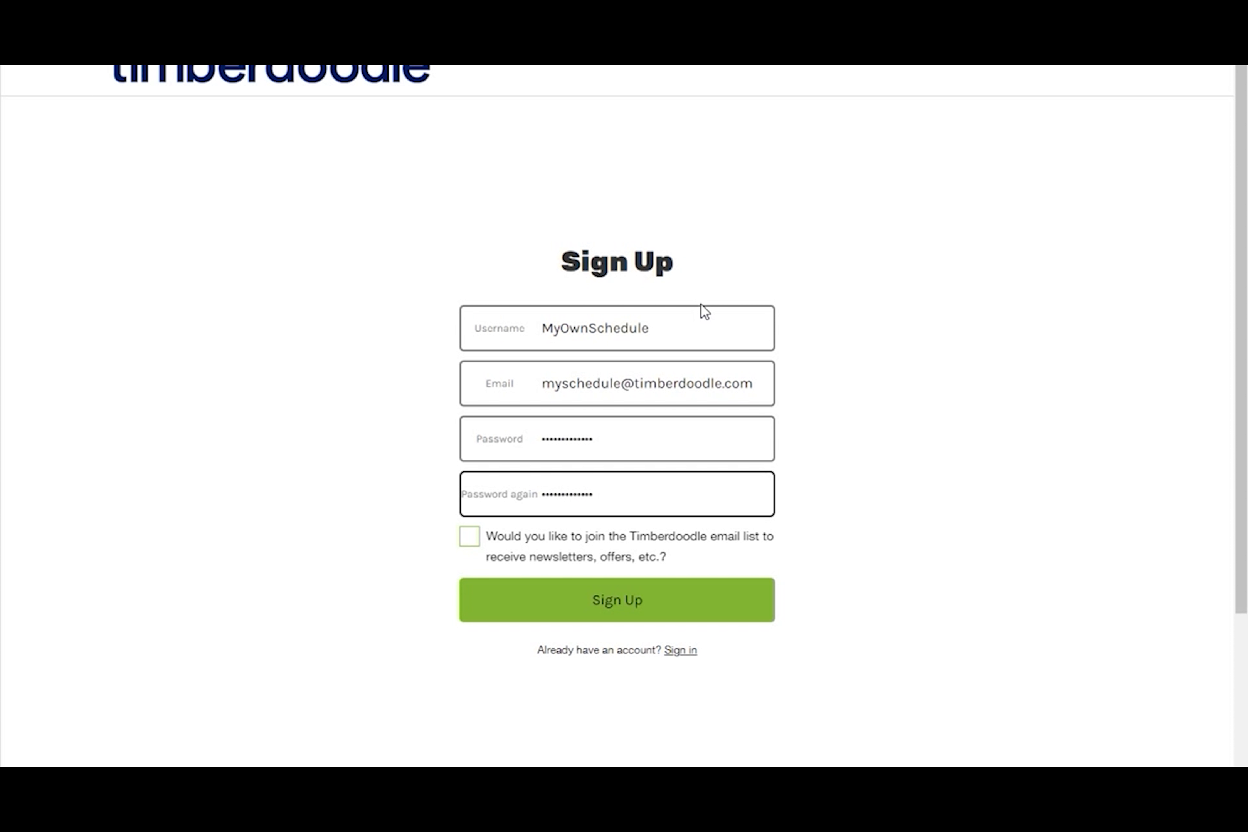
pyautogui.moveTo(620, 629)
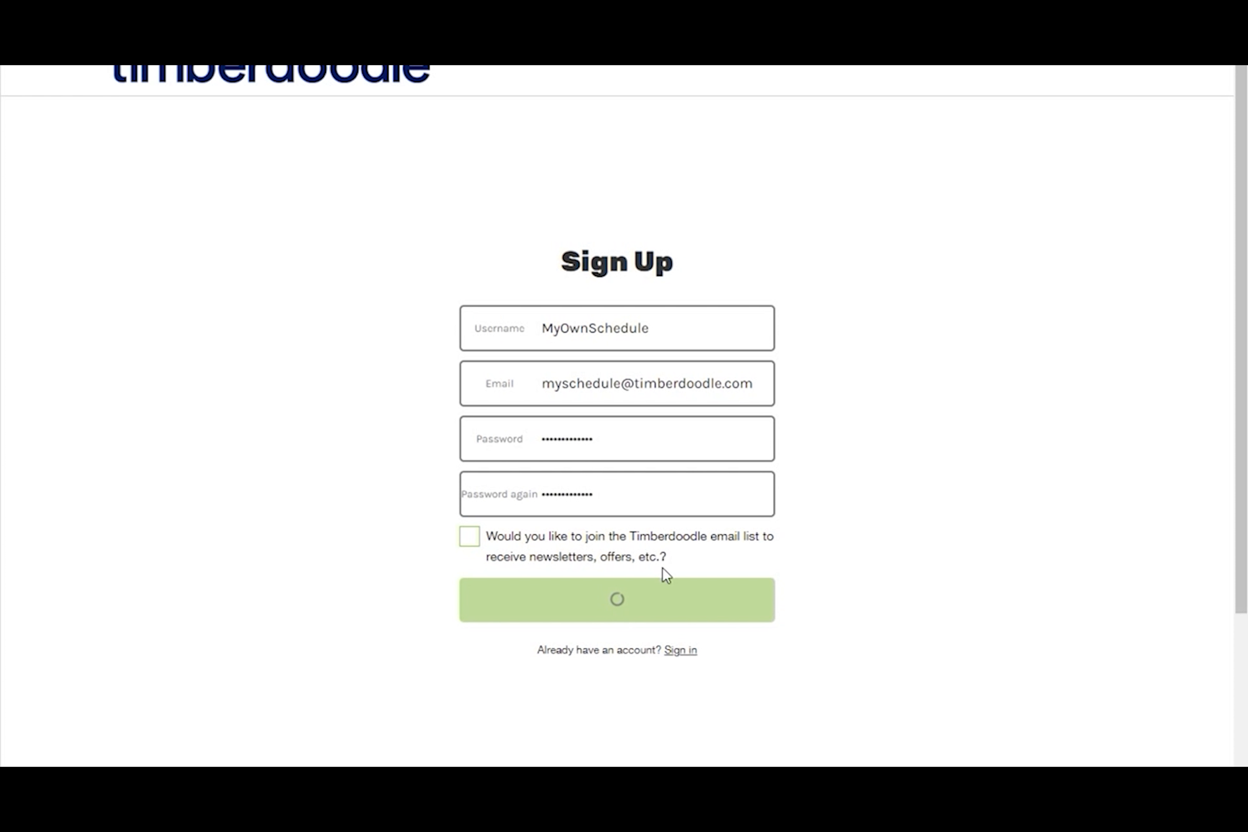
# Step: Enter the curriculum code to open the Nonreligious 2022 Second-Grade Curriculum schedule setup
pyautogui.click(616, 600)
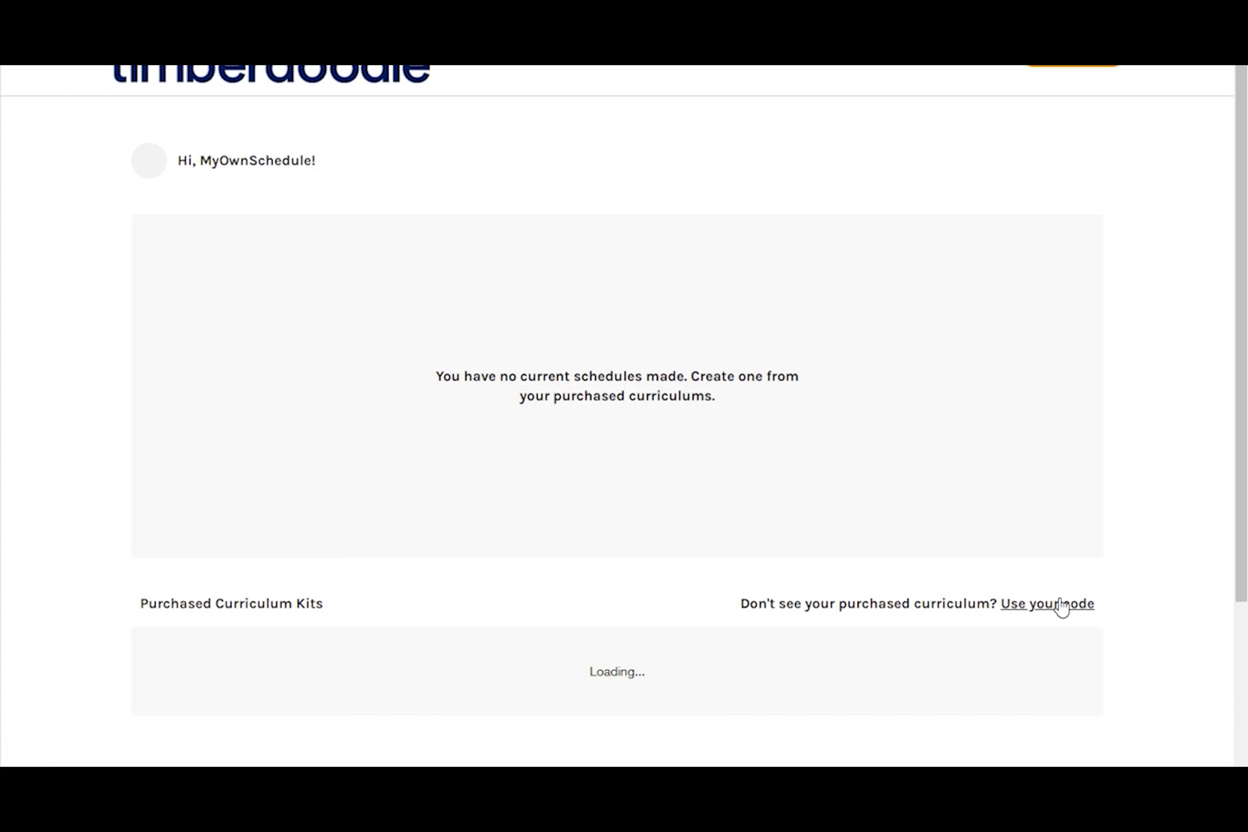
pyautogui.click(1047, 604)
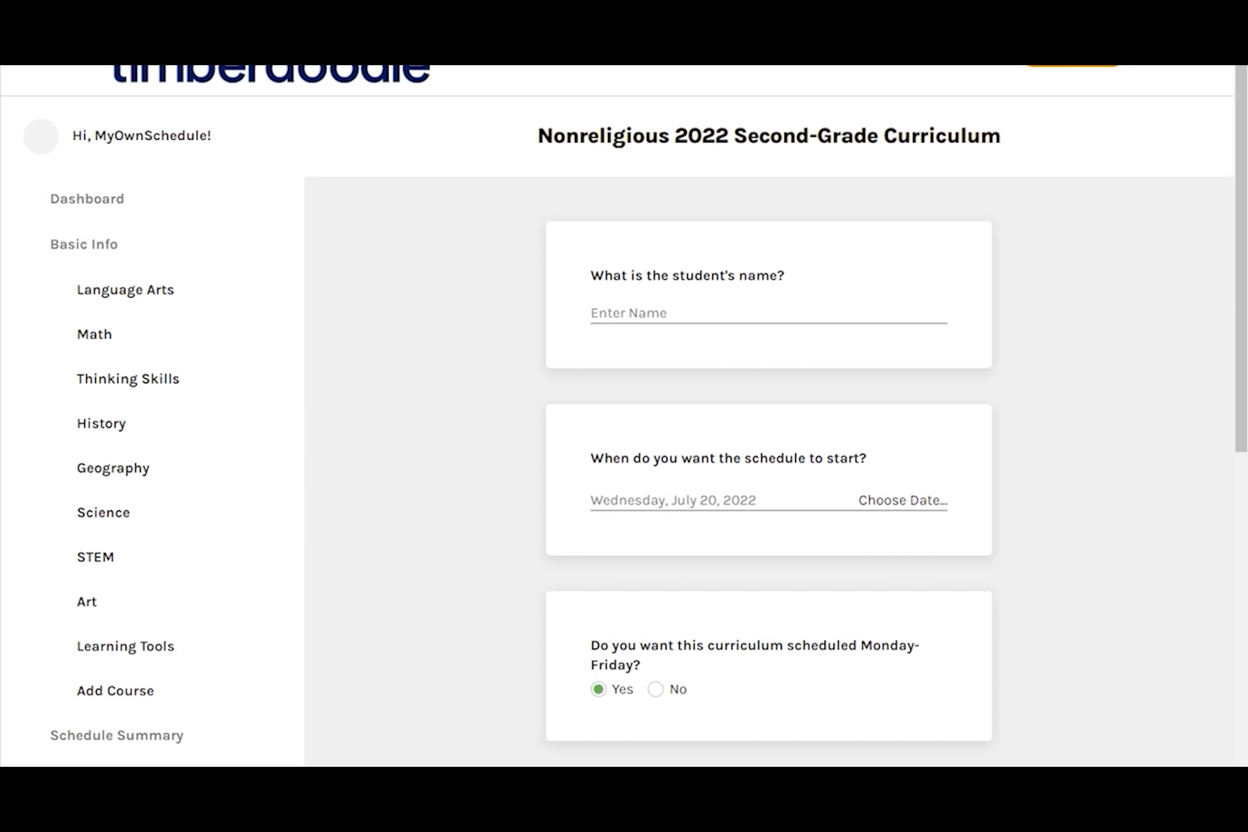
pyautogui.moveTo(555, 370)
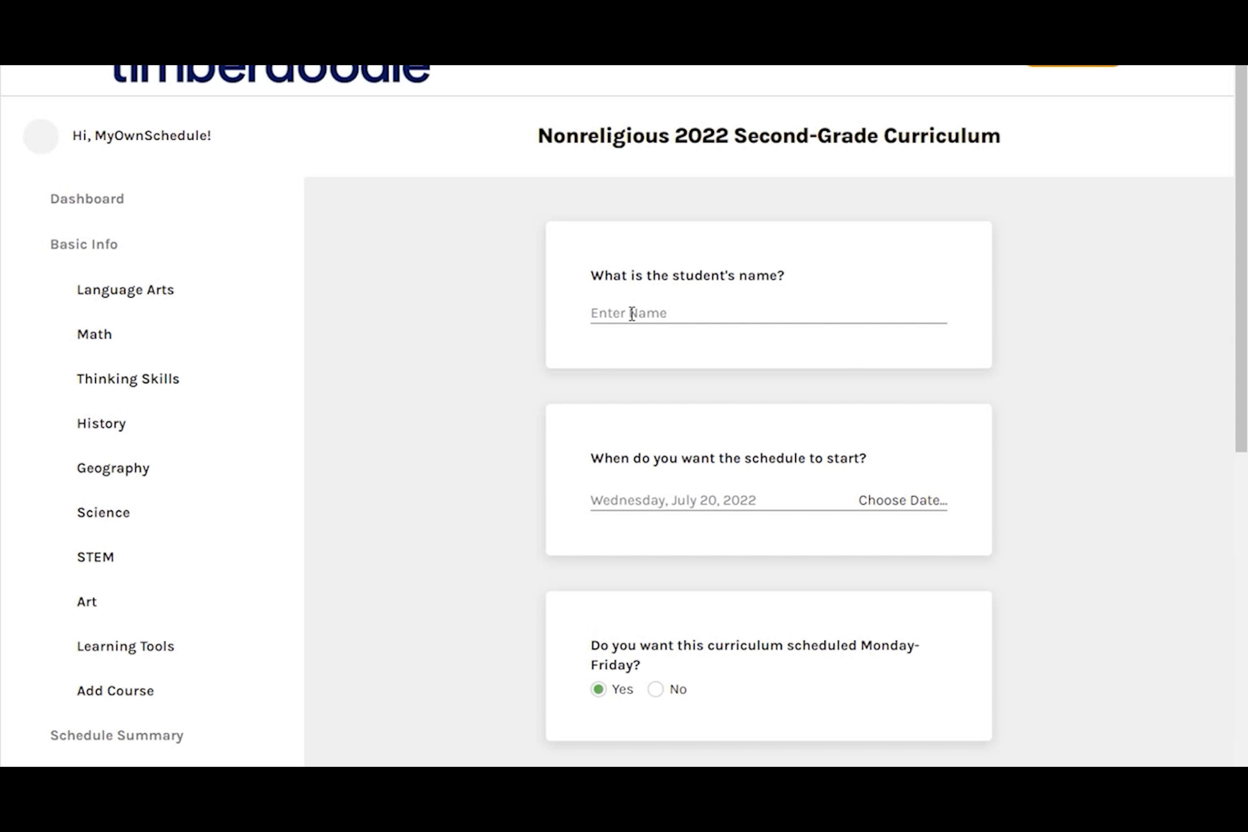
# Step: Enter student name Susan and set the schedule start date to Monday, August 1, 2022
pyautogui.write('Susan')
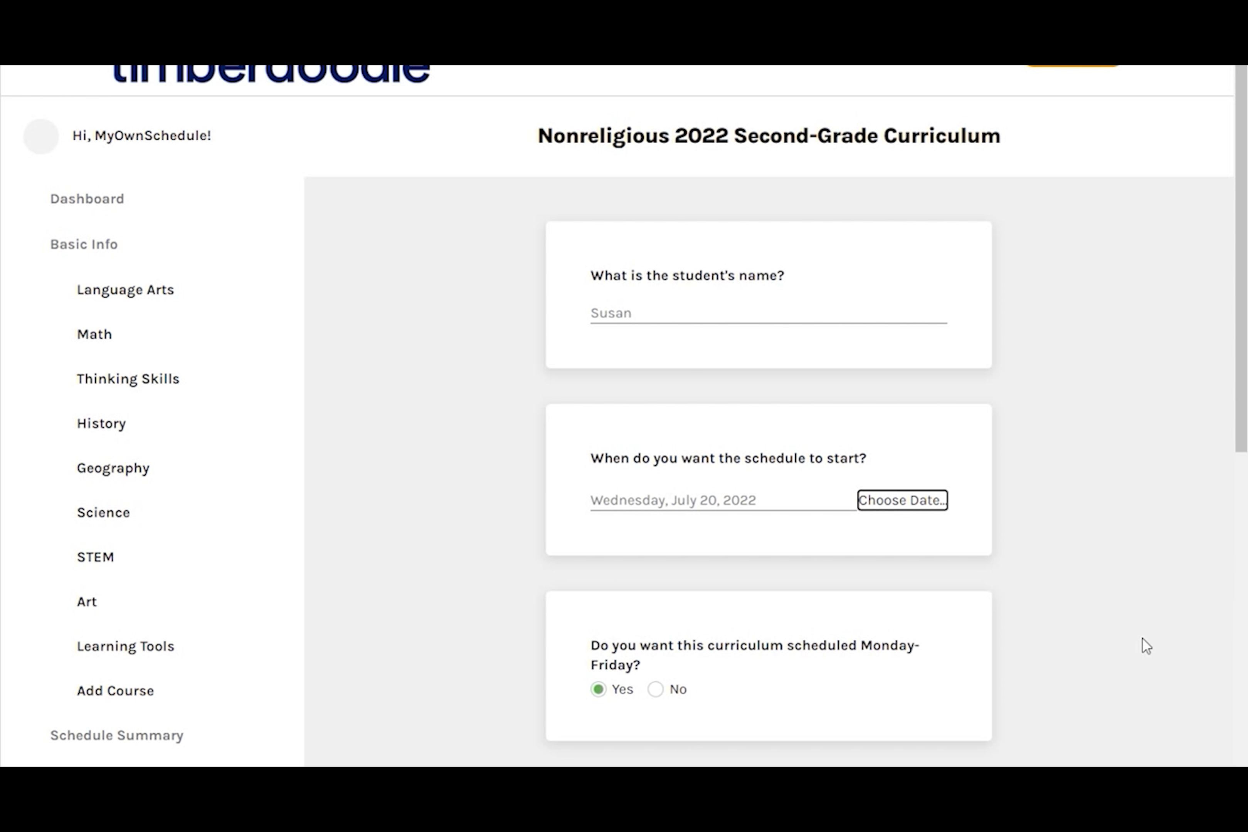
pyautogui.moveTo(789, 545)
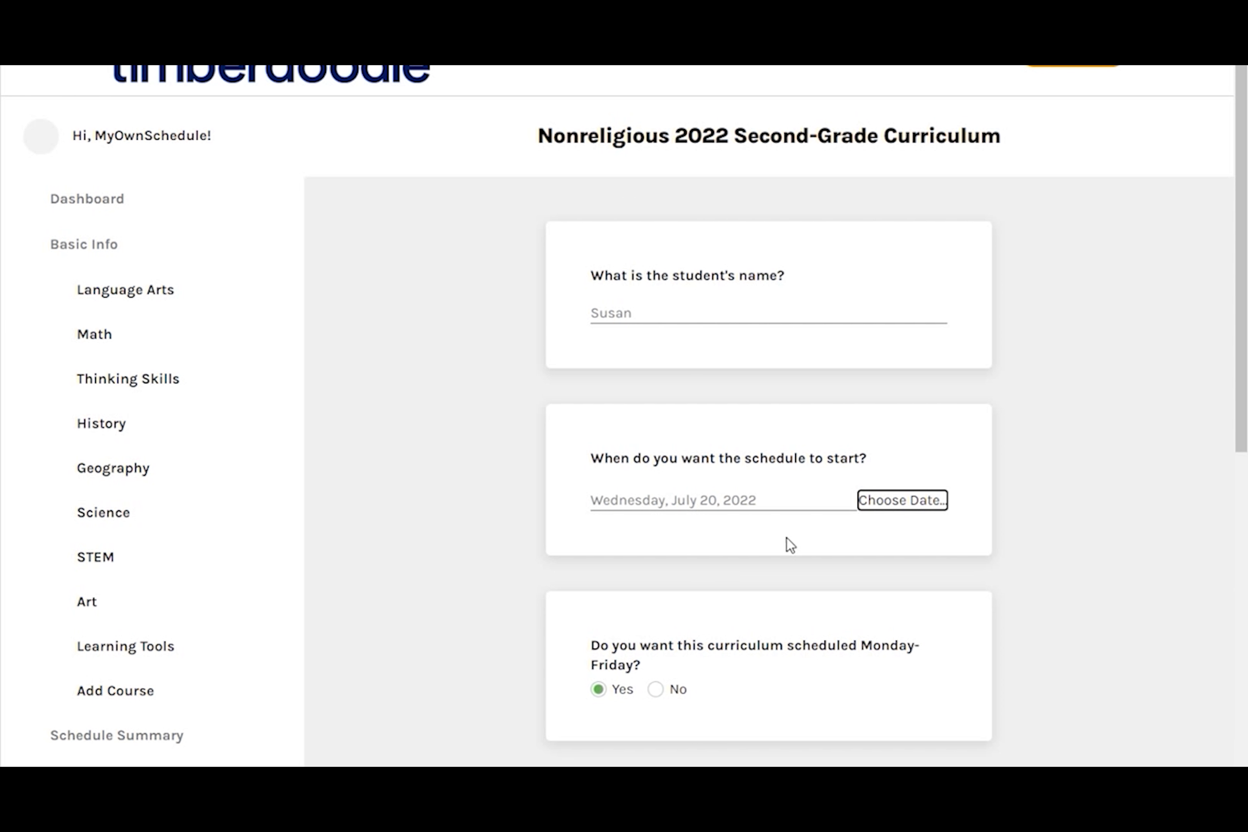
pyautogui.click(901, 500)
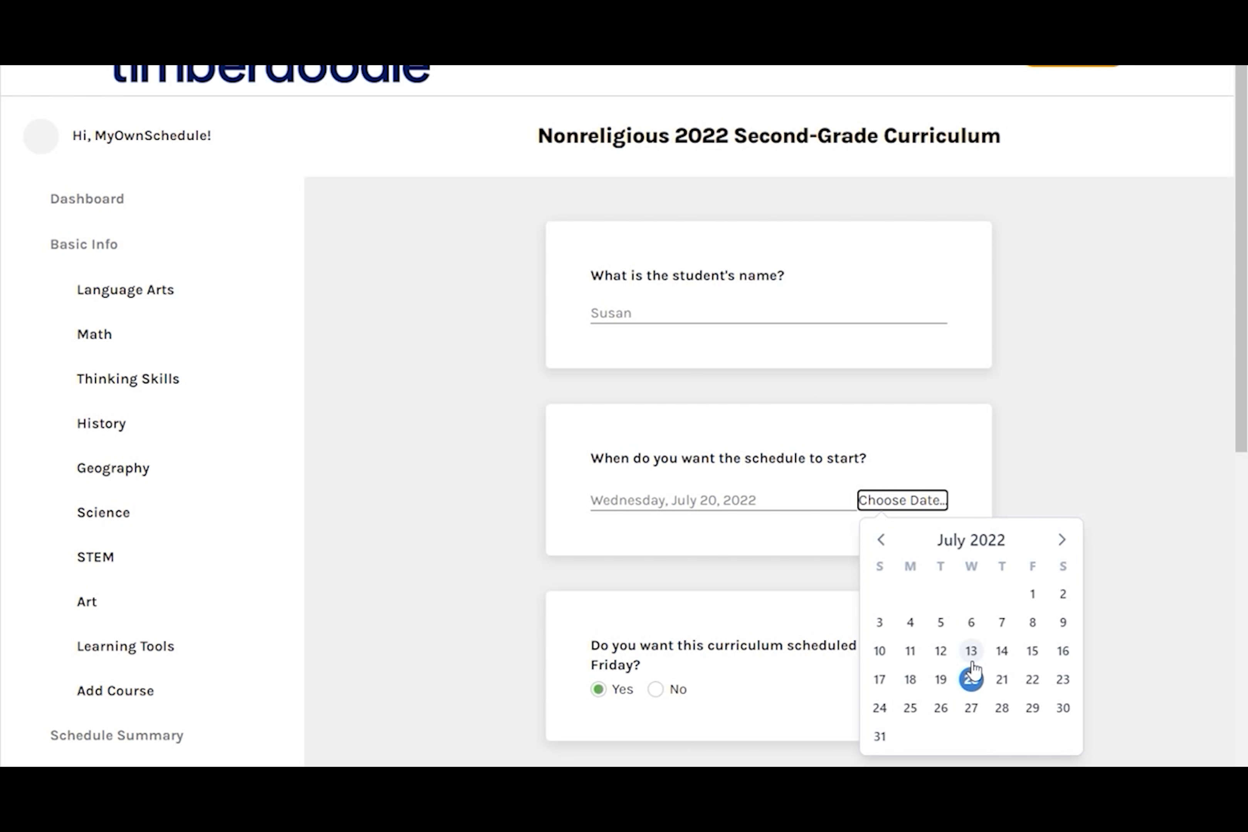
pyautogui.click(970, 679)
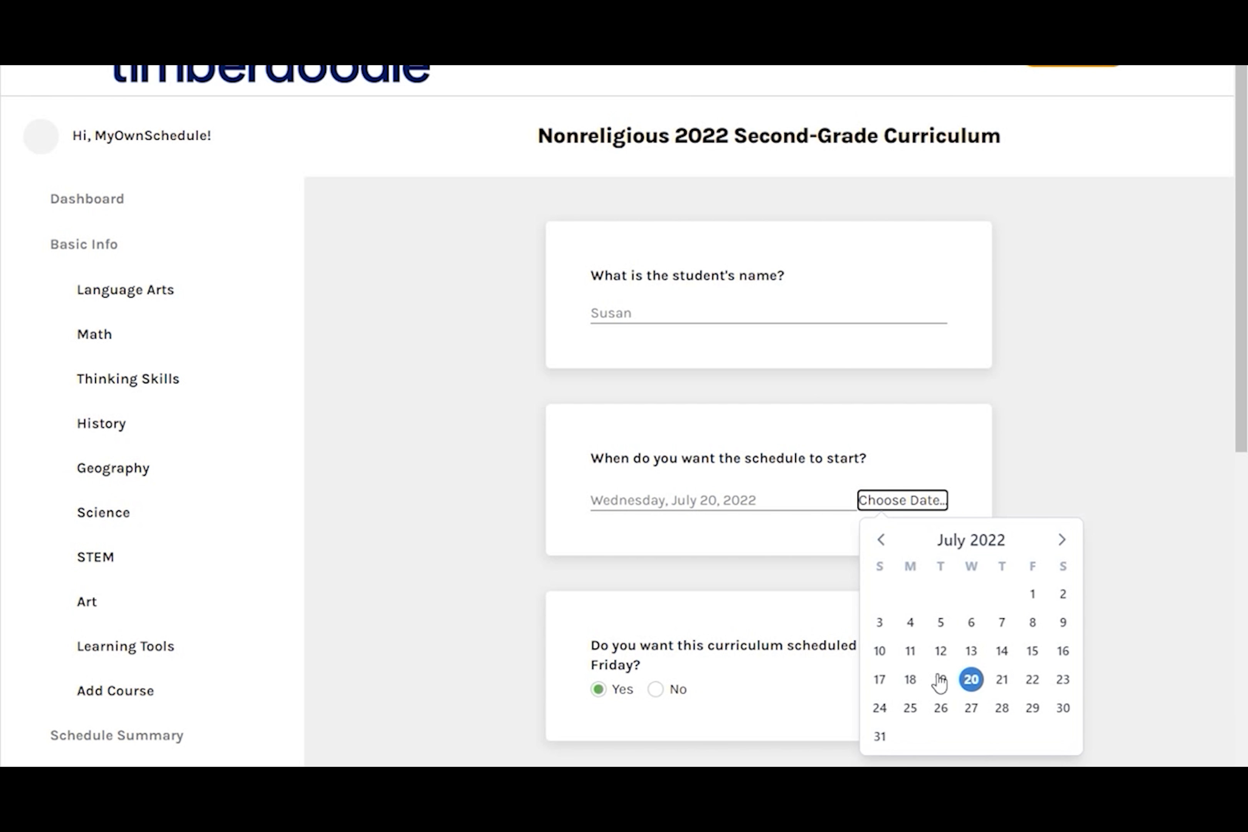
pyautogui.click(1061, 541)
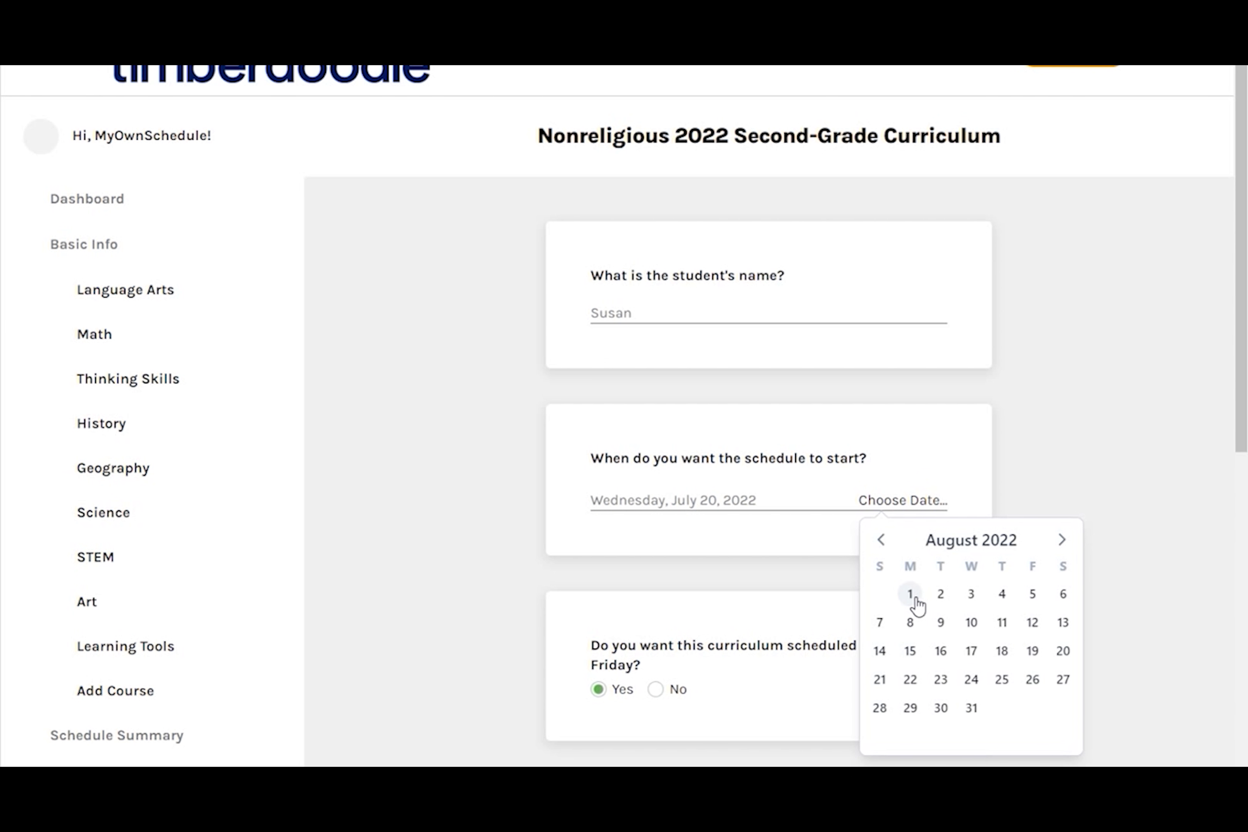
pyautogui.click(909, 594)
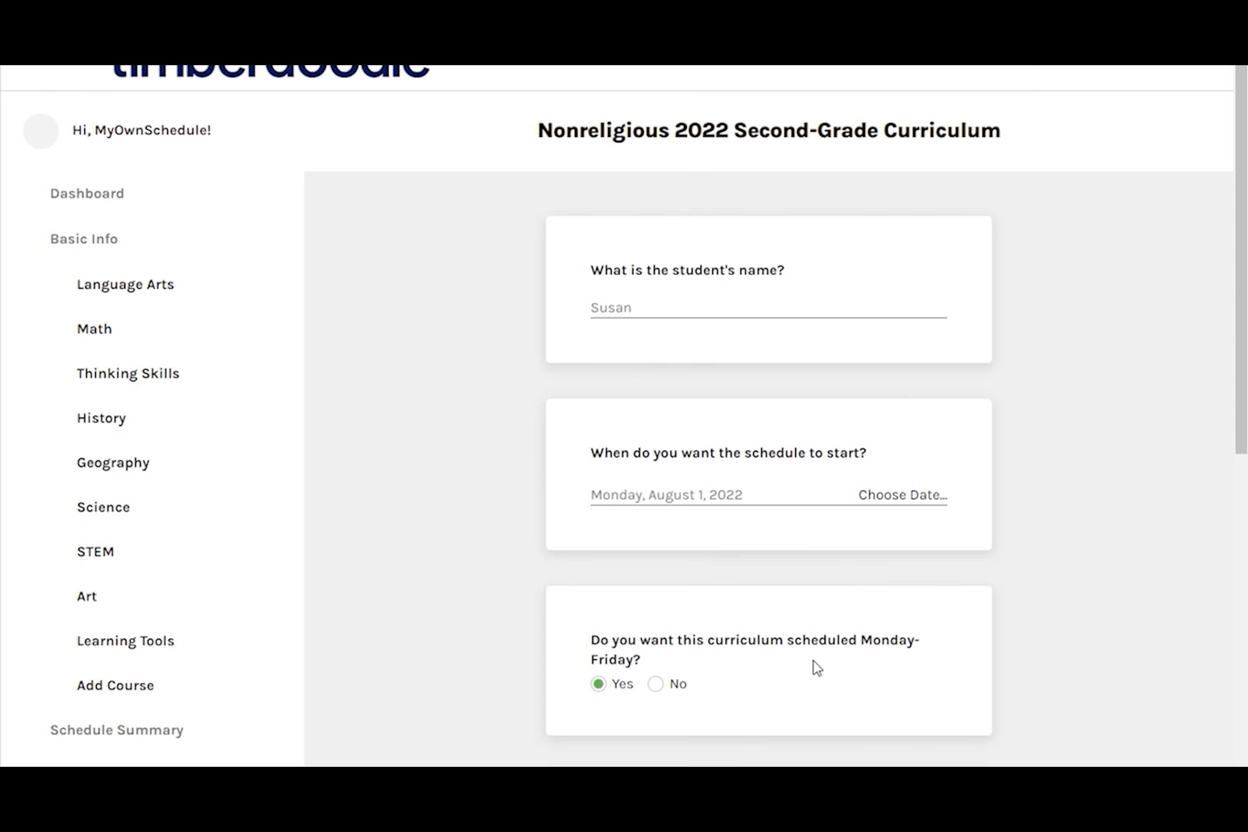
# Step: Choose custom school days Monday through Thursday, leaving Friday out
pyautogui.scroll(-3)
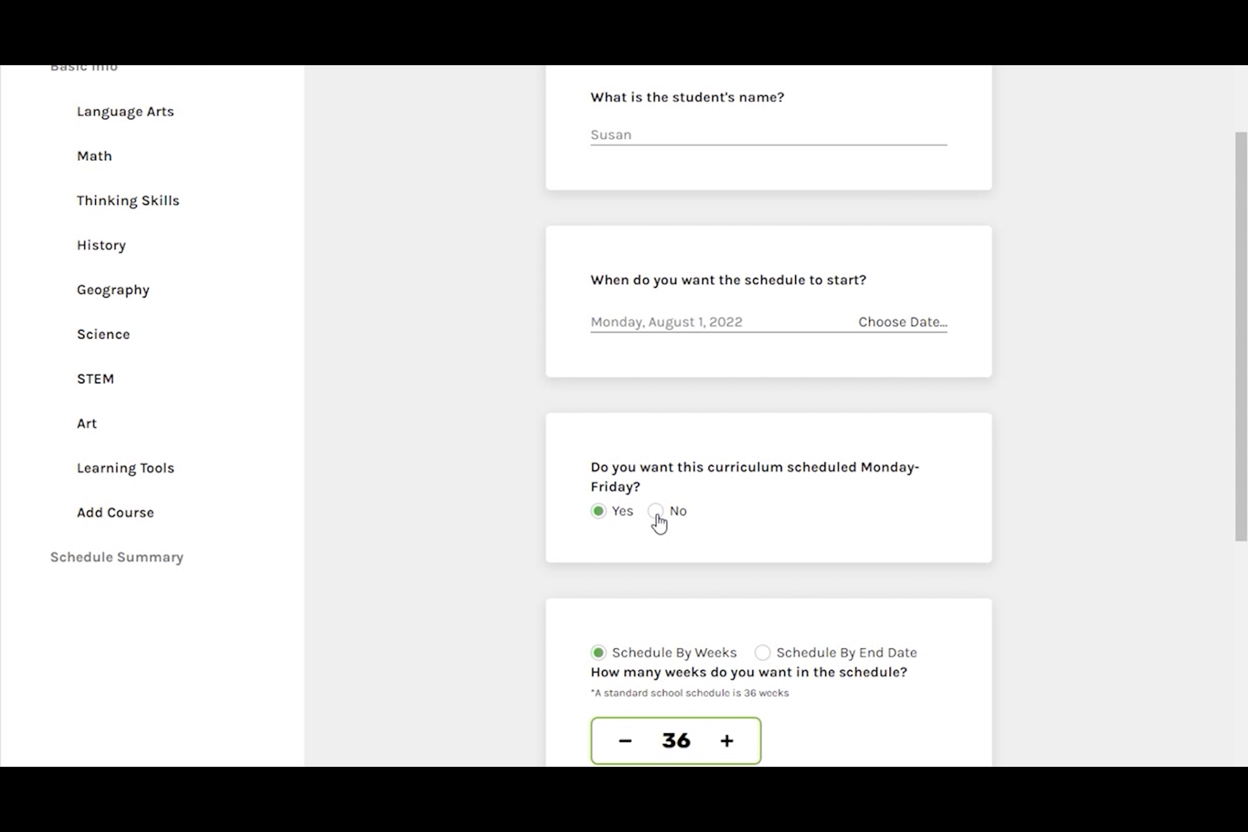
pyautogui.click(654, 512)
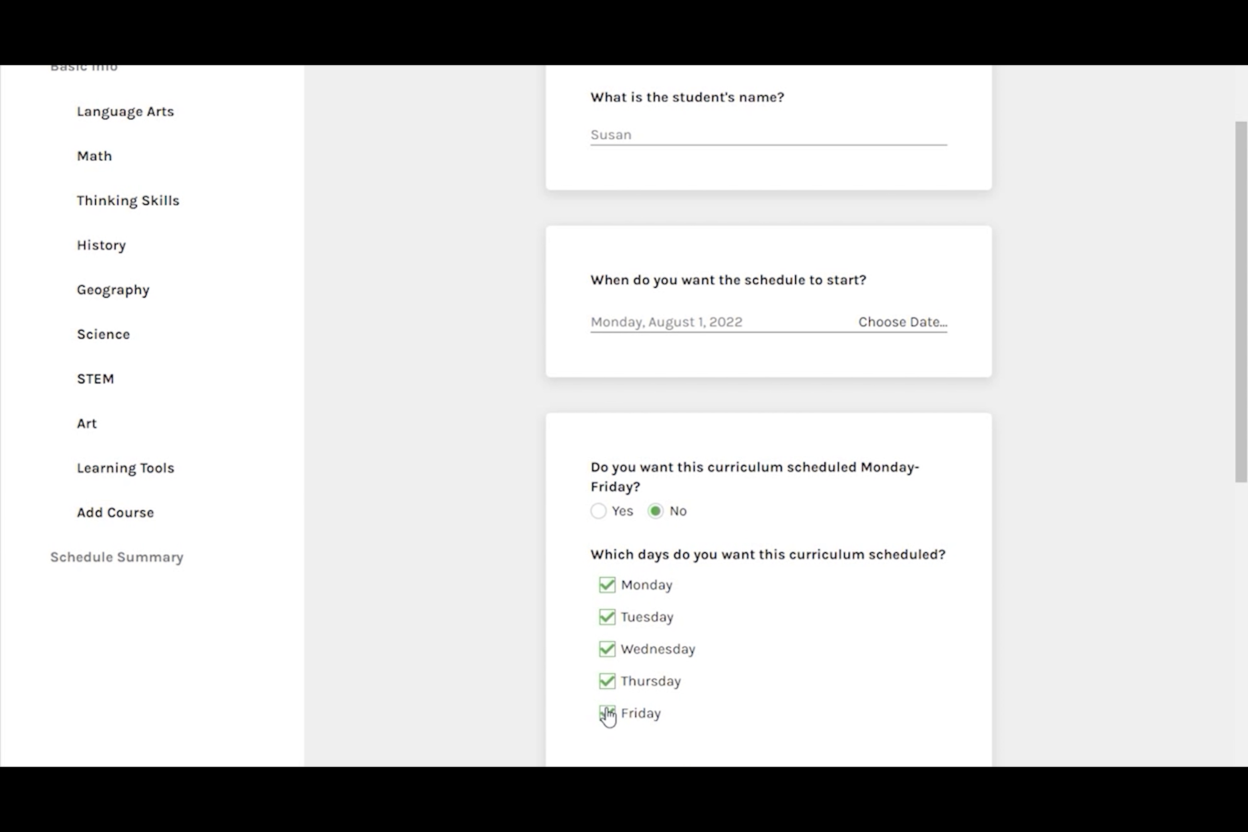
pyautogui.click(606, 713)
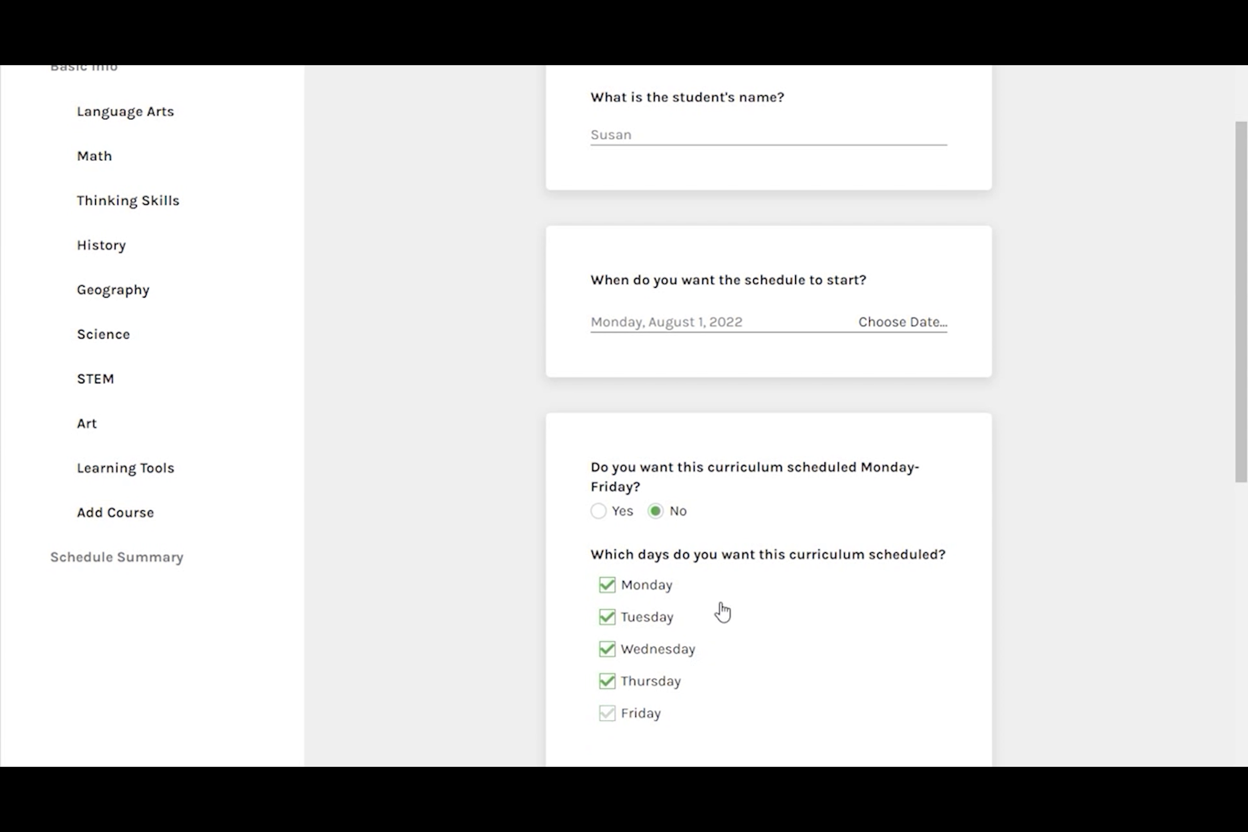
pyautogui.click(607, 713)
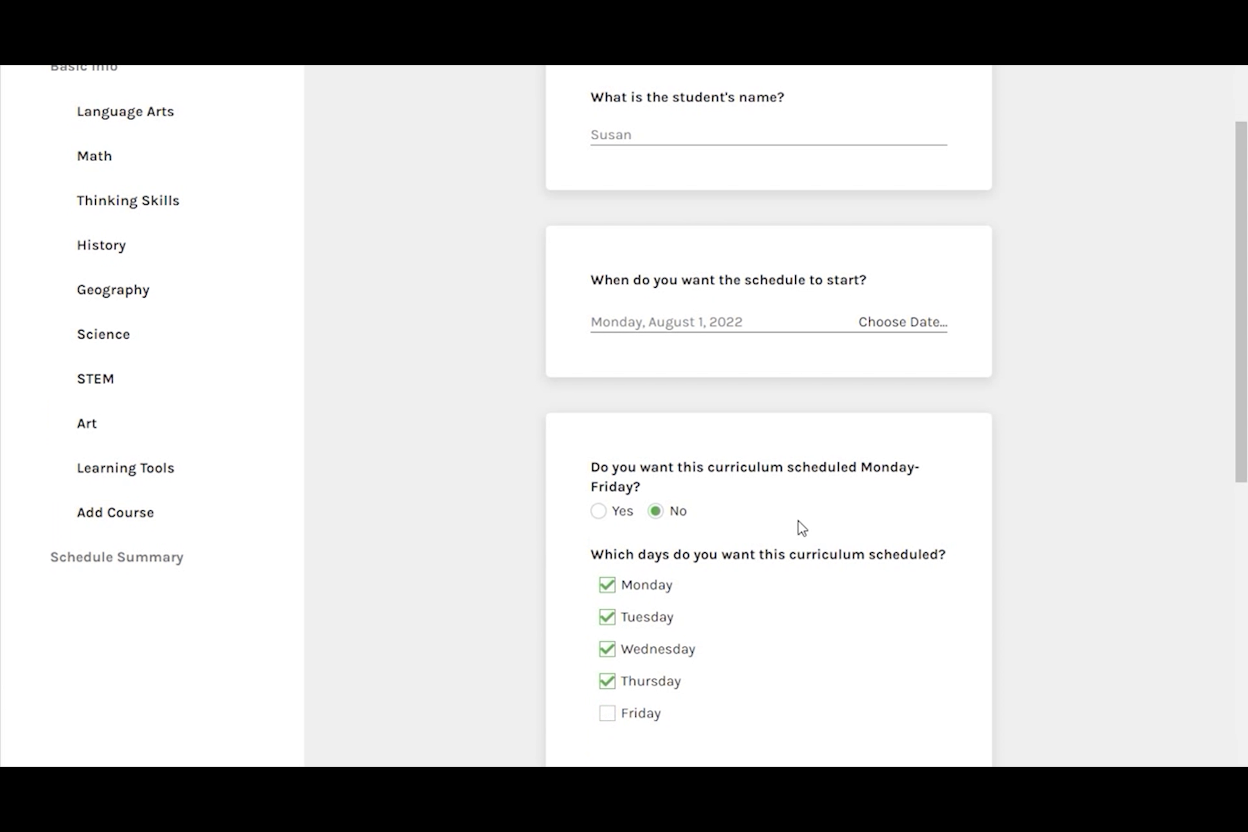
# Step: Schedule by end date and set the end date to May 26, 2023
pyautogui.scroll(-3)
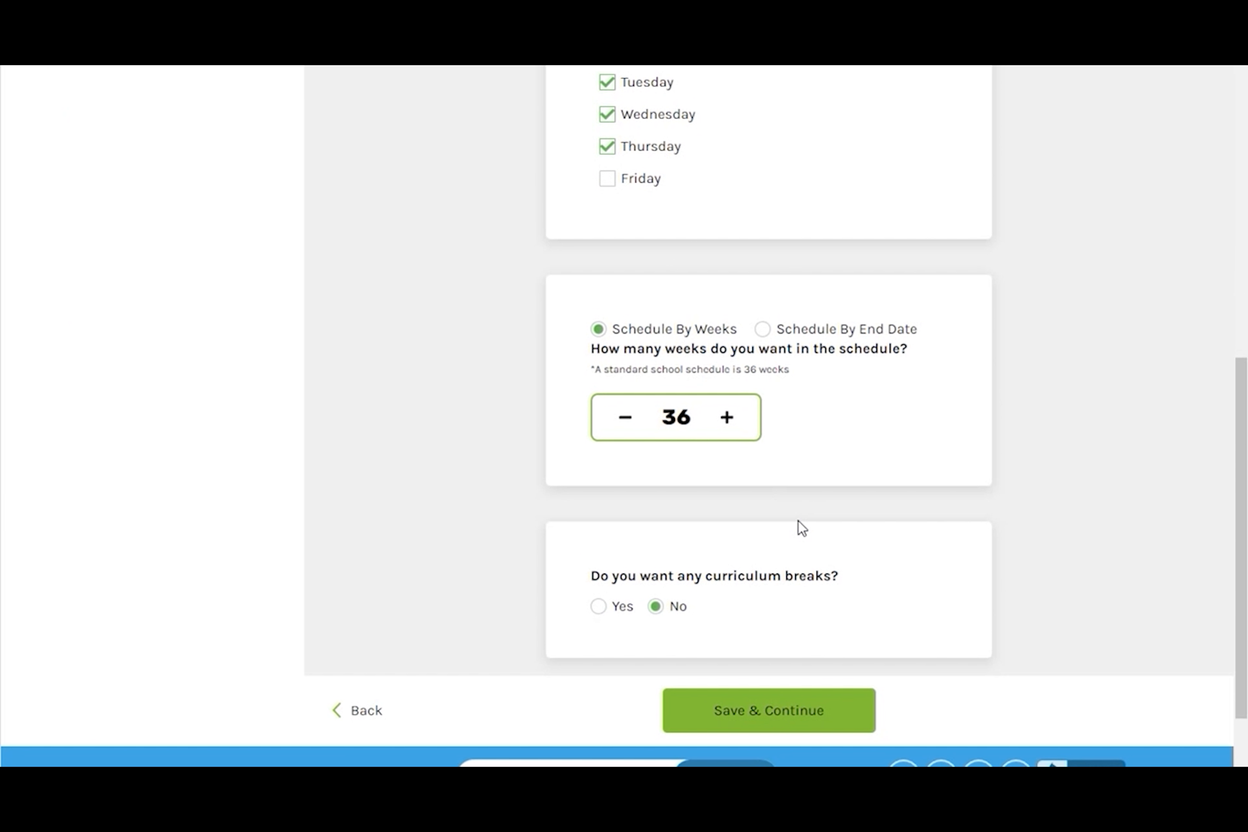
pyautogui.click(762, 329)
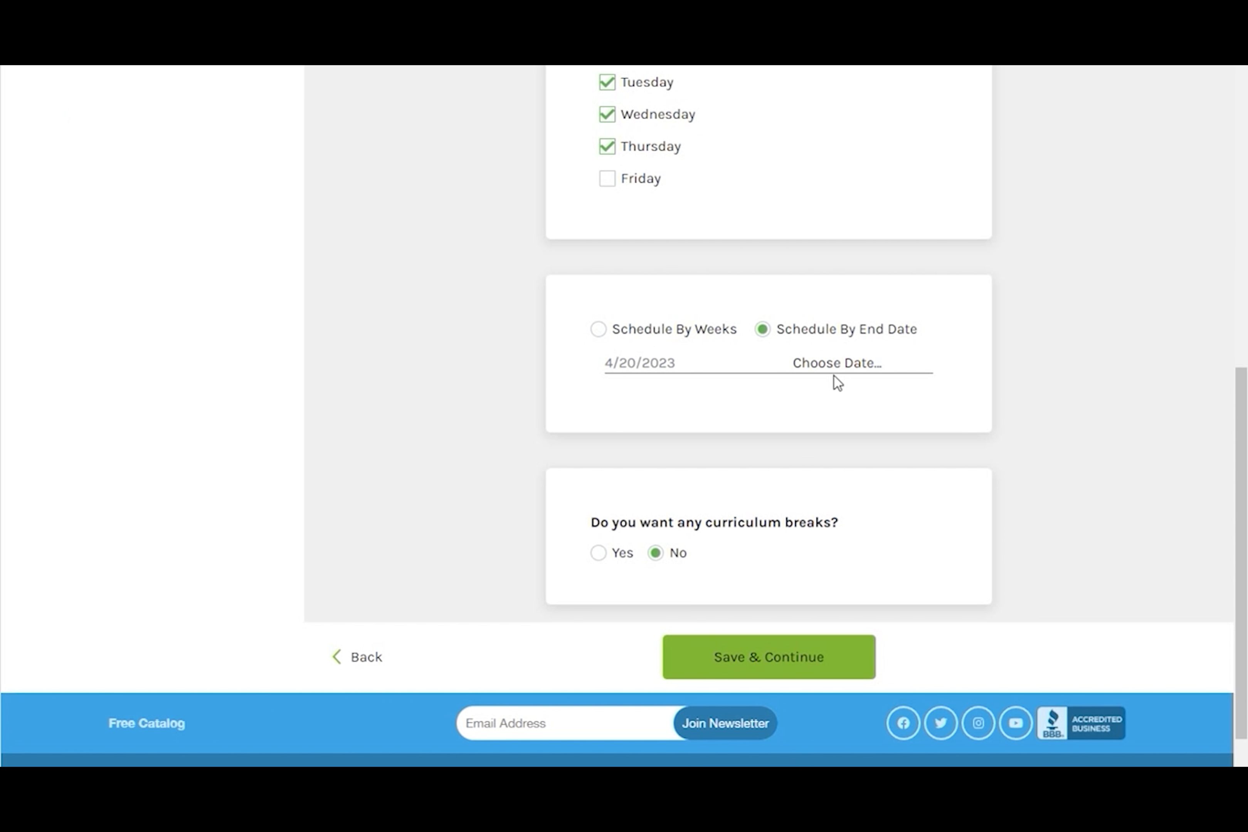
pyautogui.click(834, 363)
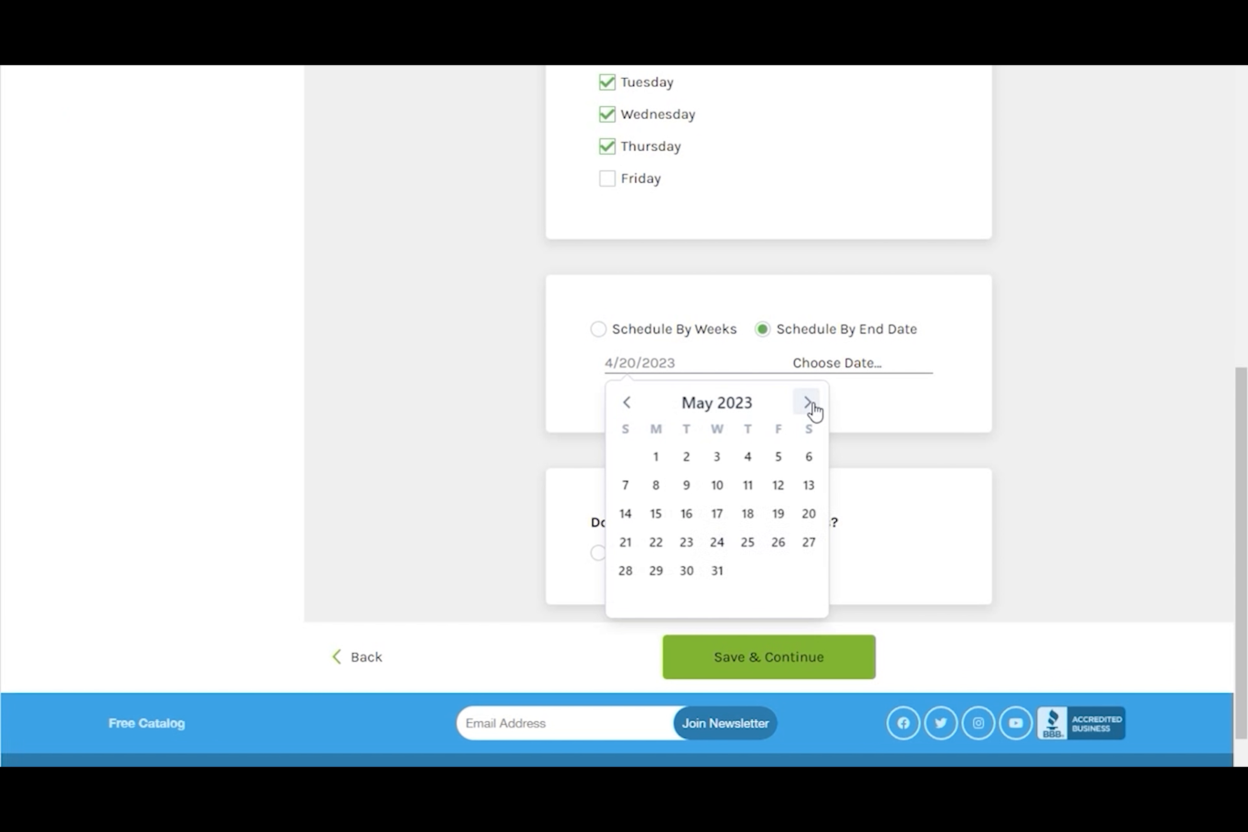
pyautogui.moveTo(659, 579)
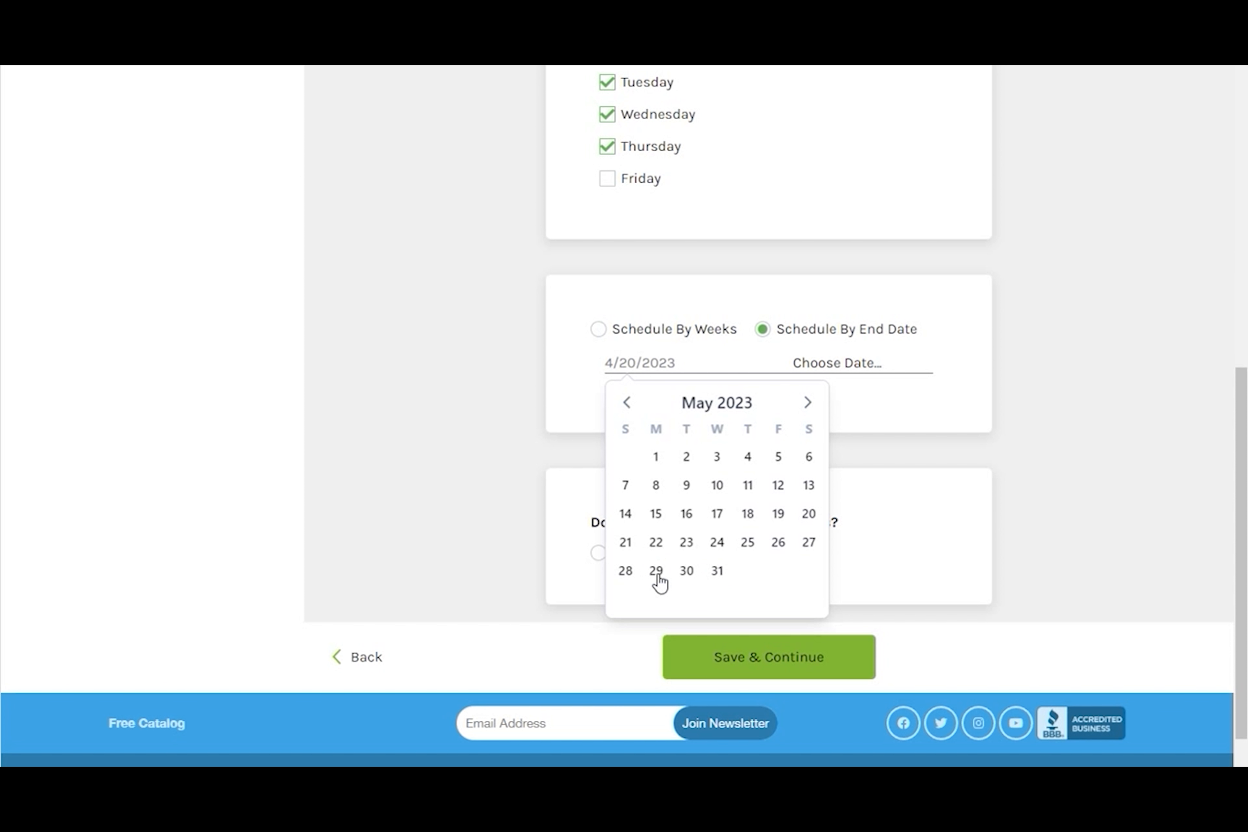
pyautogui.click(778, 543)
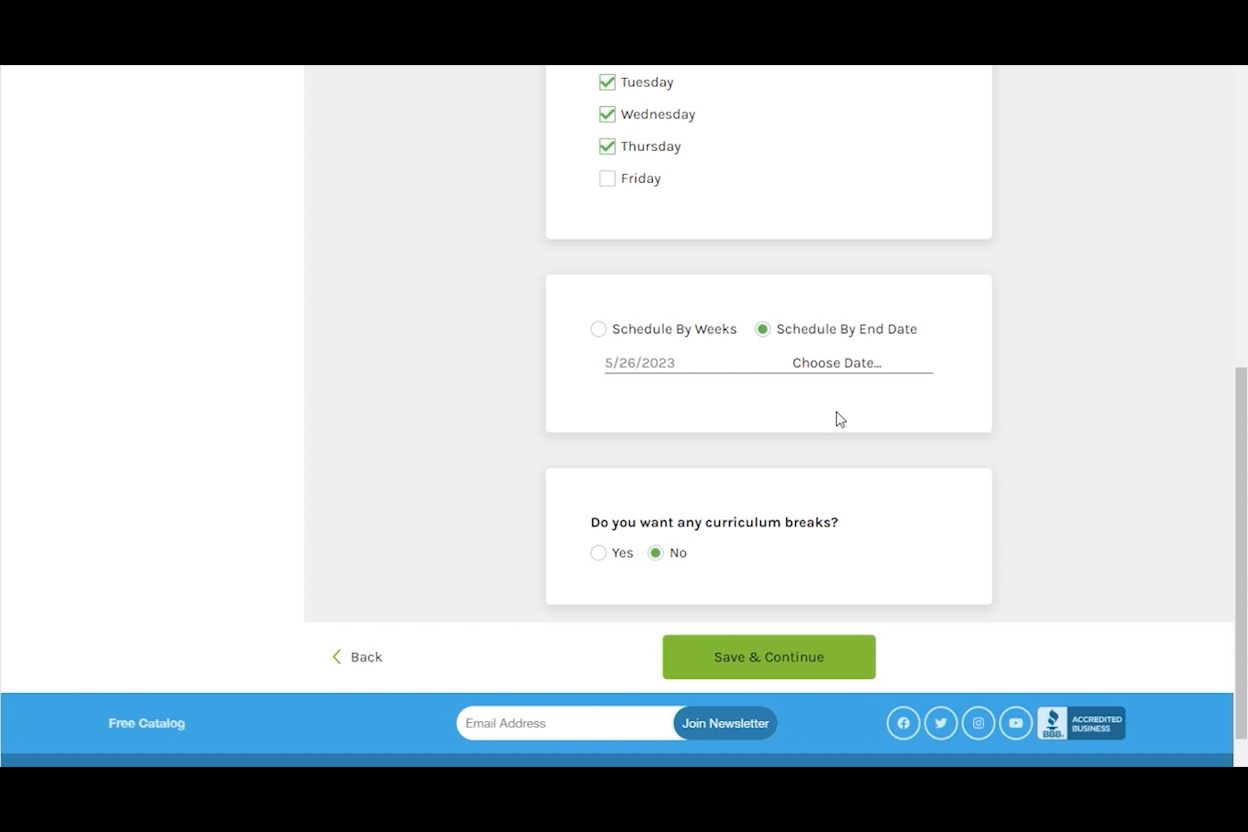
pyautogui.moveTo(593, 557)
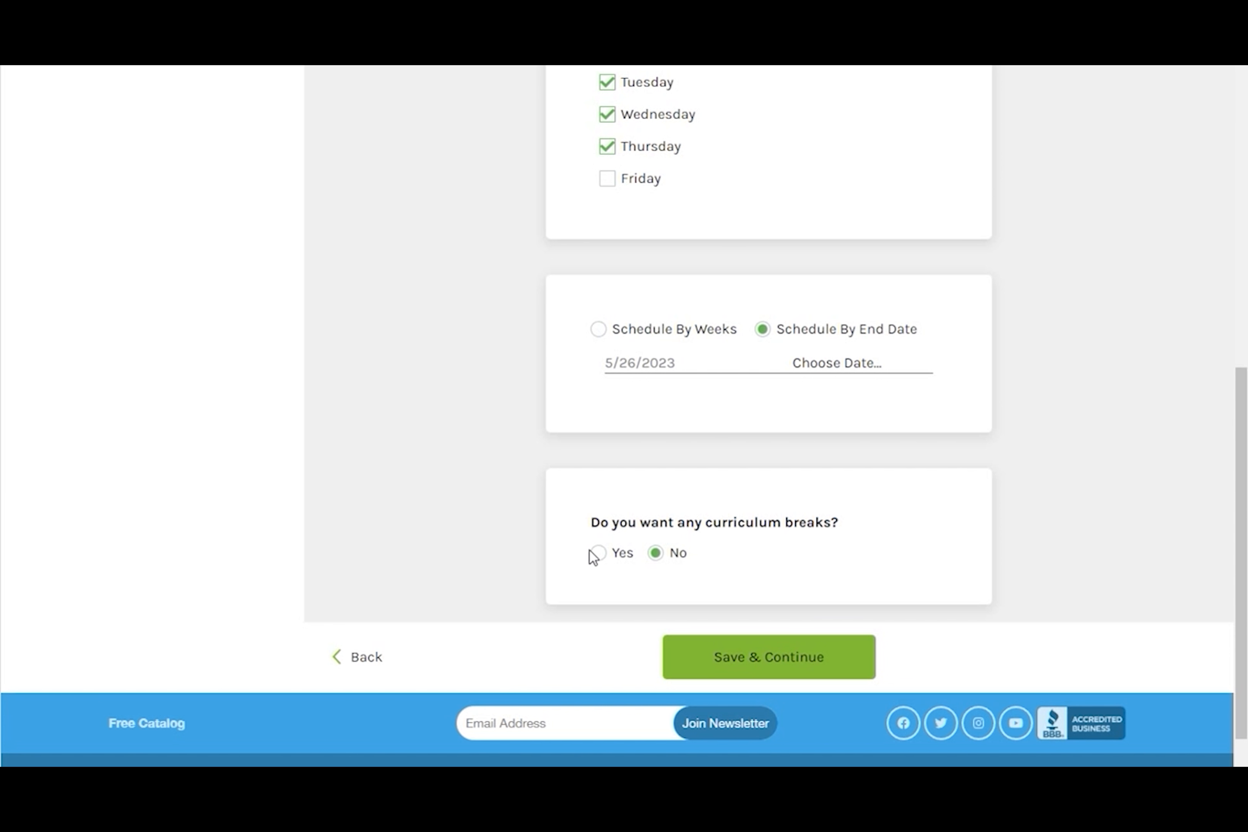
# Step: Turn on curriculum breaks and choose November 21, 2022 as the break start
pyautogui.click(596, 553)
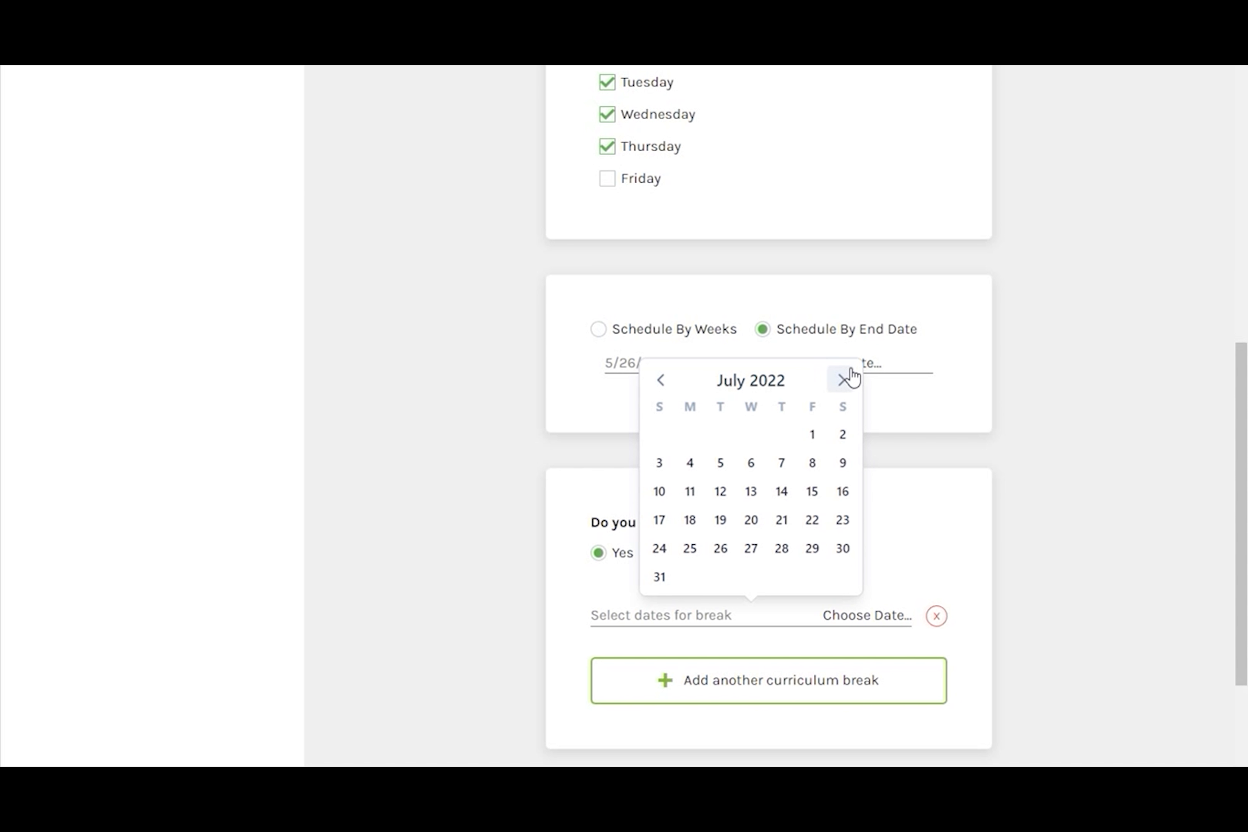
pyautogui.click(846, 381)
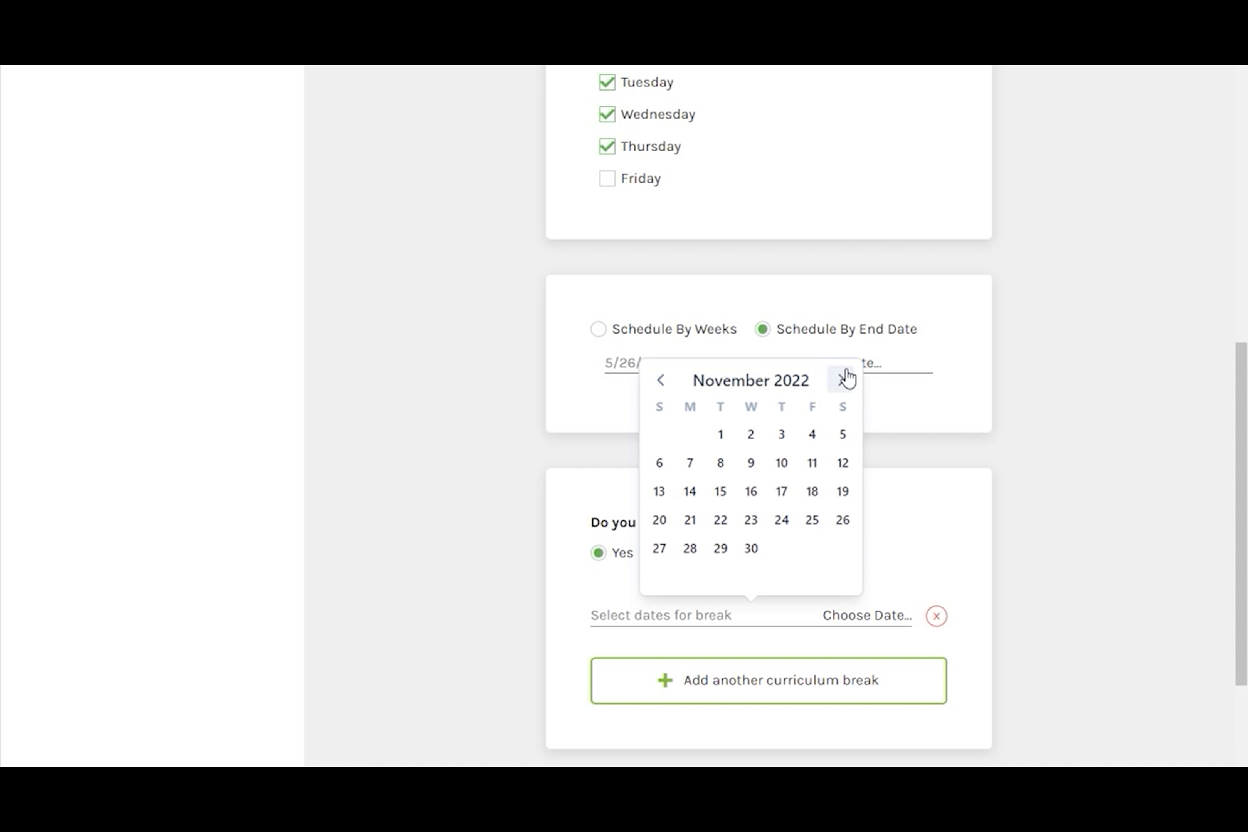
pyautogui.moveTo(689, 520)
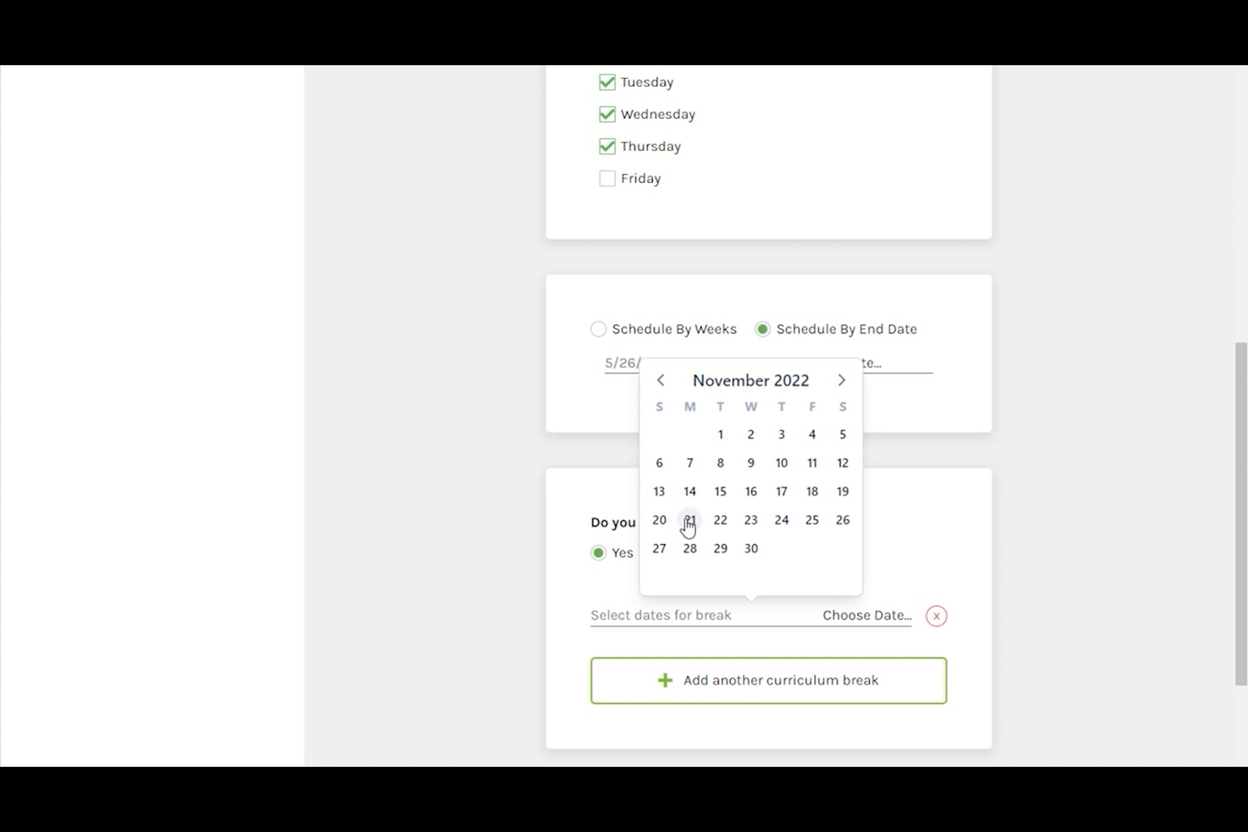
pyautogui.click(811, 519)
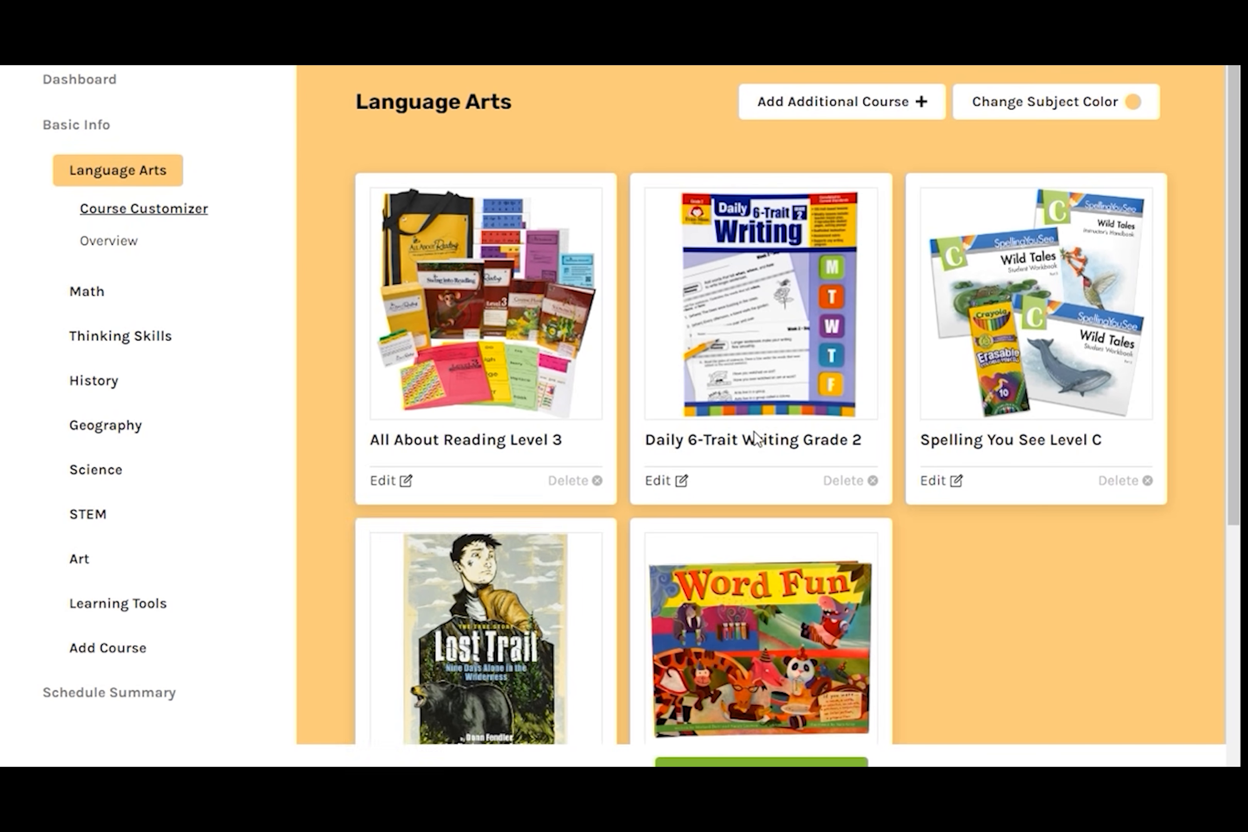
pyautogui.scroll(-3)
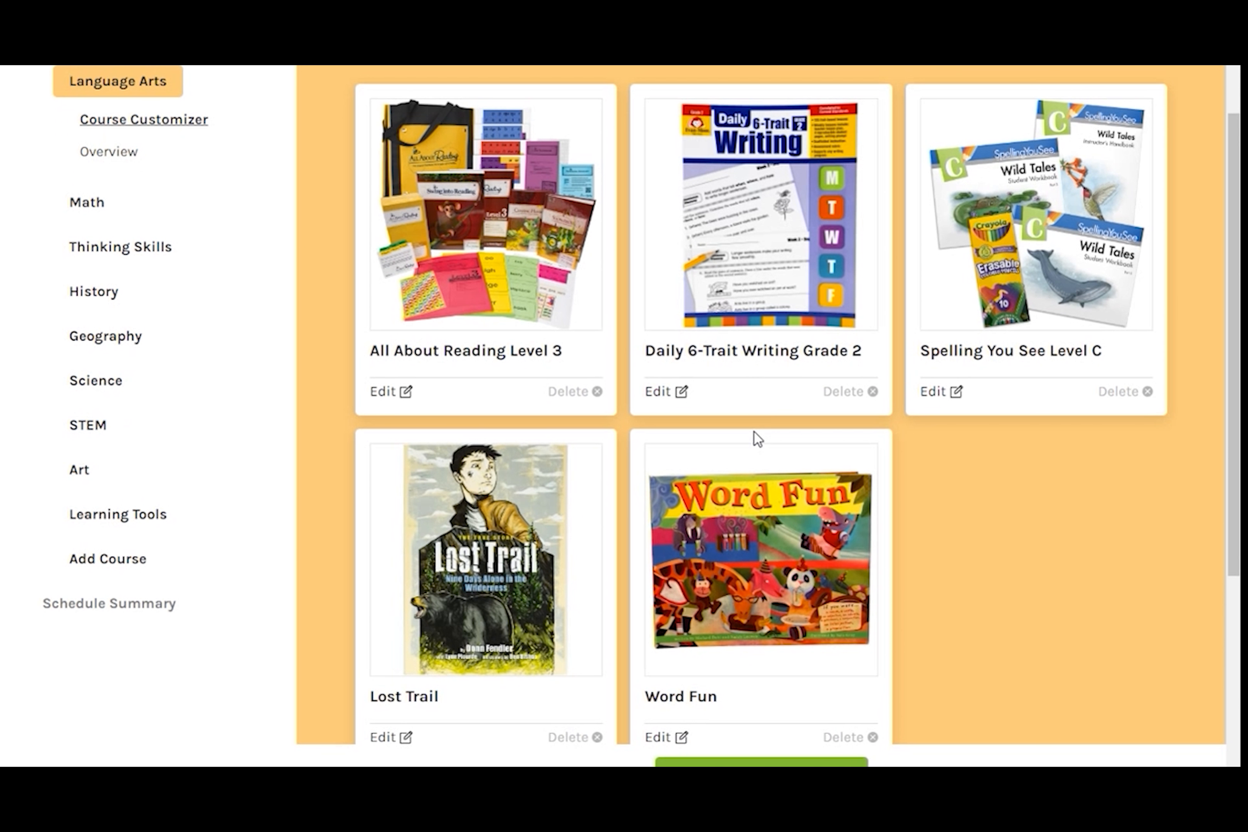
pyautogui.moveTo(396, 397)
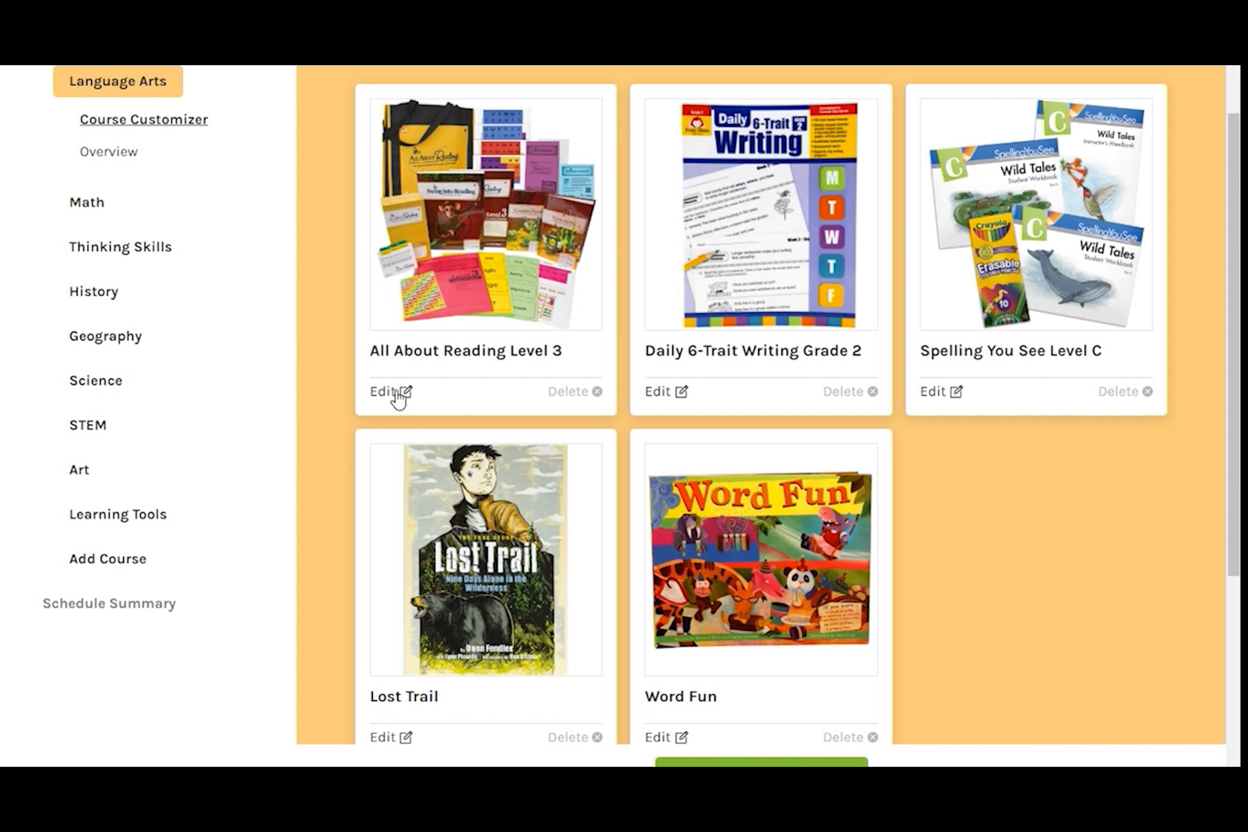
# Step: Review All About Reading Level 3 settings: one session daily, Monday–Thursday, units spread evenly
pyautogui.click(382, 391)
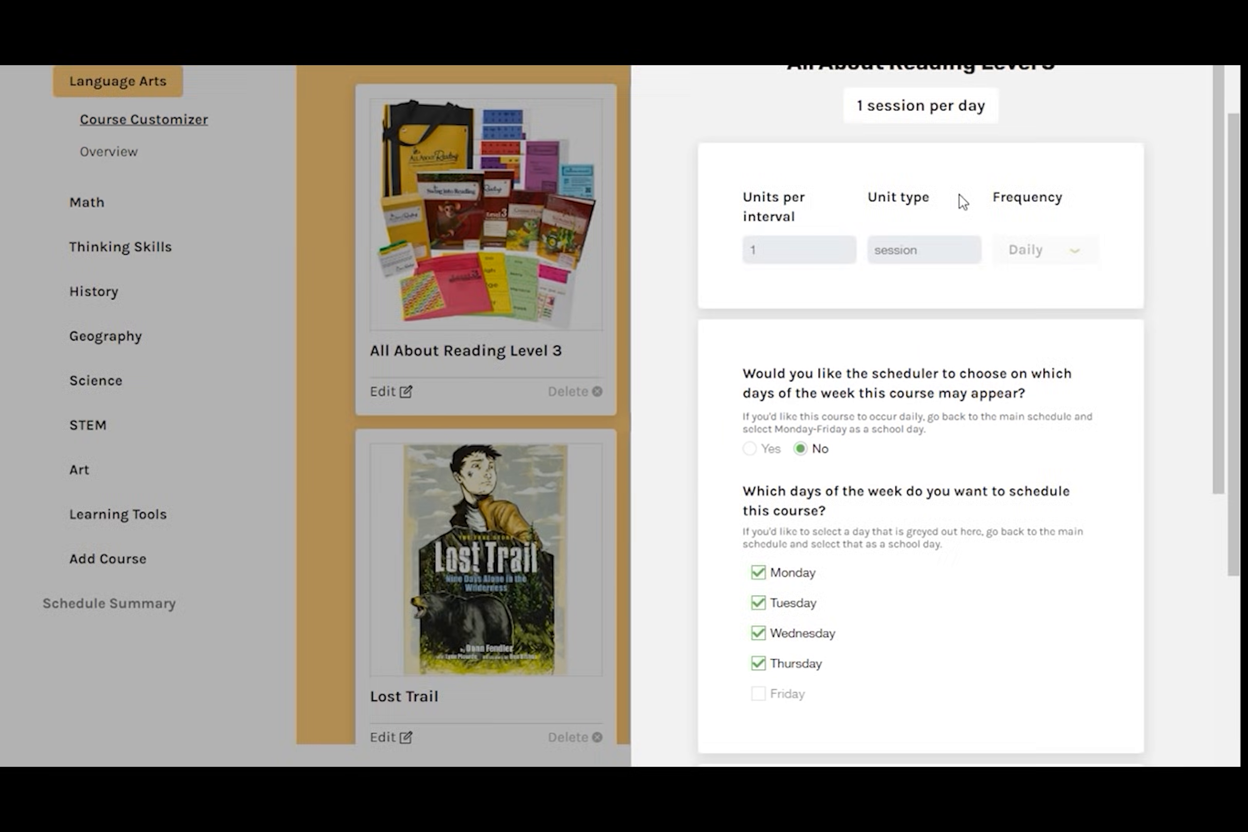
pyautogui.scroll(-3)
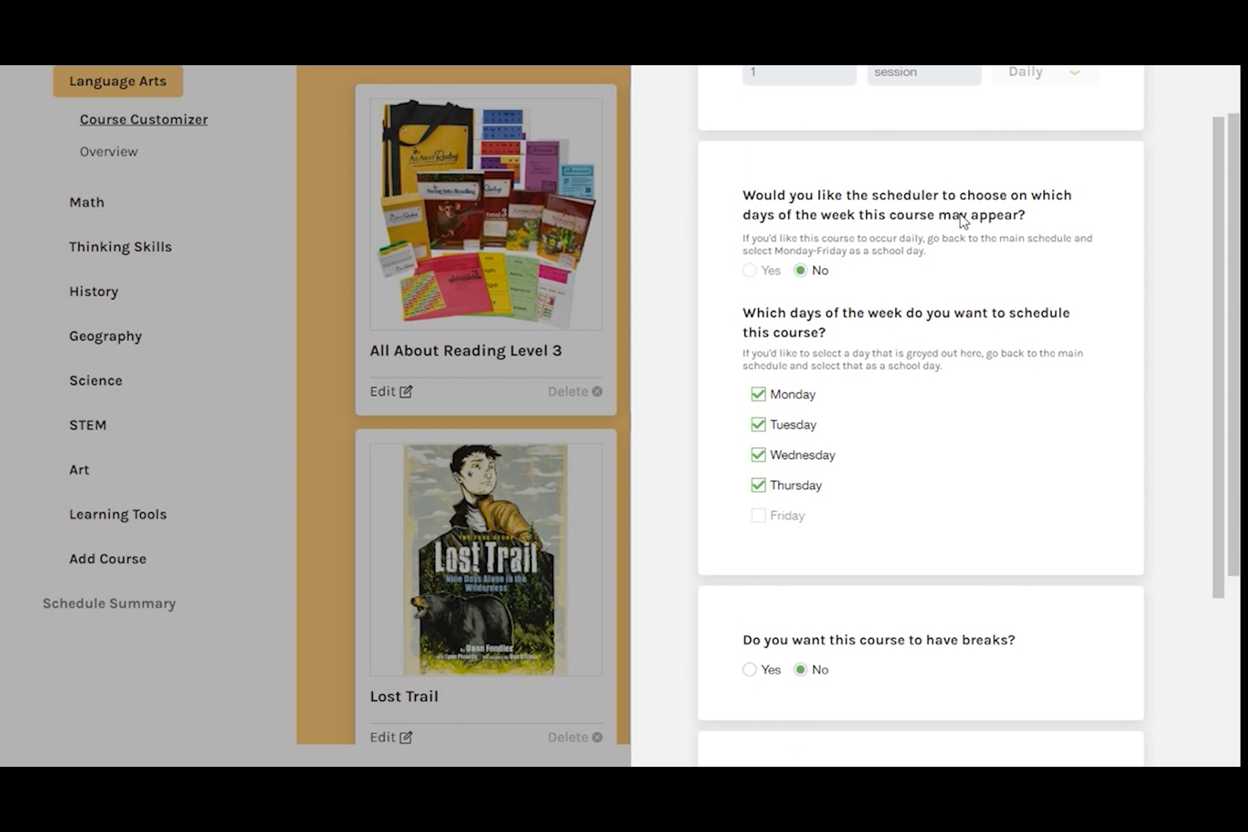
pyautogui.scroll(-3)
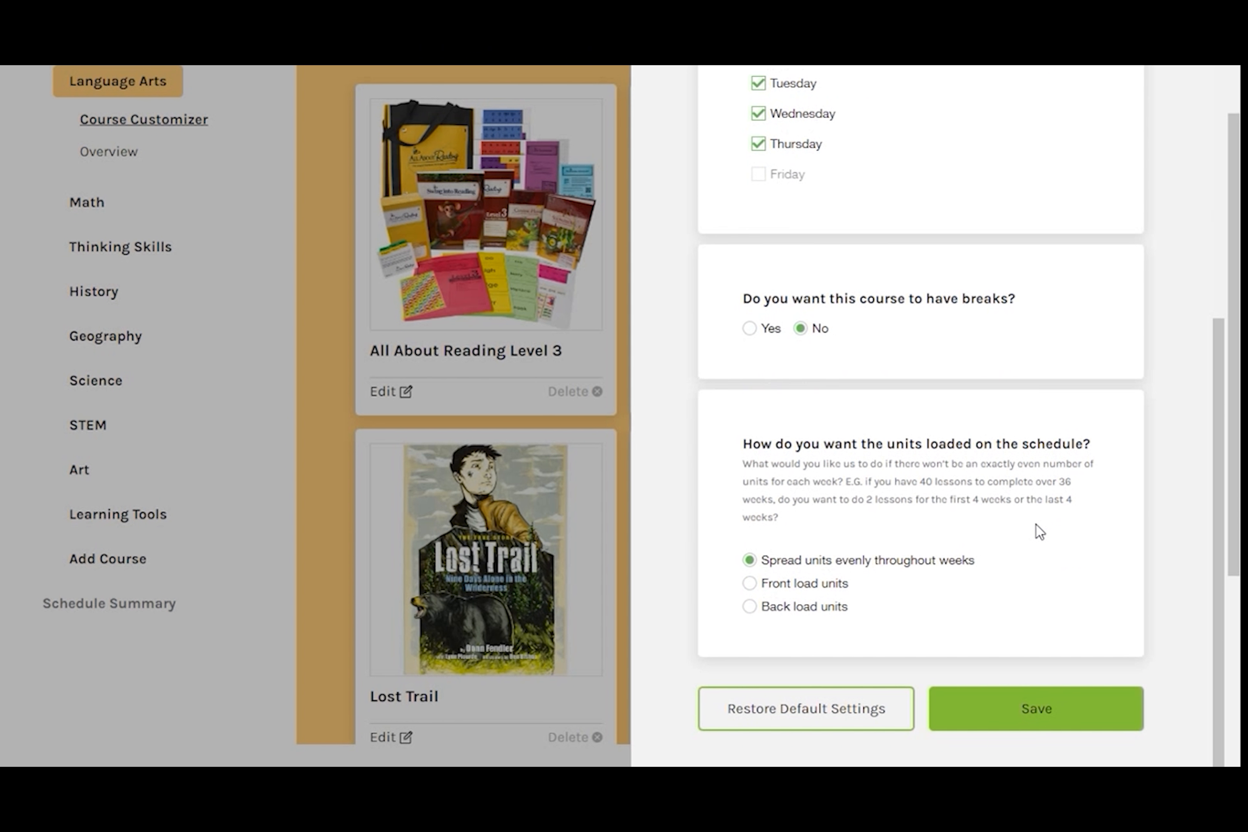
pyautogui.moveTo(989, 714)
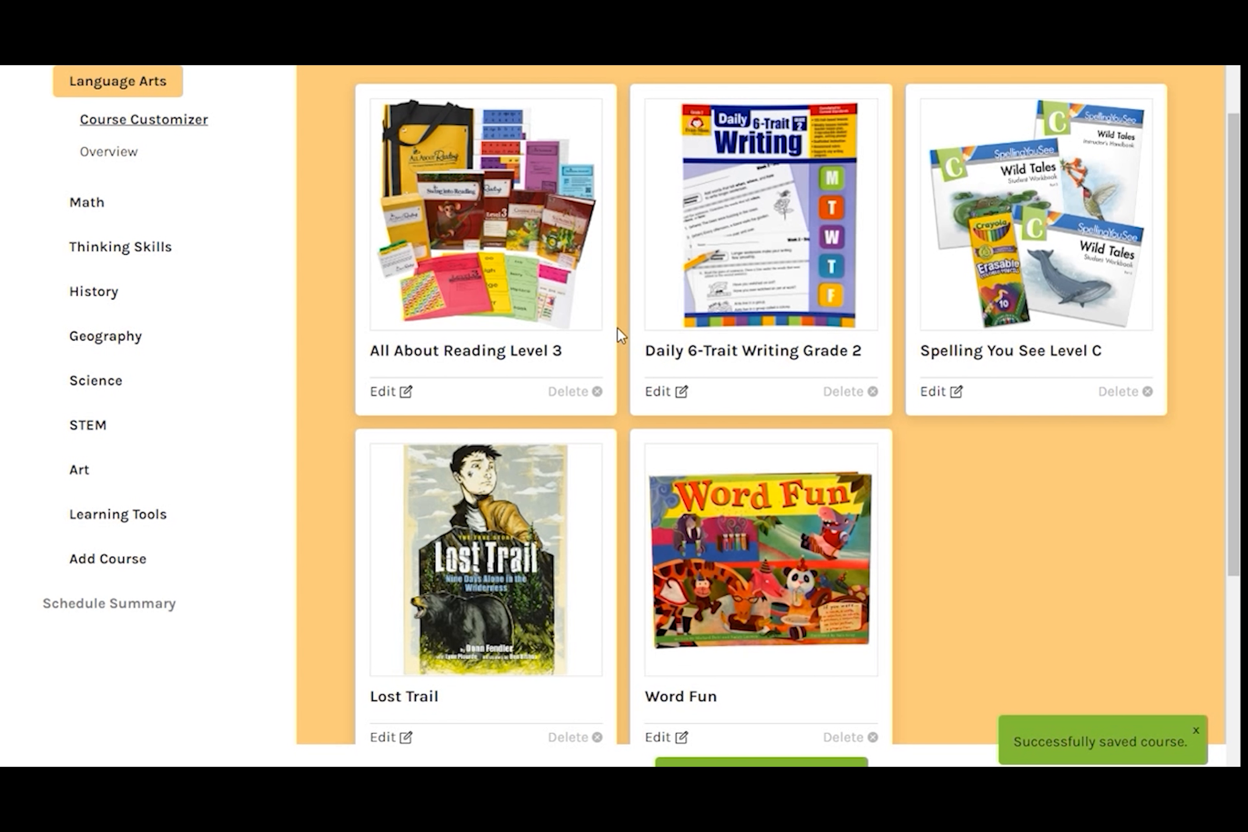
pyautogui.moveTo(670, 408)
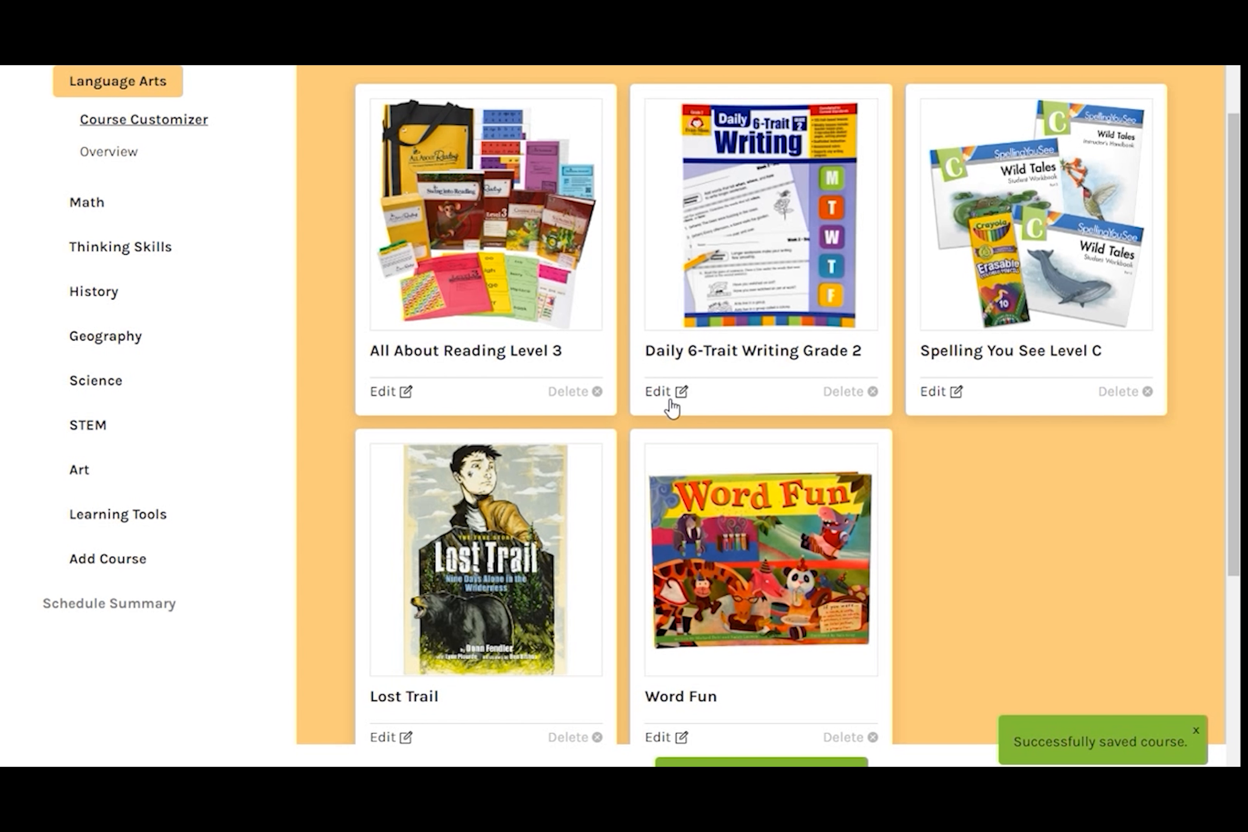
# Step: Review Daily 6-Trait Writing Grade 2 settings: five assignments weekly, Monday–Thursday, no breaks
pyautogui.click(657, 391)
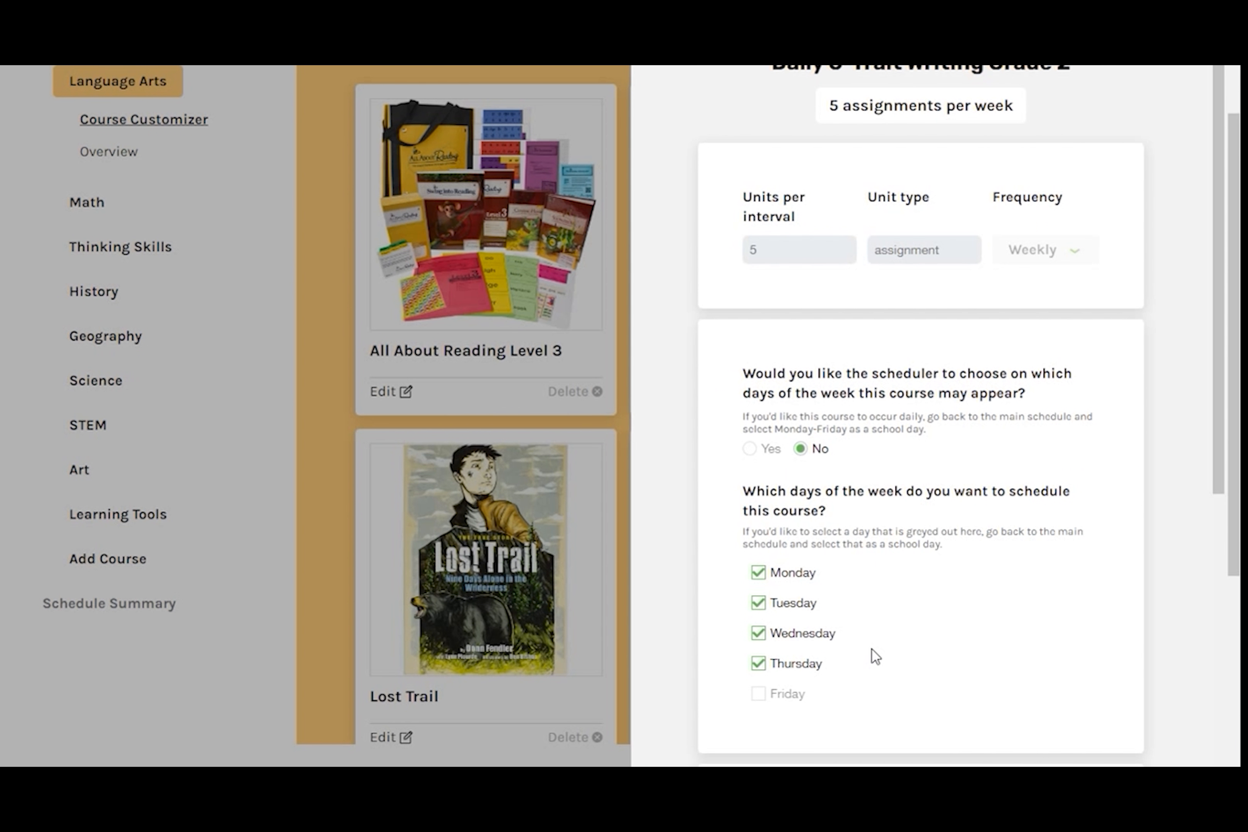
pyautogui.scroll(-3)
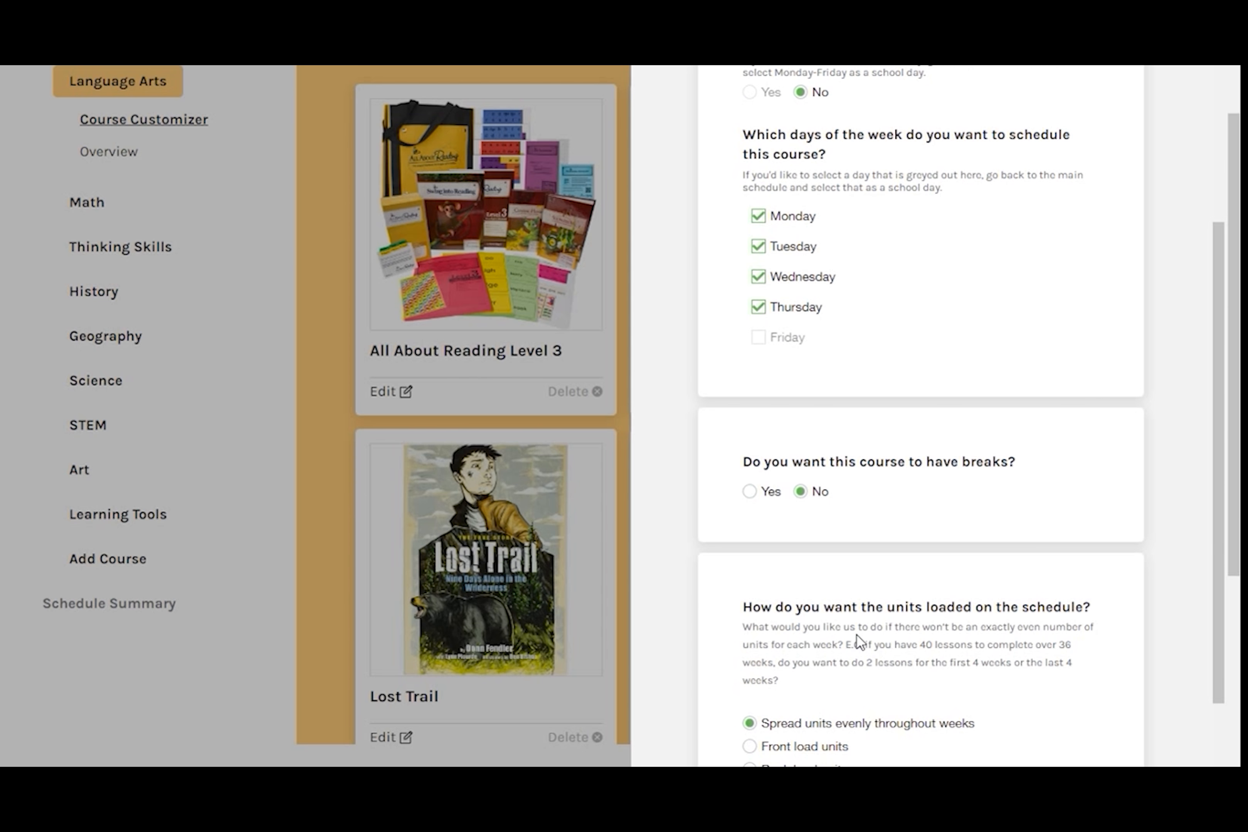
pyautogui.scroll(-3)
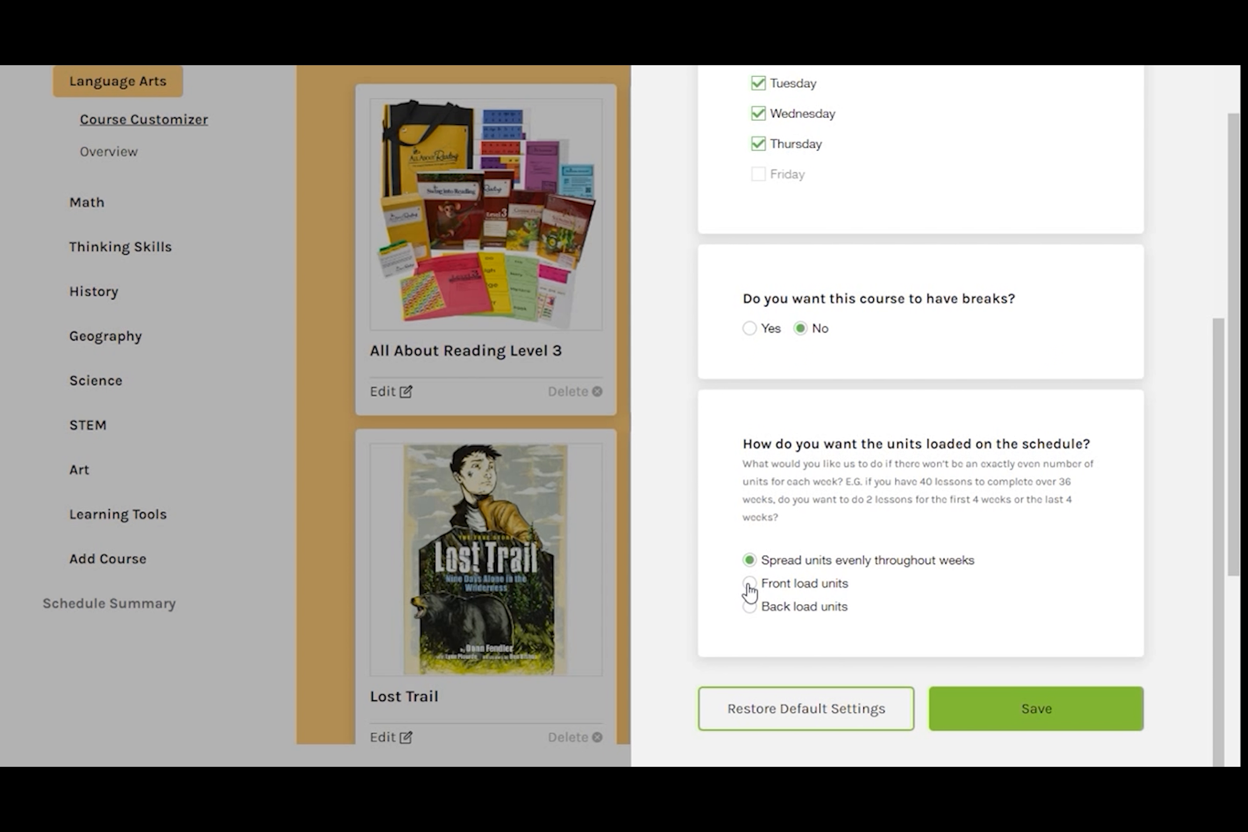
pyautogui.moveTo(756, 619)
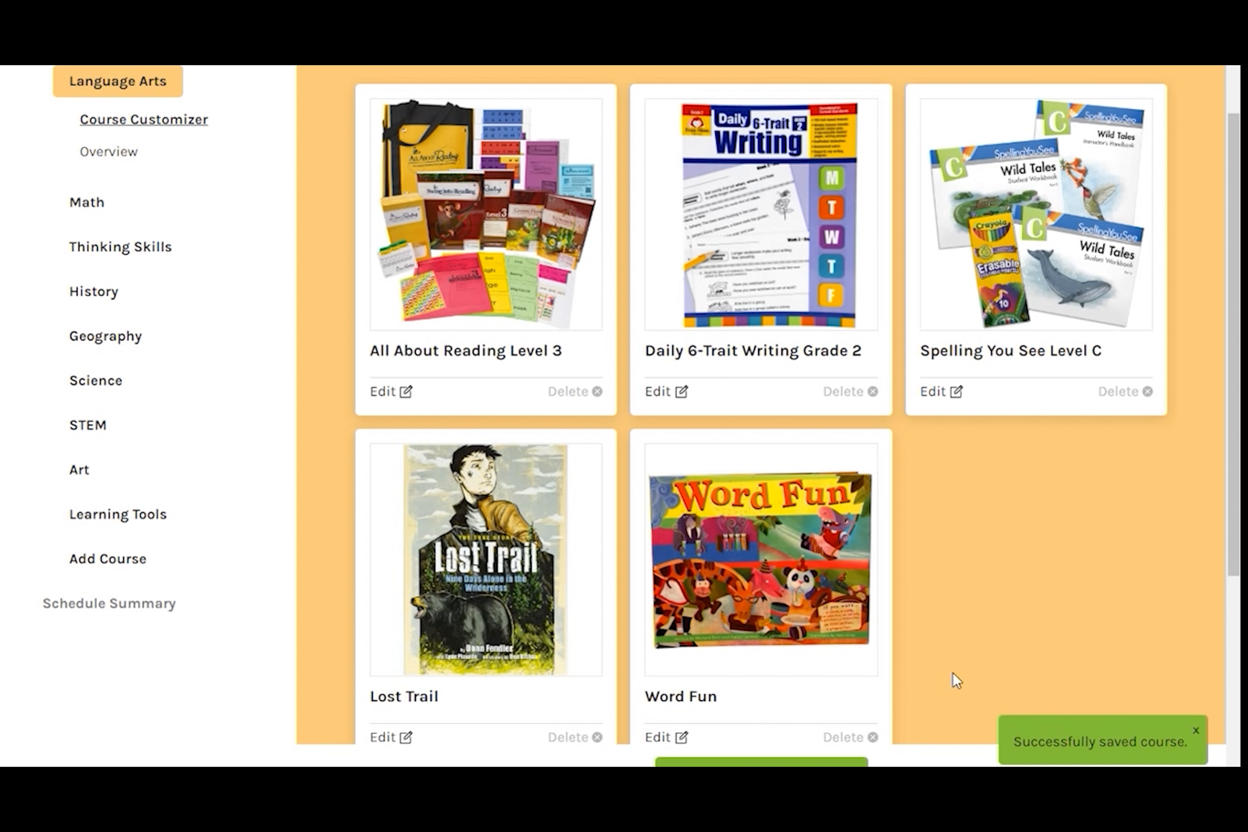
# Step: Delete the Lost Trail course from the Language Arts schedule
pyautogui.scroll(-3)
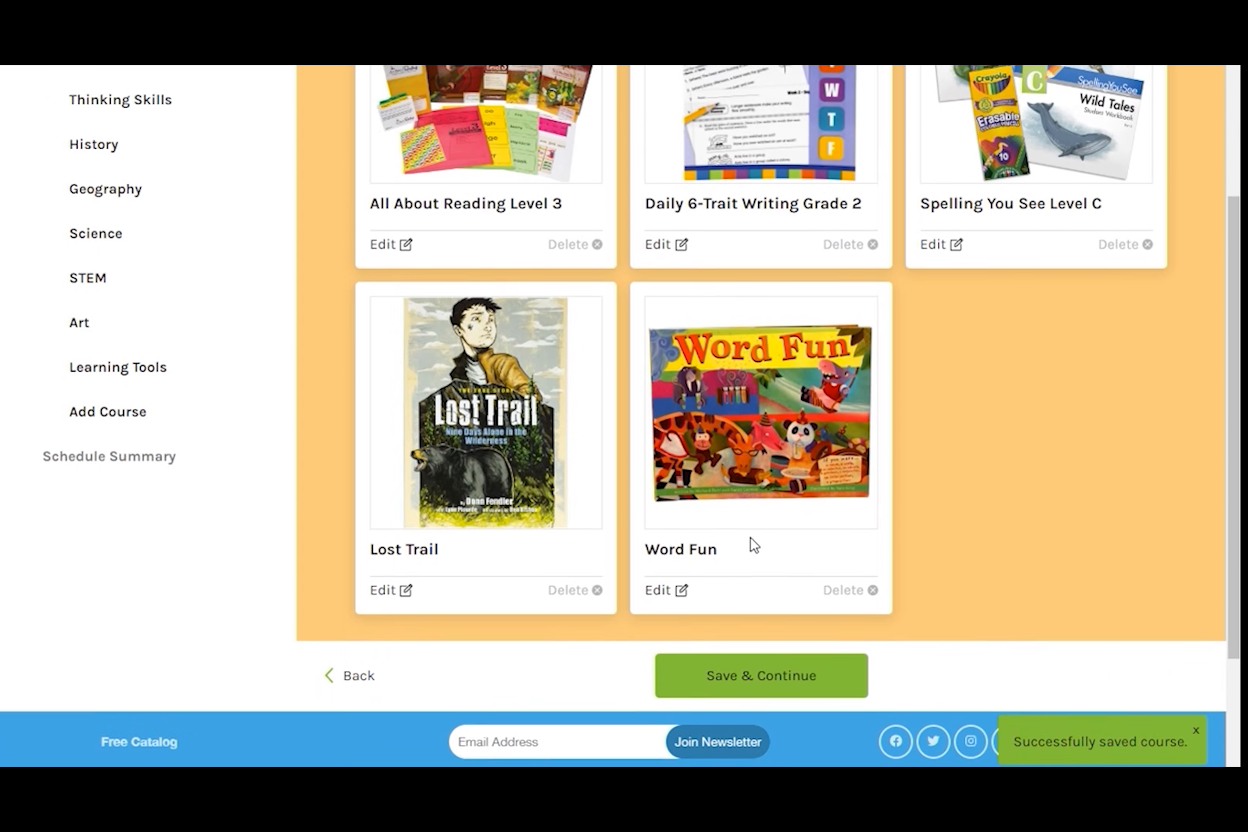
pyautogui.scroll(3)
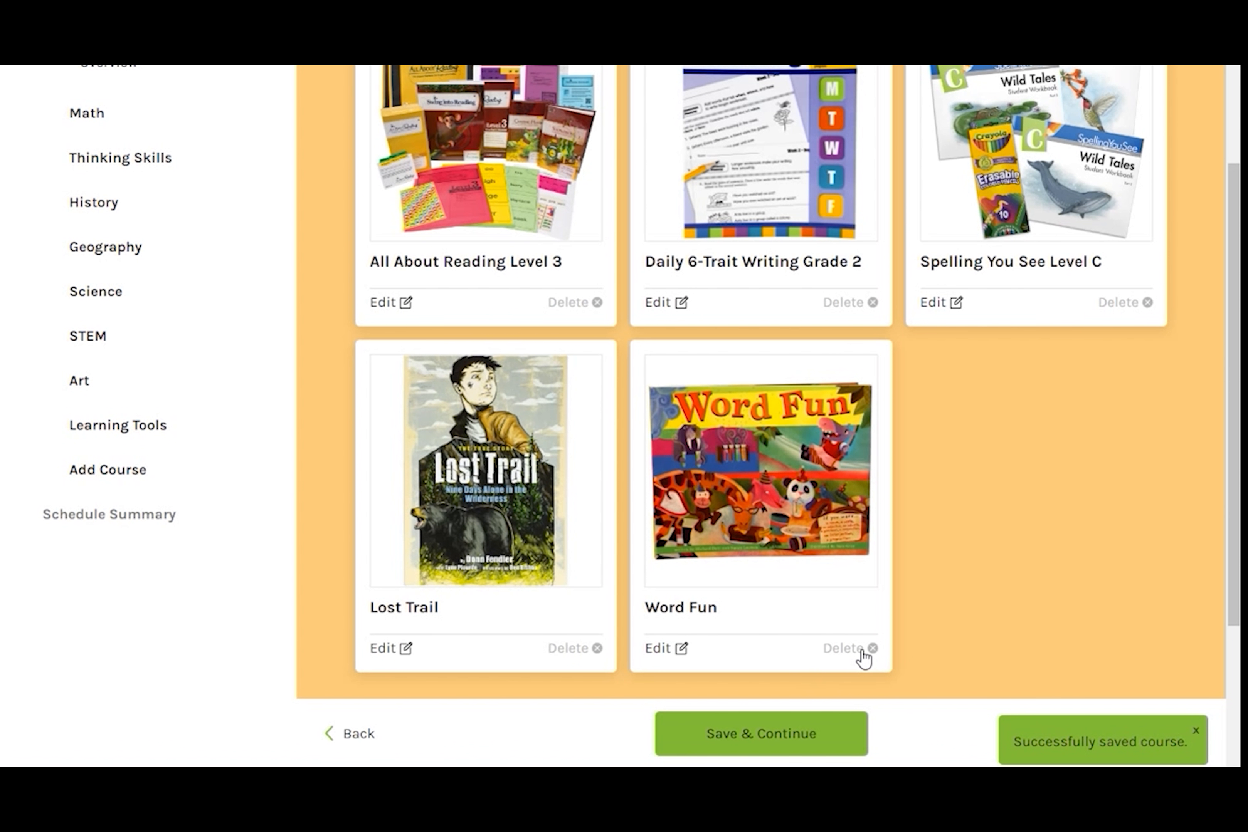
pyautogui.click(574, 648)
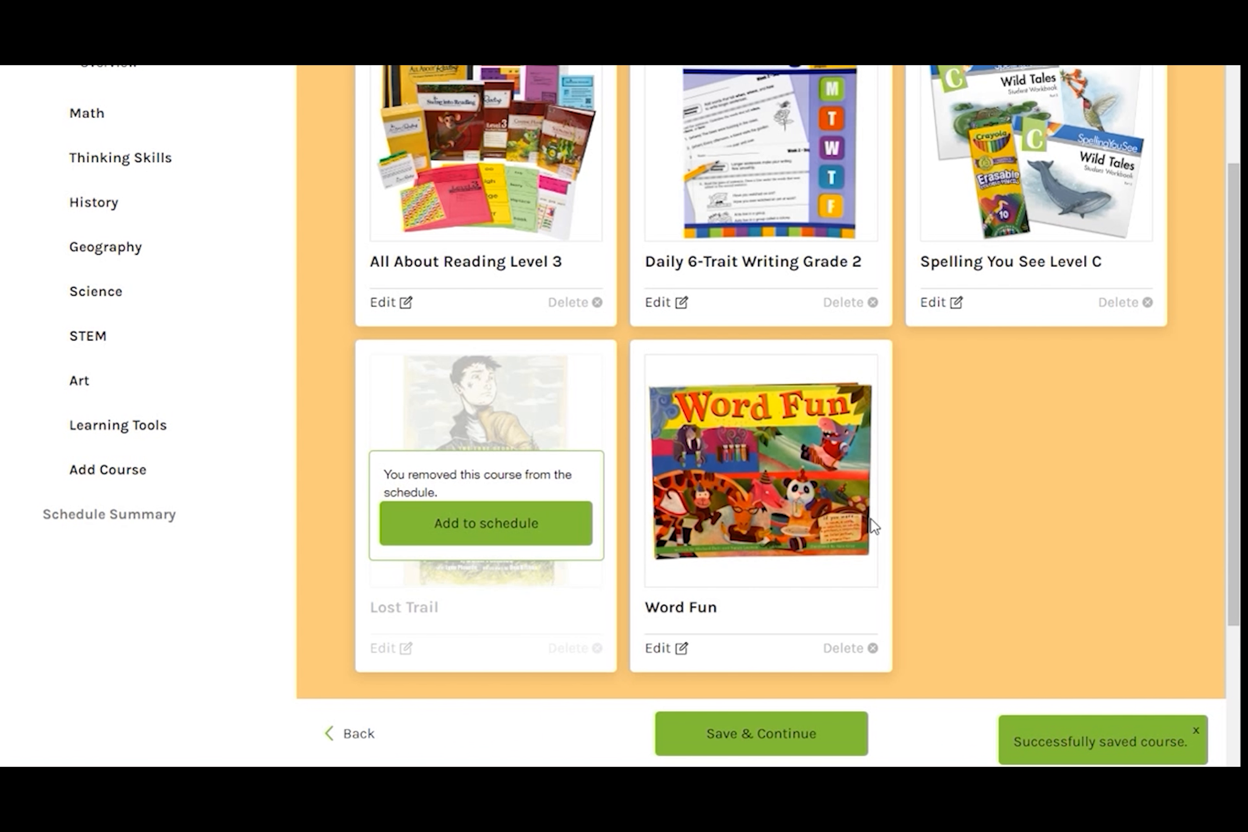
pyautogui.scroll(3)
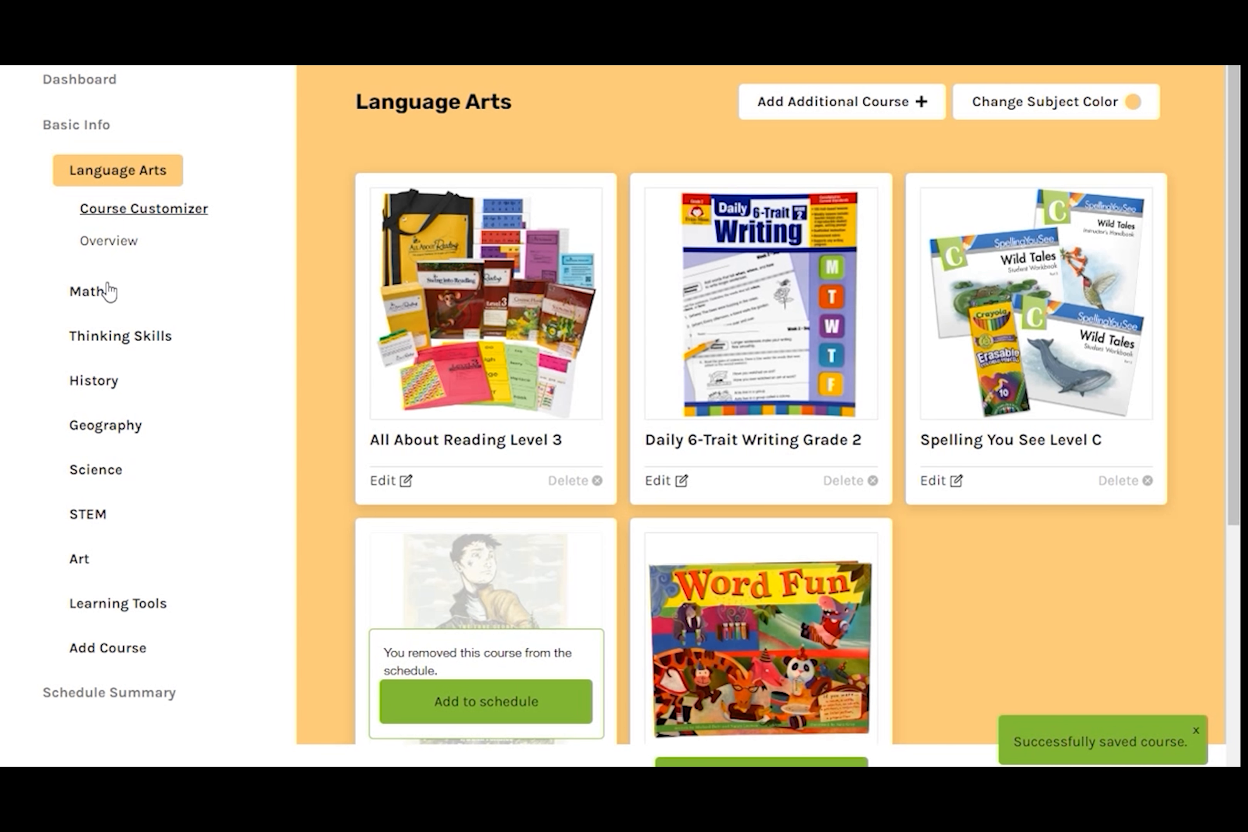
pyautogui.scroll(-3)
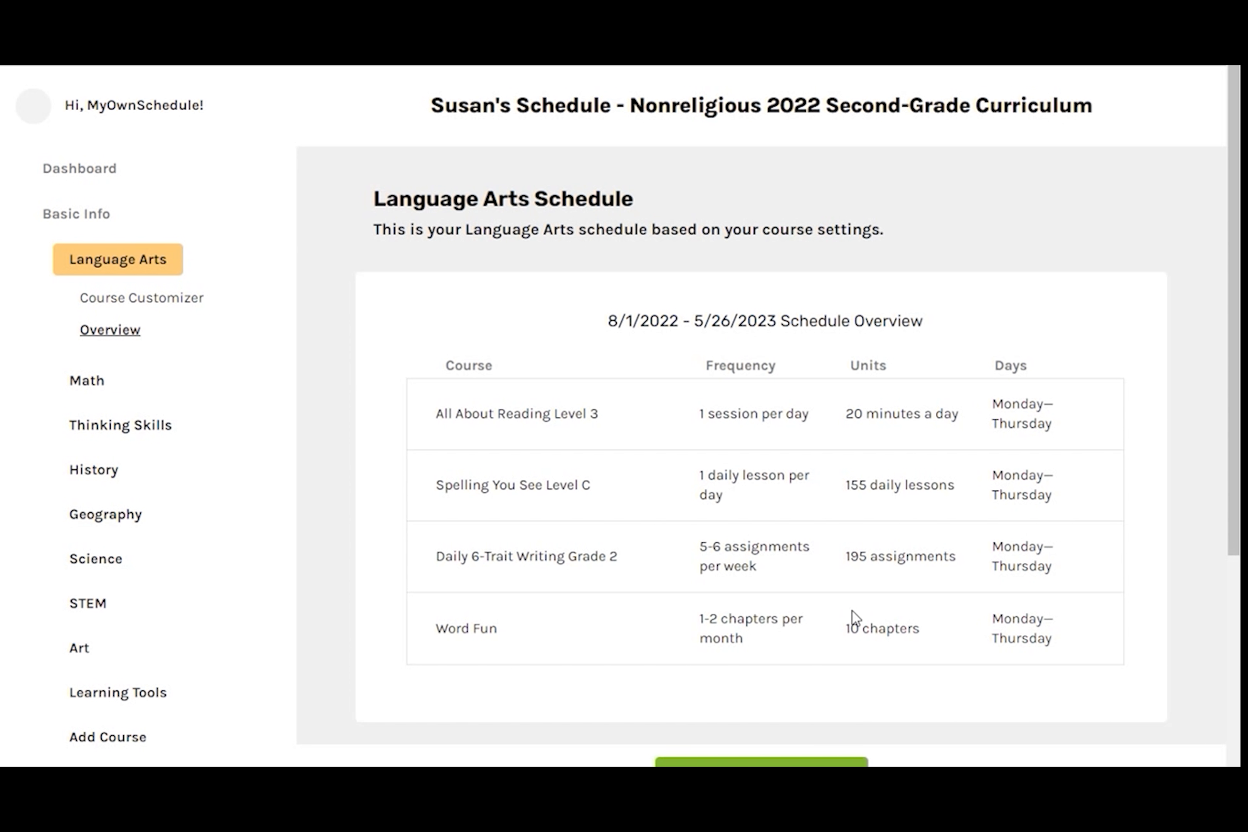
pyautogui.moveTo(927, 596)
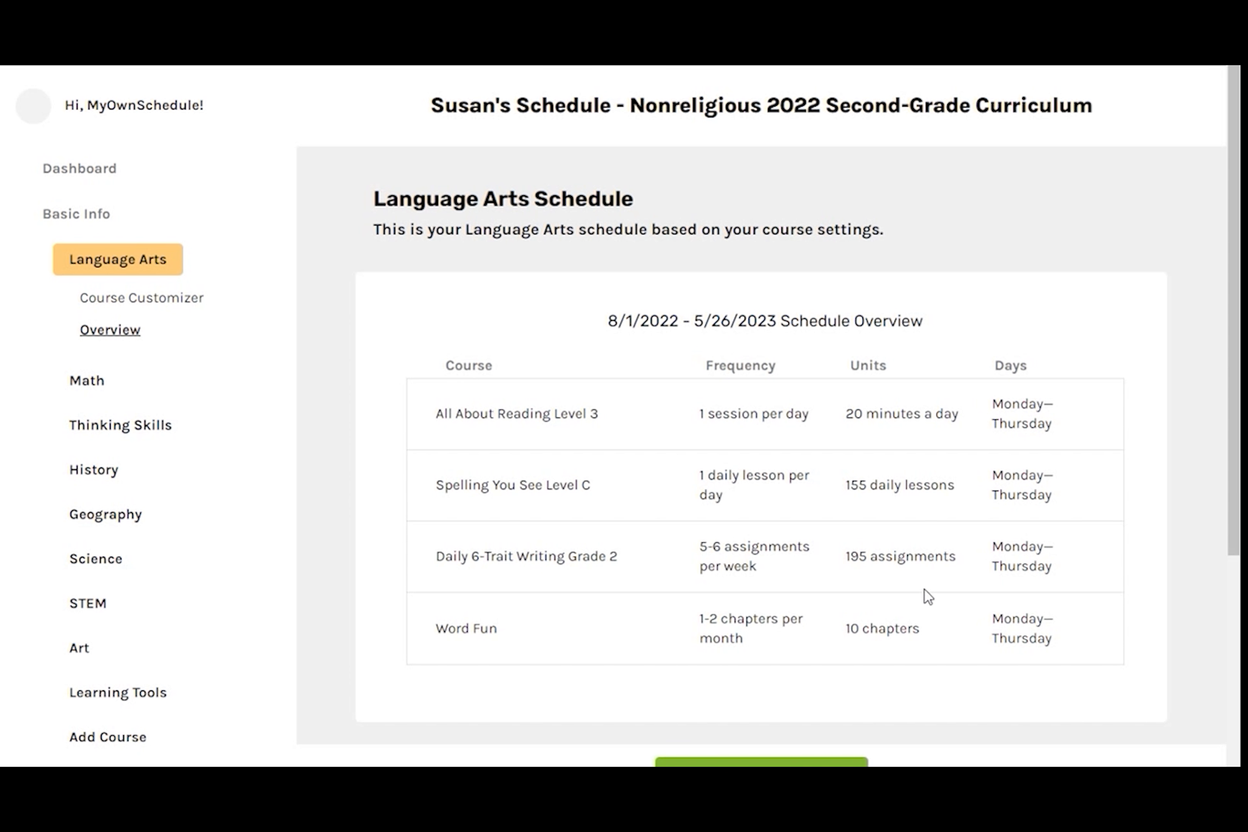
pyautogui.moveTo(911, 356)
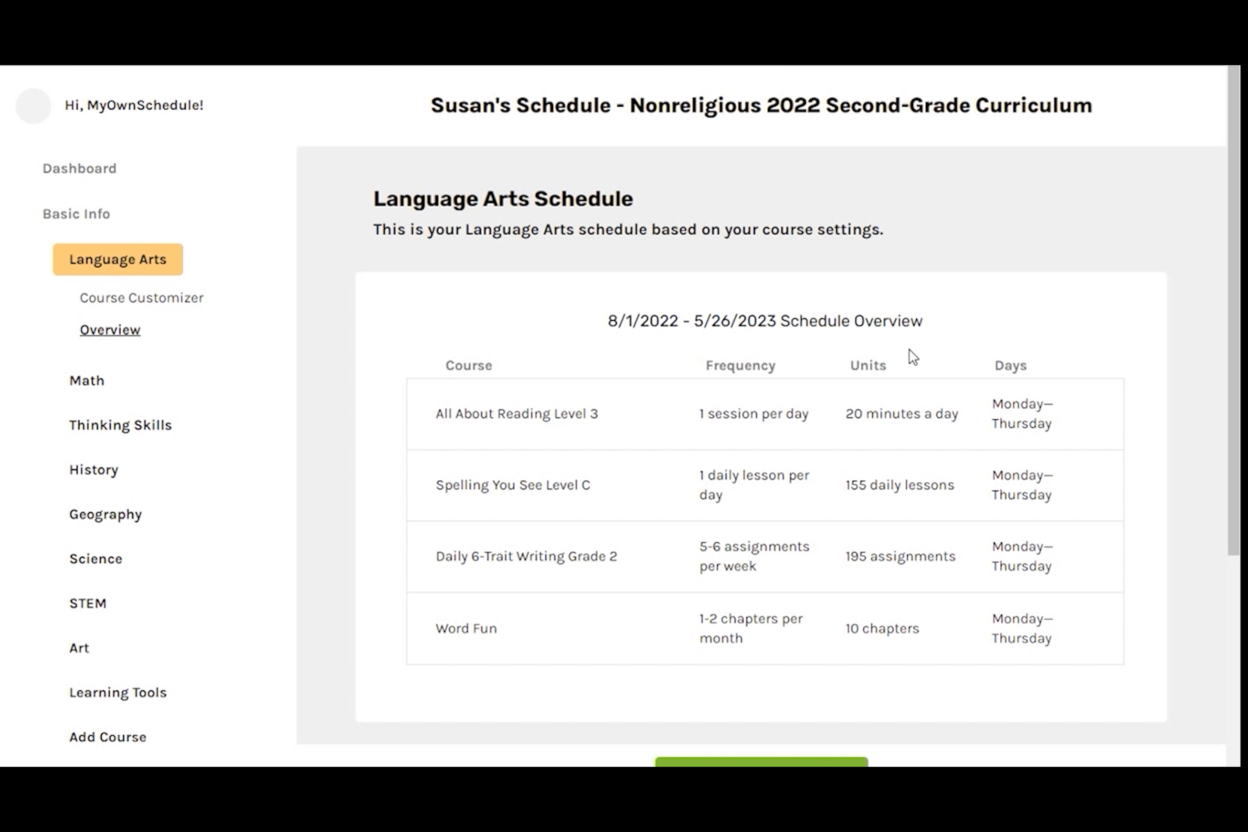
# Step: Continue past the Language Arts overview to the Math course customizer
pyautogui.click(86, 380)
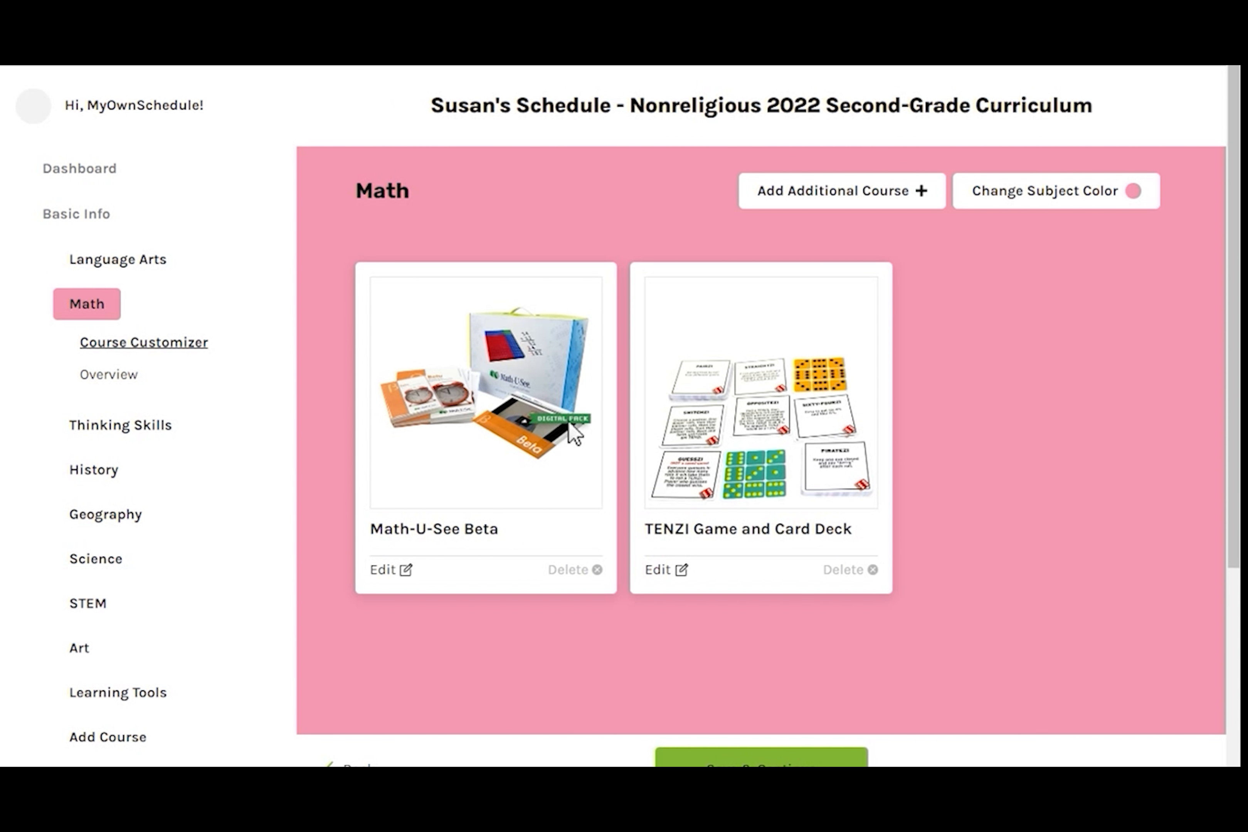
pyautogui.moveTo(327, 725)
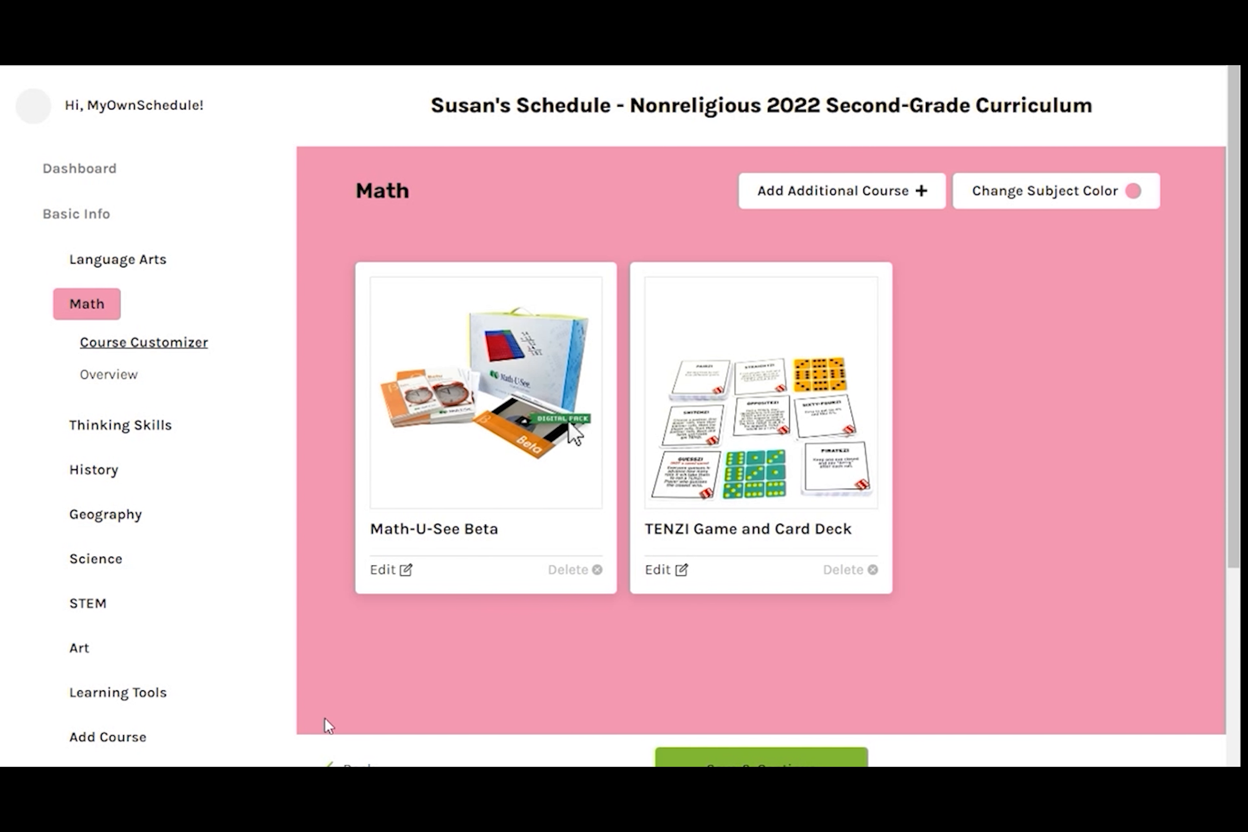
pyautogui.moveTo(602, 577)
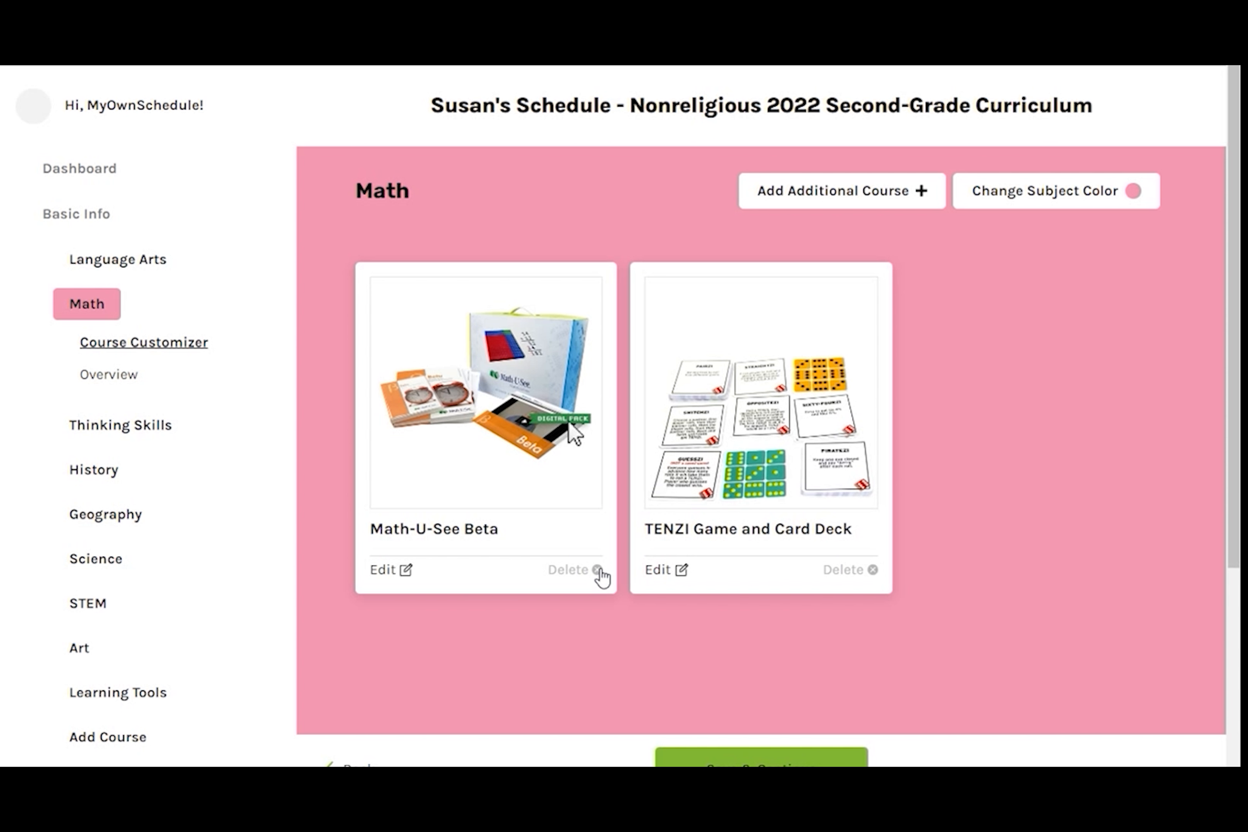
# Step: Delete Math-U-See Beta and TENZI Game and Card Deck, then start adding an additional course
pyautogui.click(566, 569)
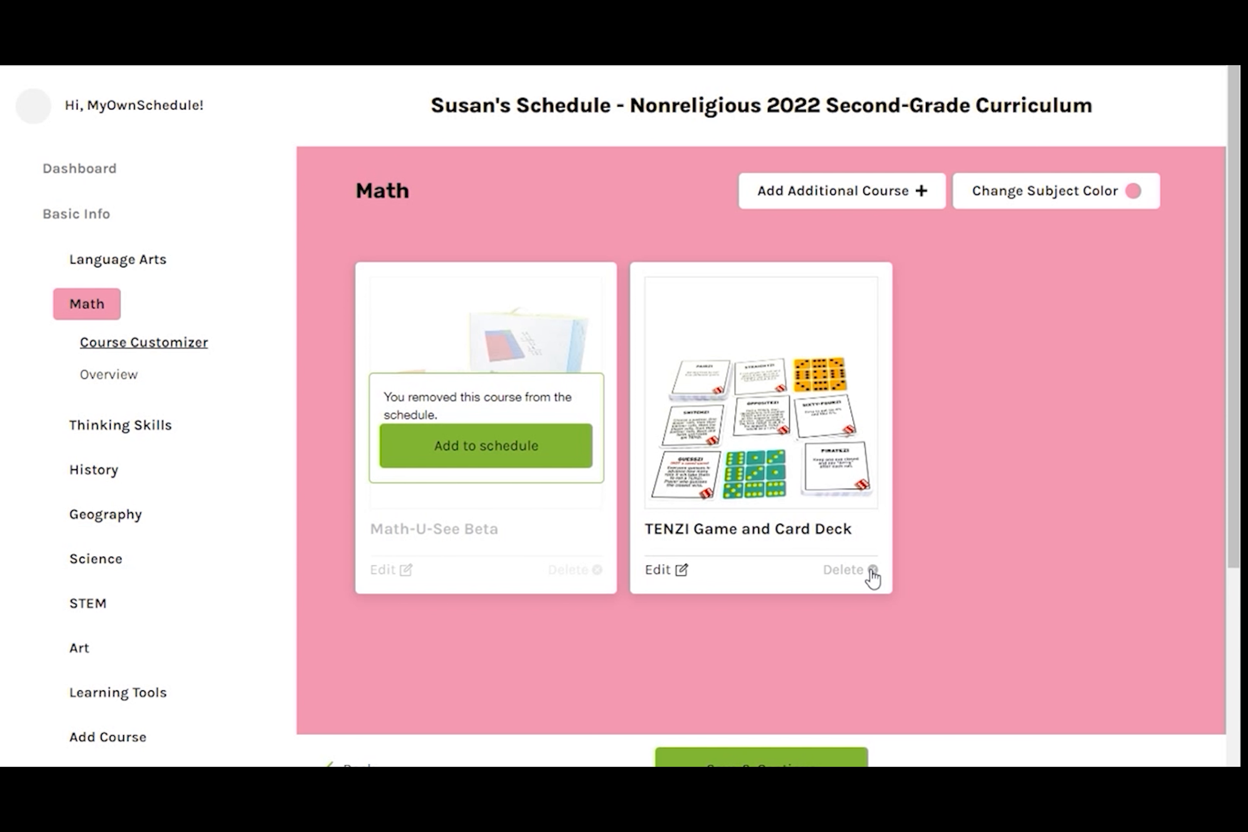
pyautogui.click(847, 569)
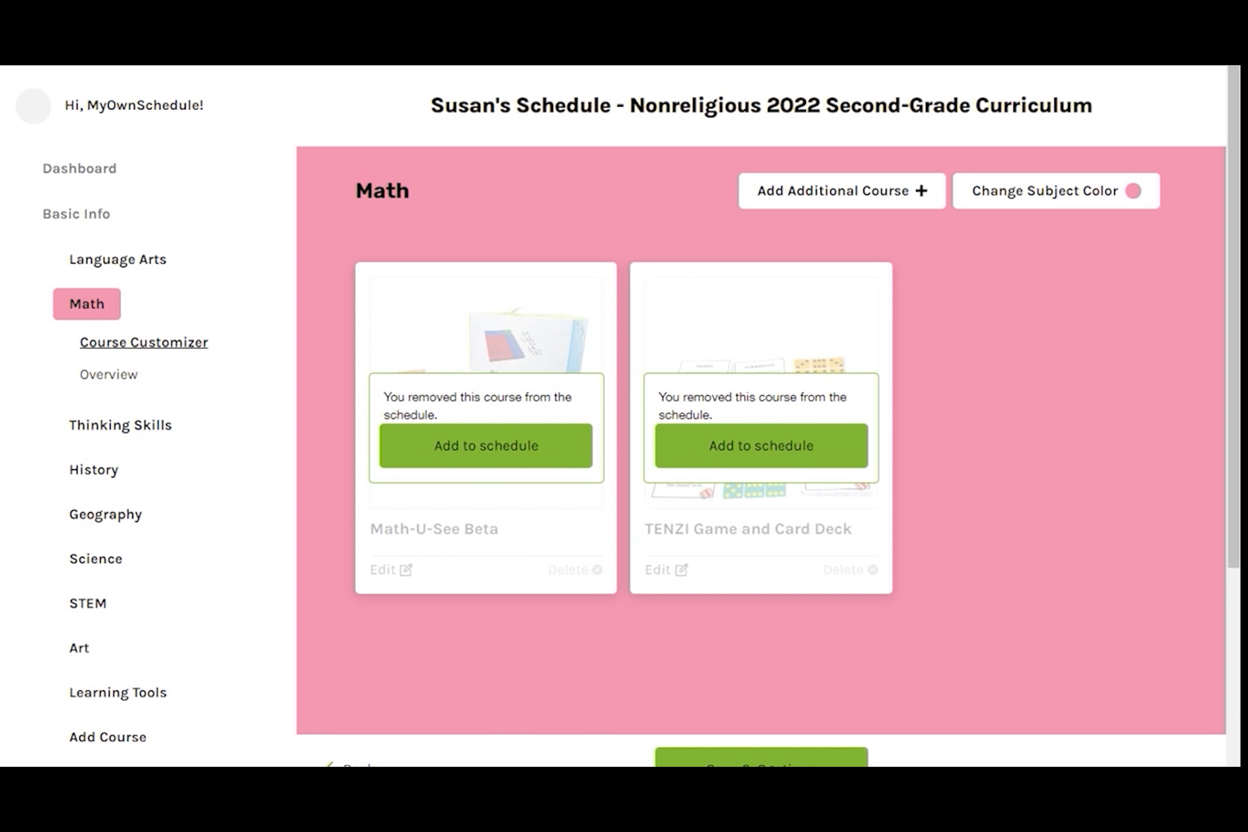
pyautogui.click(120, 424)
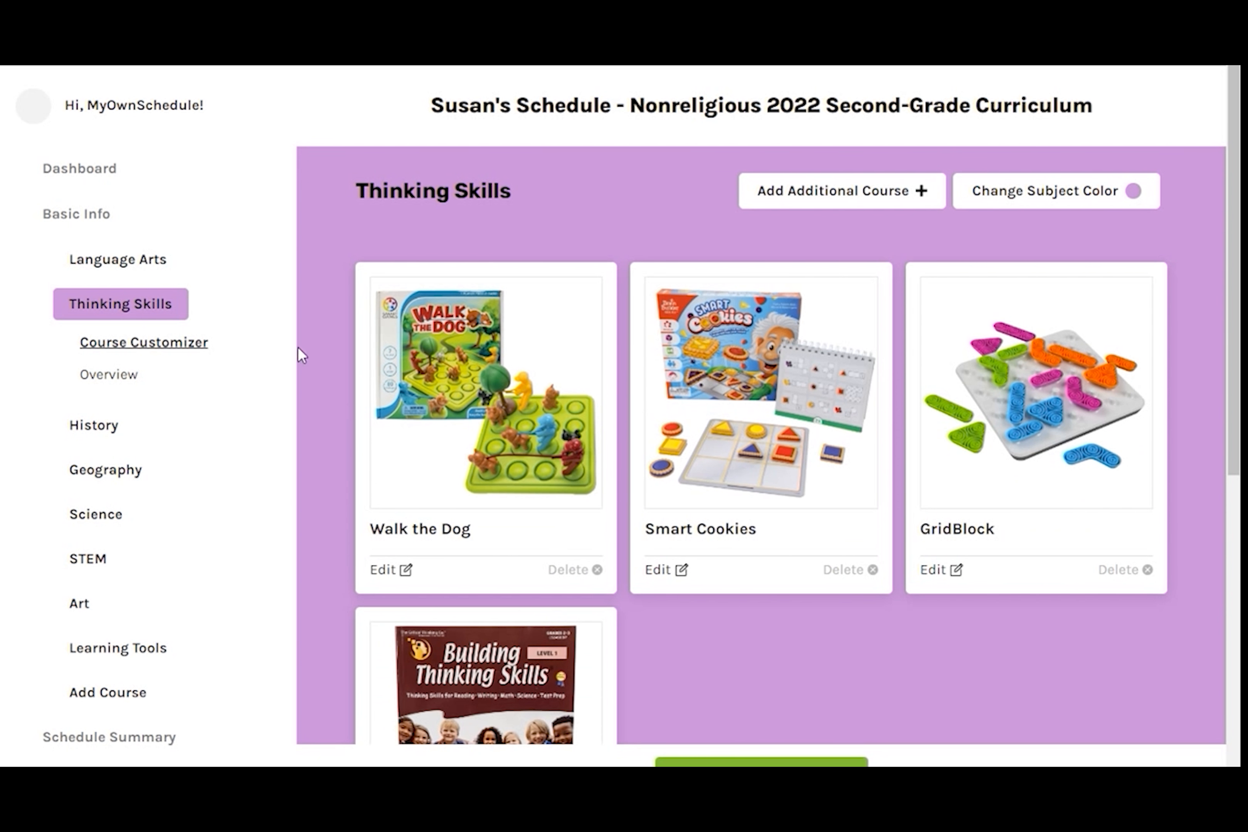
pyautogui.moveTo(130, 706)
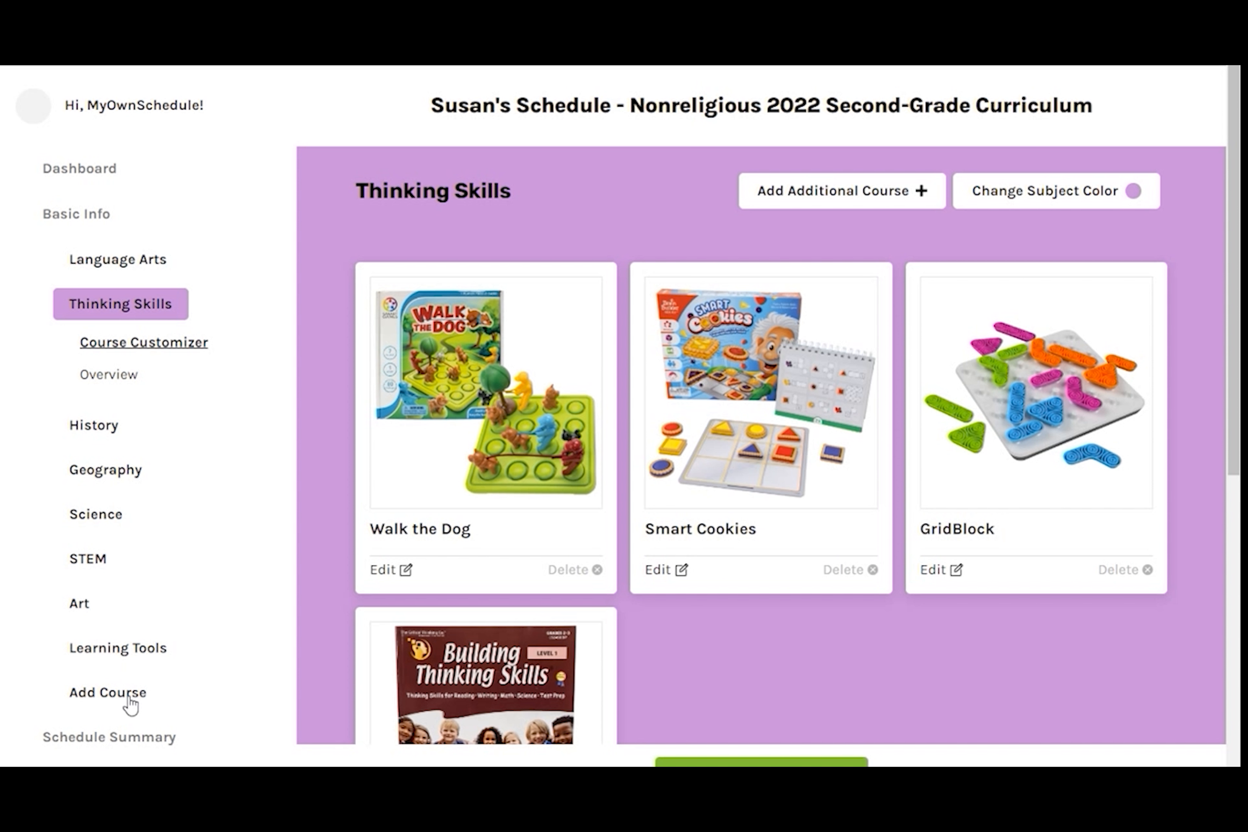
pyautogui.click(107, 692)
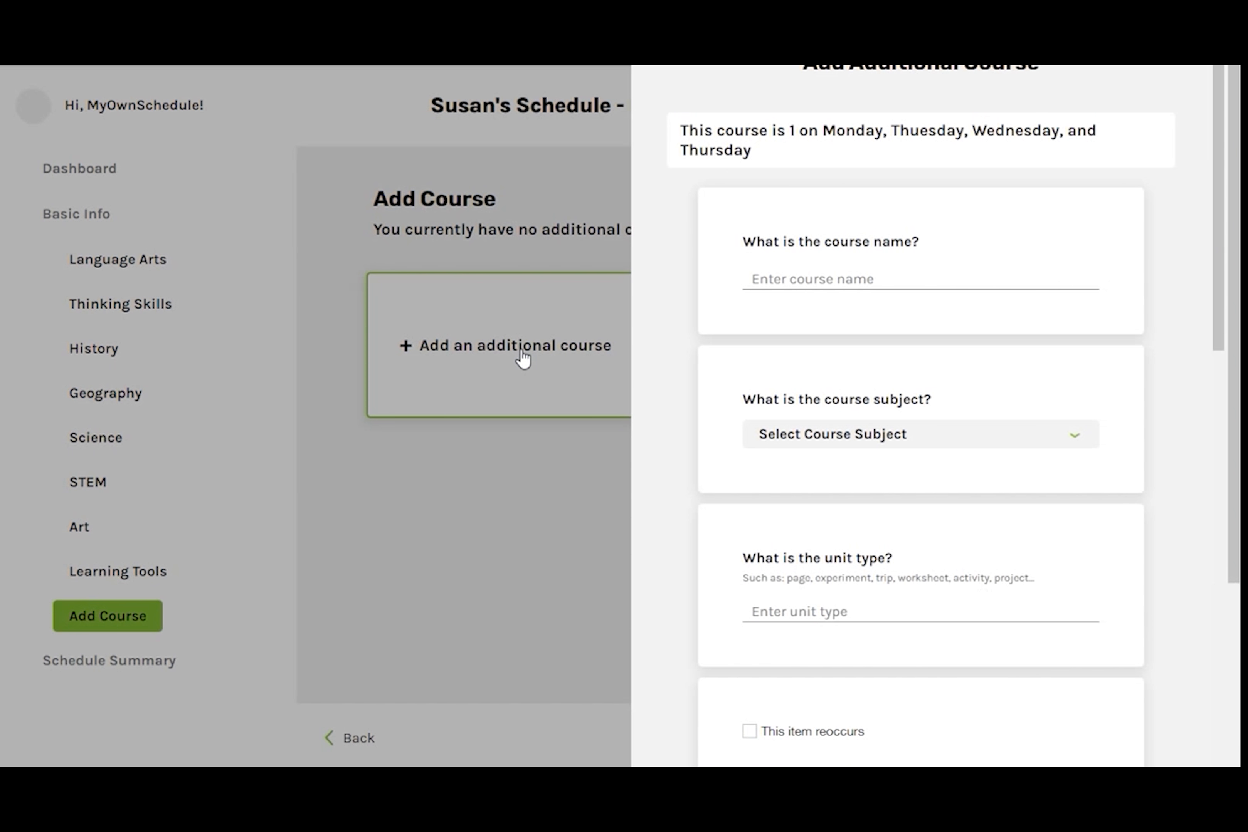
pyautogui.moveTo(843, 269)
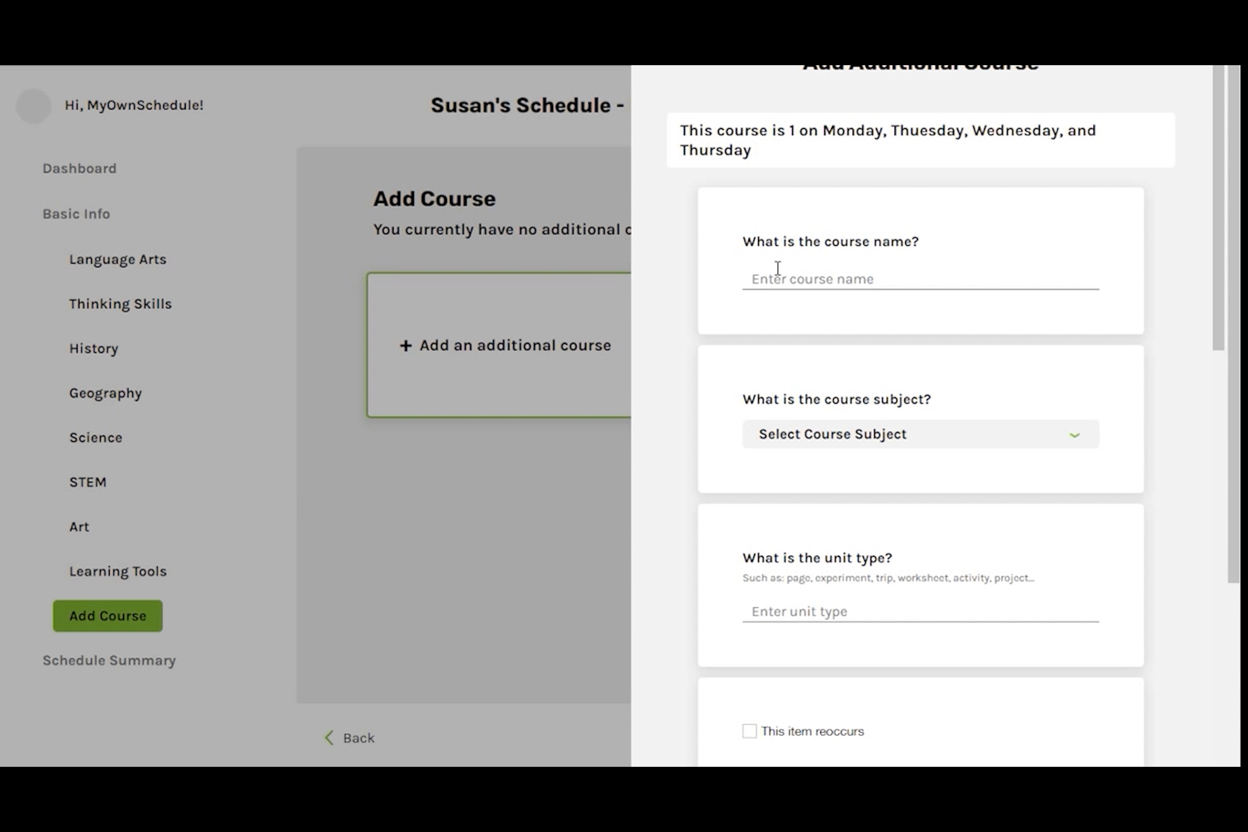
# Step: Create the custom Math course 'oops' with 'page' units, 36 units on Monday–Thursday, and save it
pyautogui.write('oops')
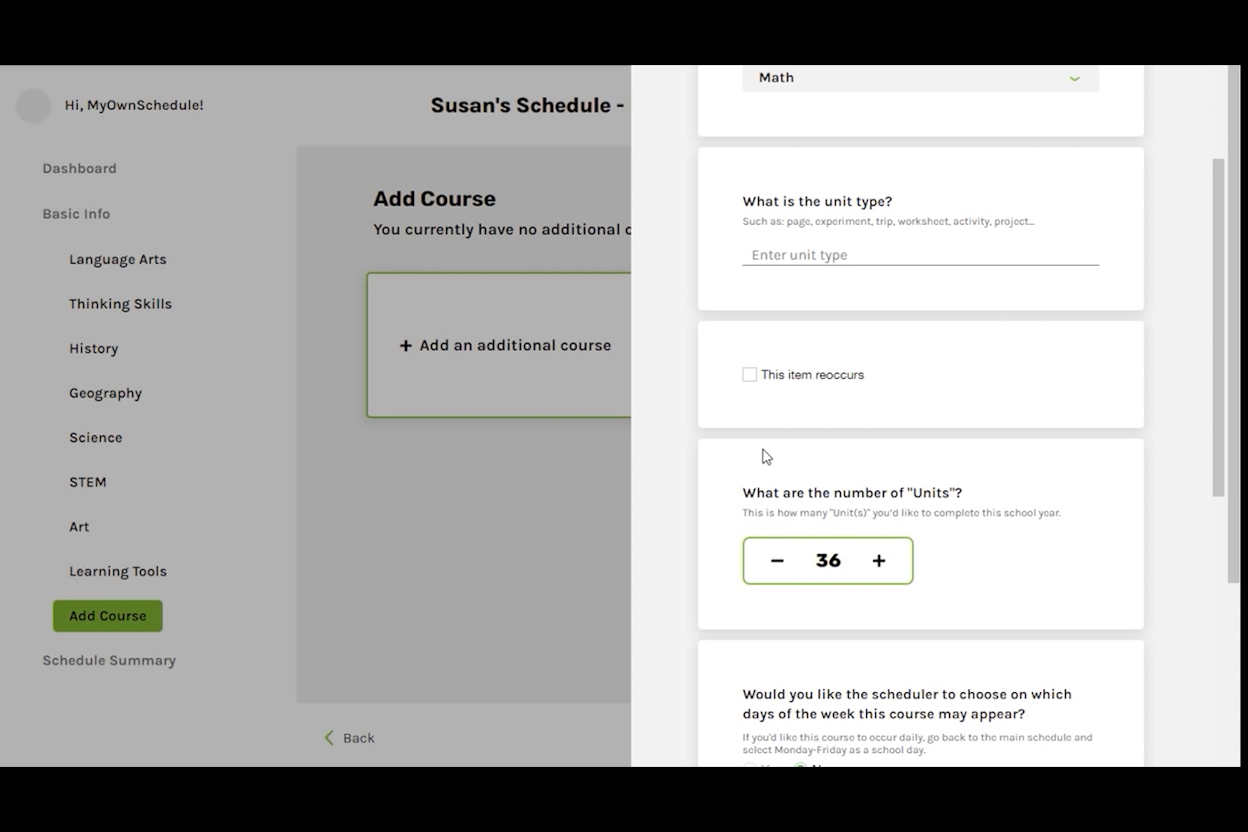
pyautogui.scroll(-3)
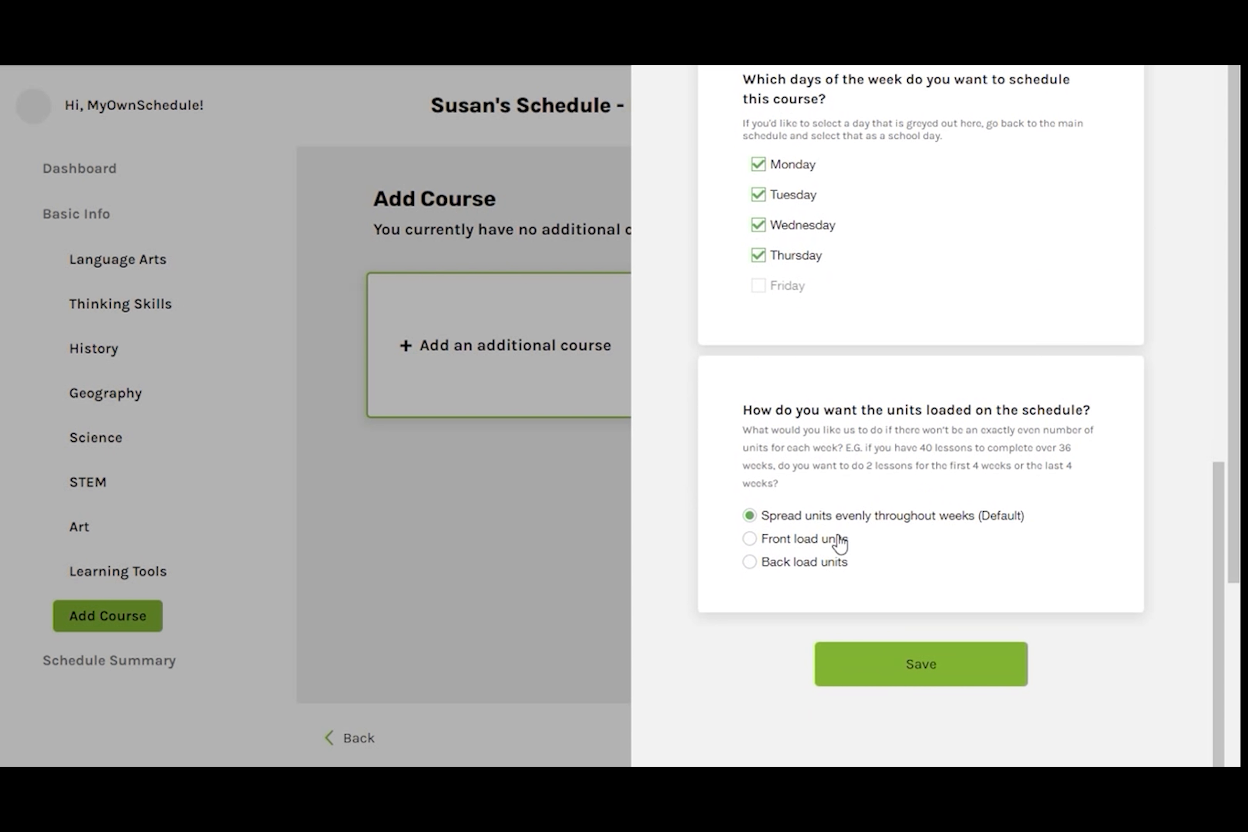
pyautogui.scroll(3)
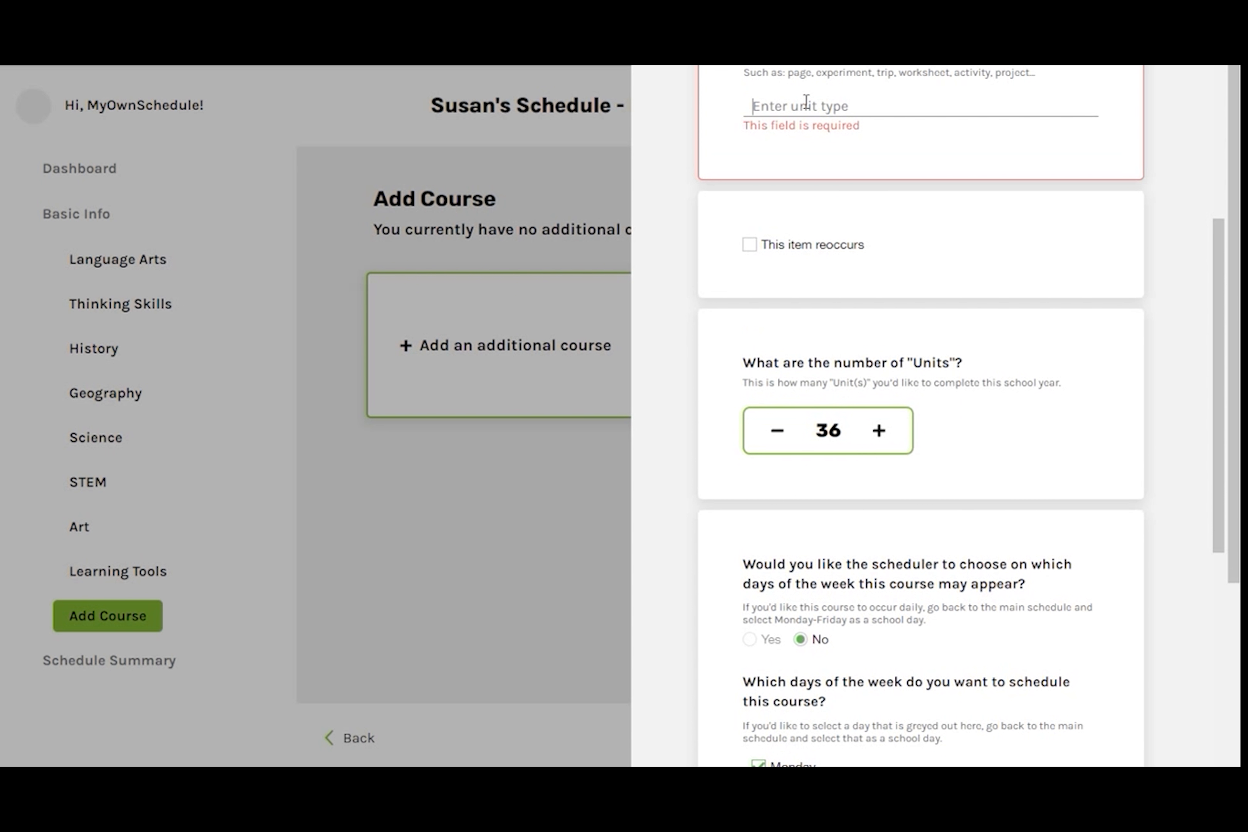
pyautogui.write('page')
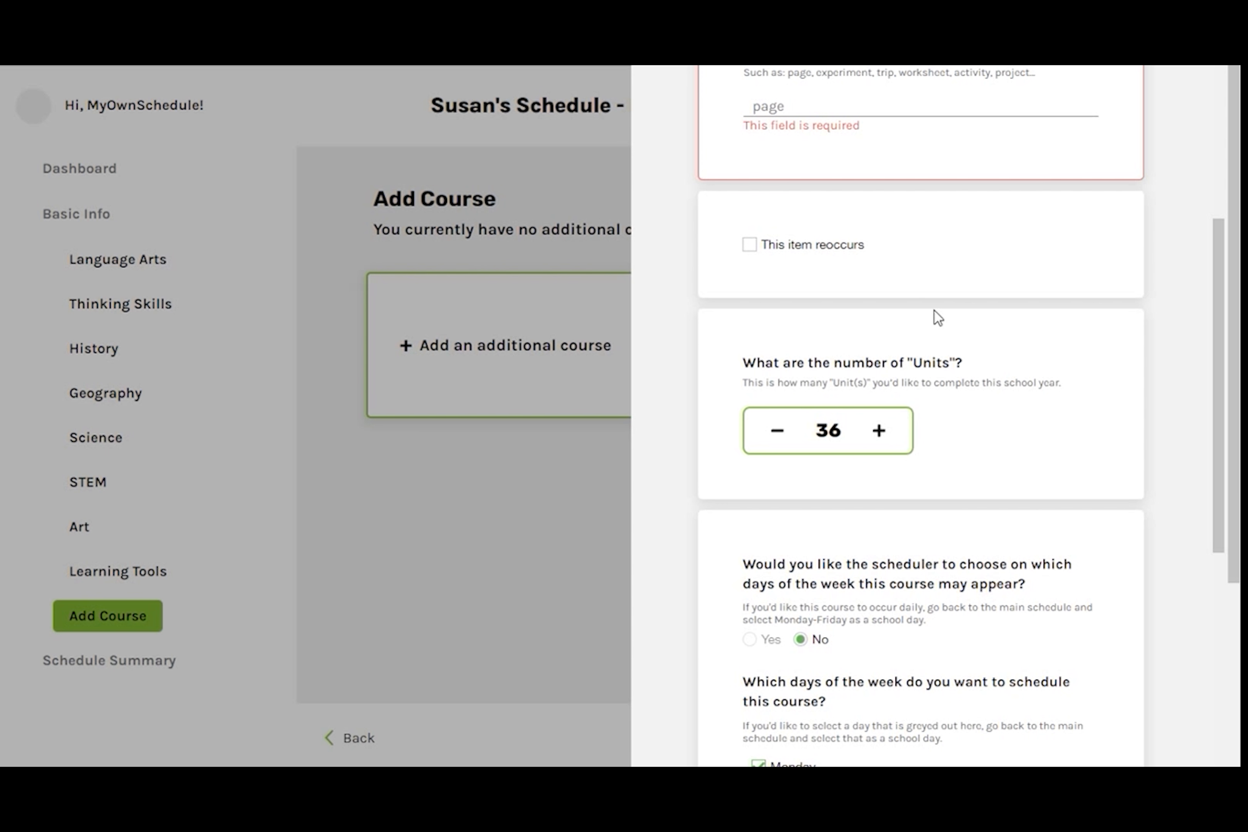
pyautogui.scroll(-3)
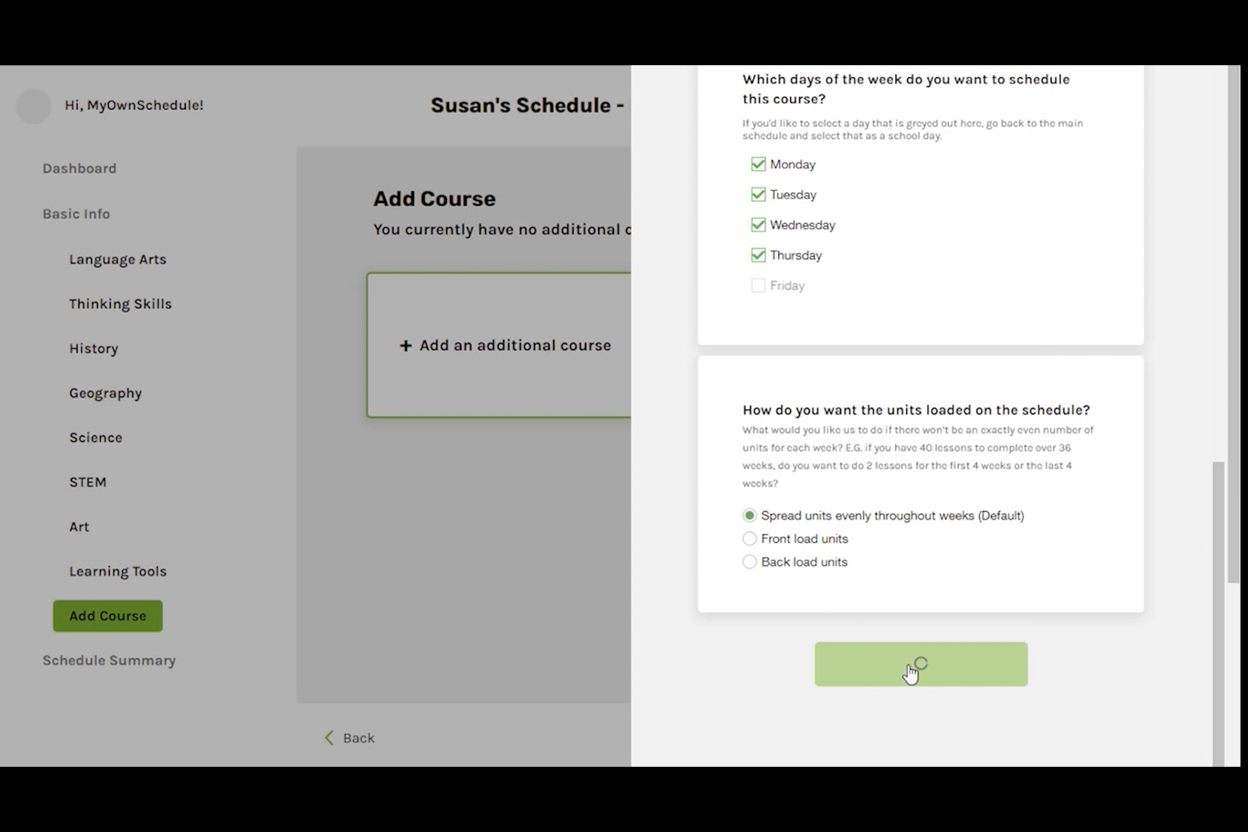
pyautogui.click(920, 663)
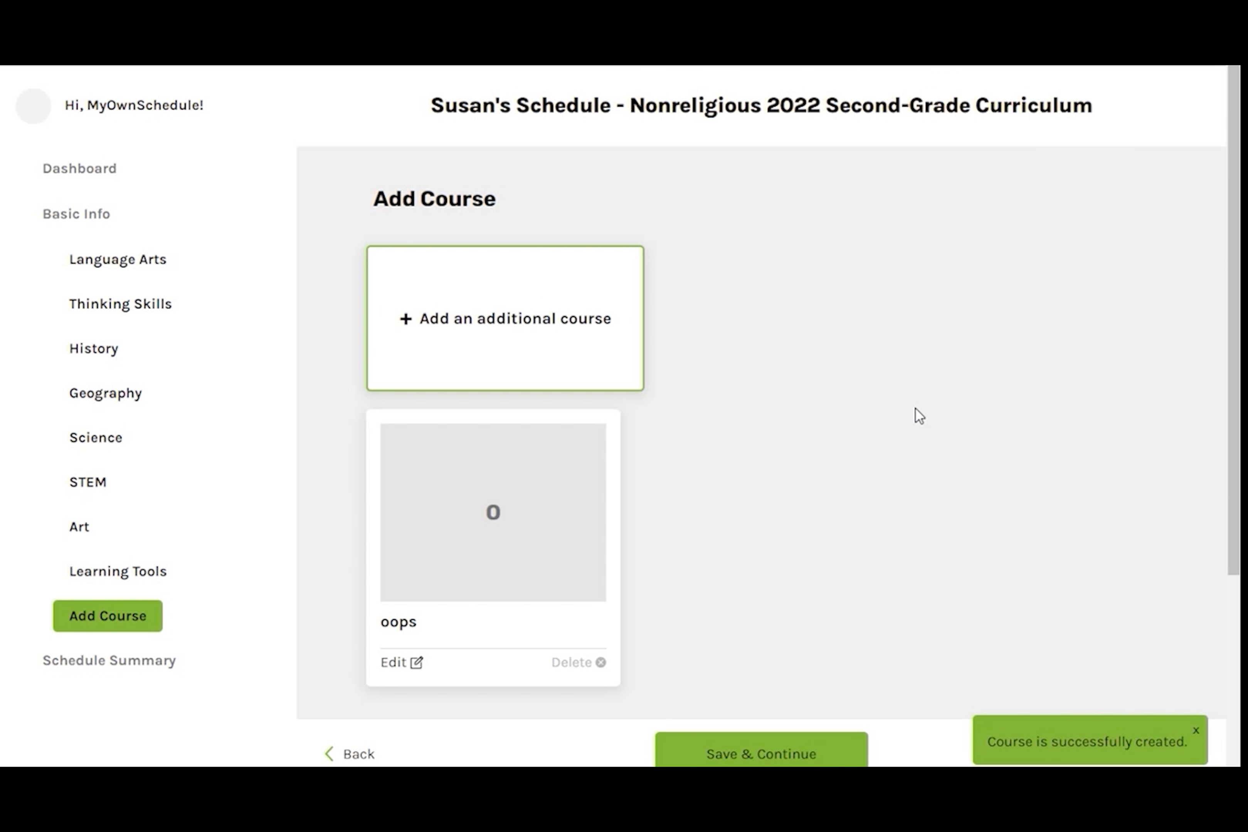
pyautogui.moveTo(926, 757)
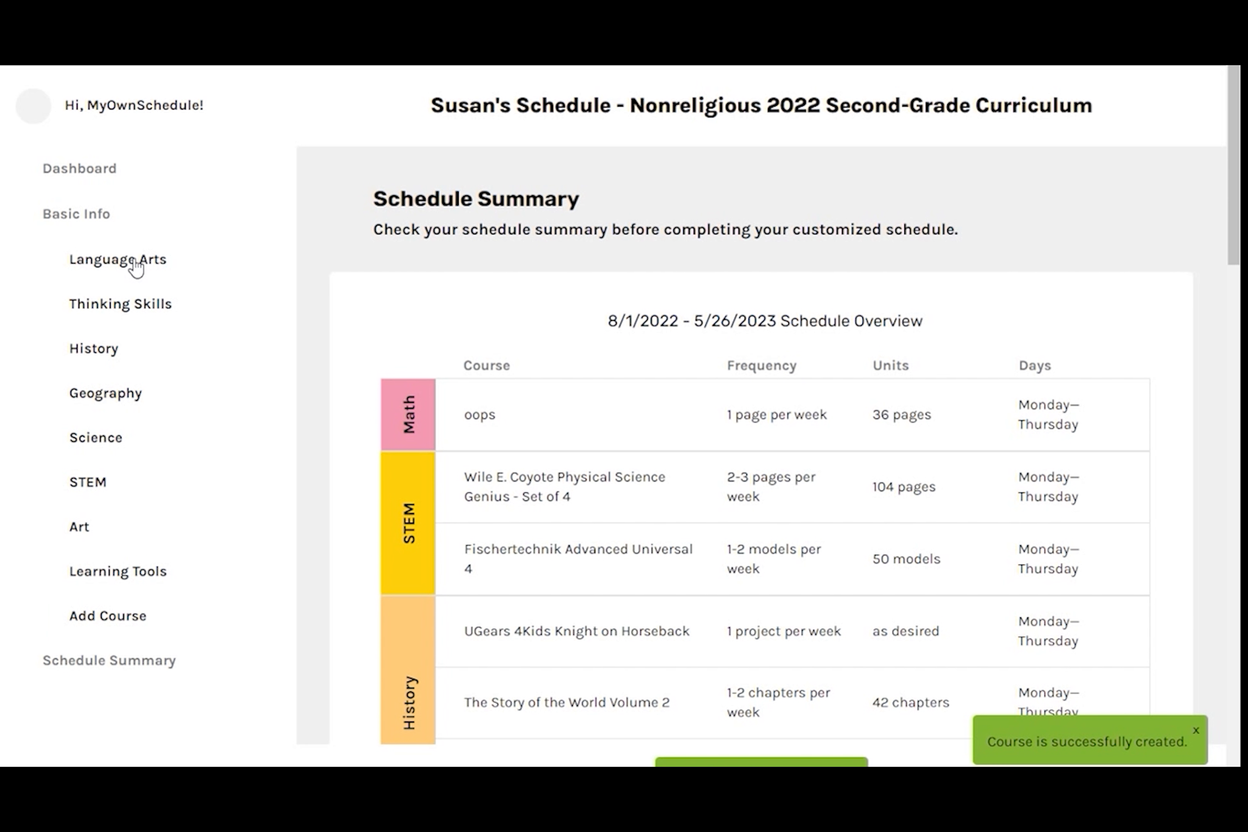
# Step: Leave the schedule editor via Basic Info and return to the account dashboard
pyautogui.click(75, 214)
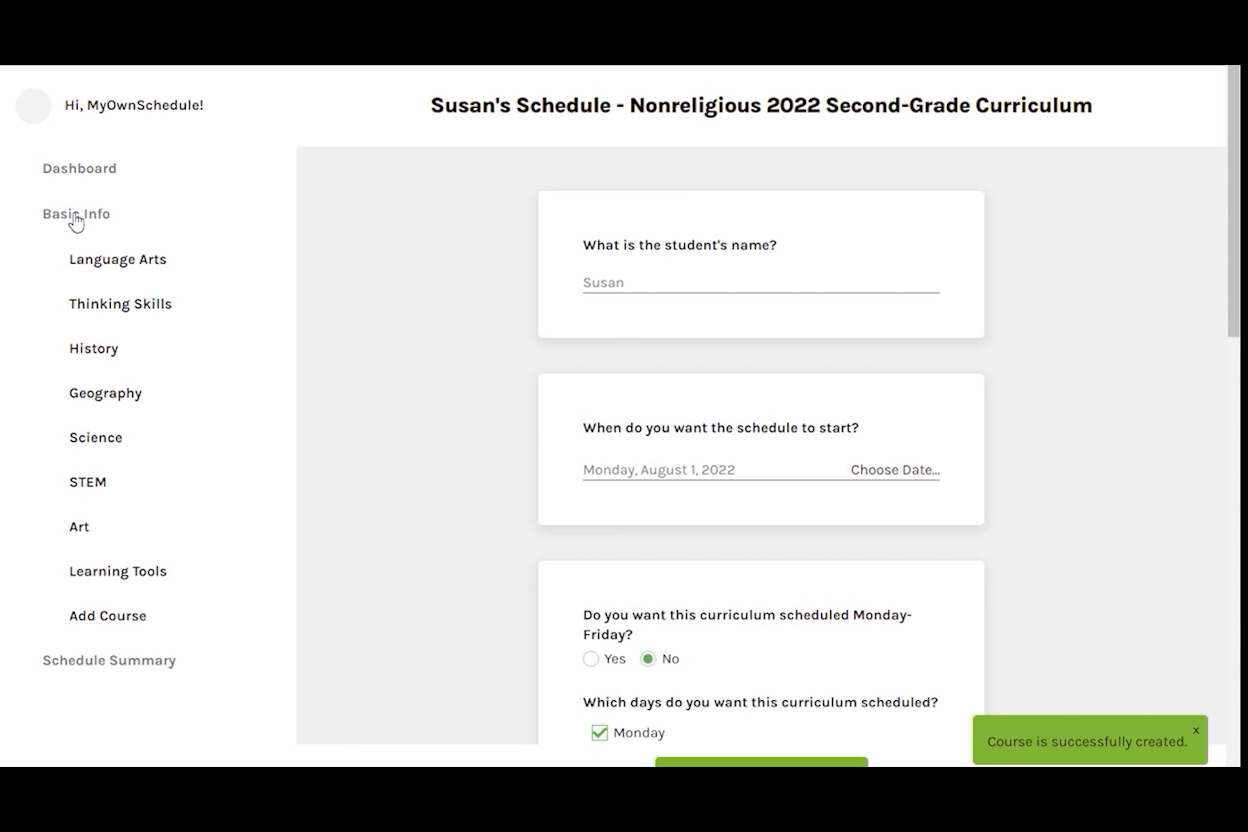
pyautogui.click(117, 259)
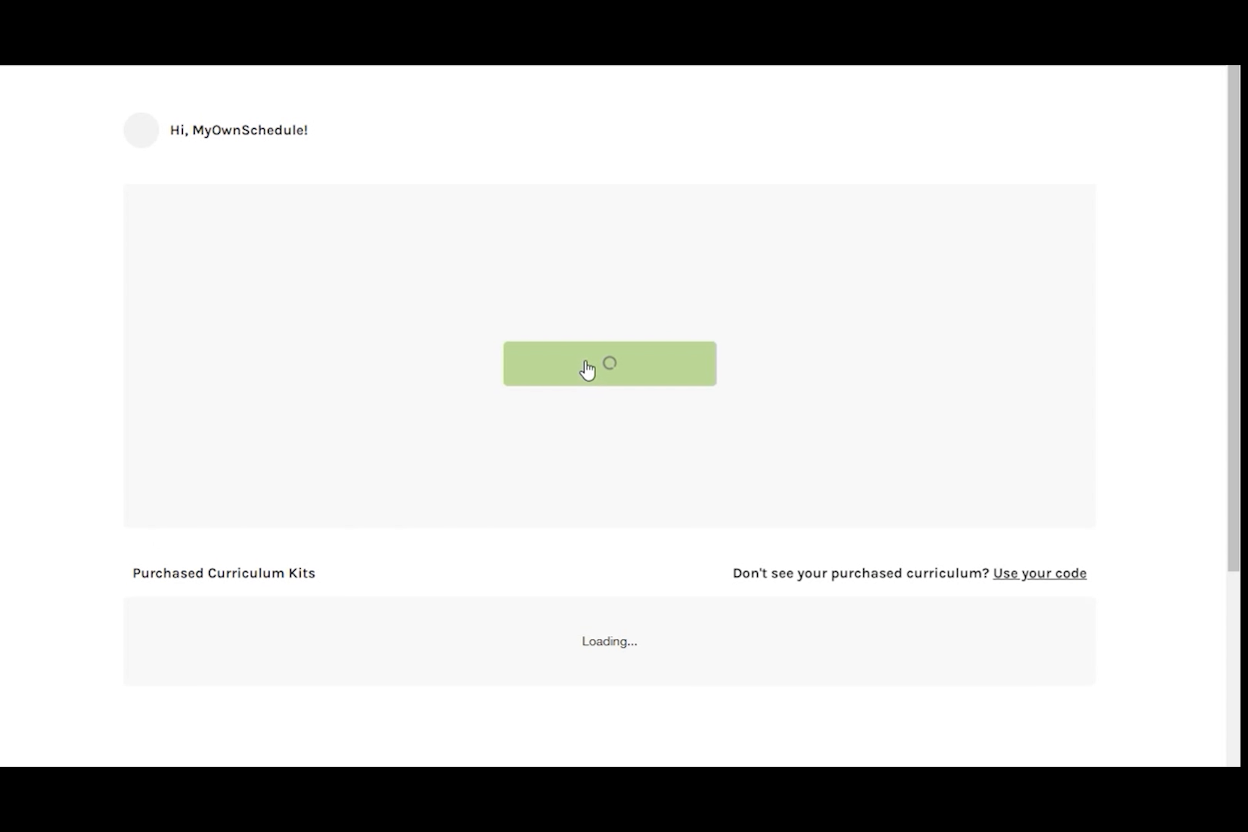
# Step: Reopen Susan's schedule, remove the 'oops' course from Math, and view the Math overview
pyautogui.click(609, 364)
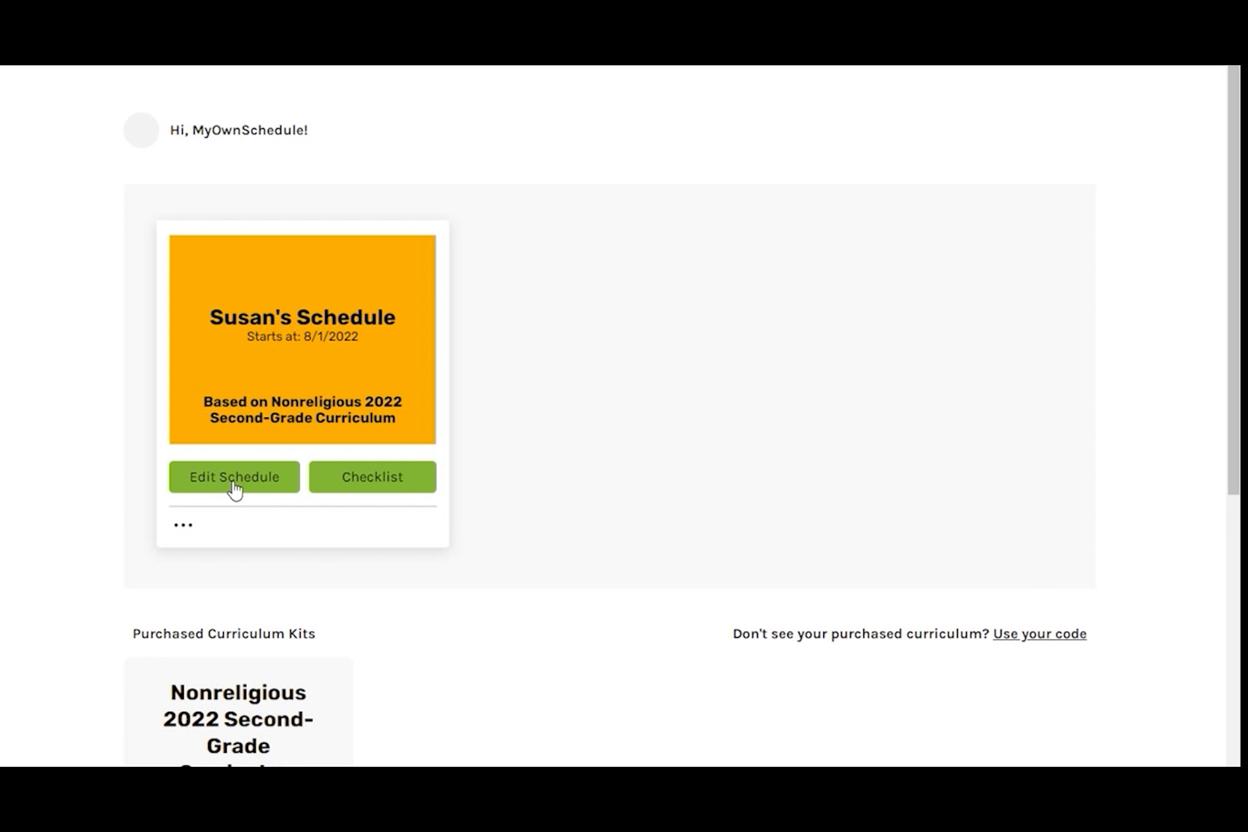
pyautogui.click(234, 477)
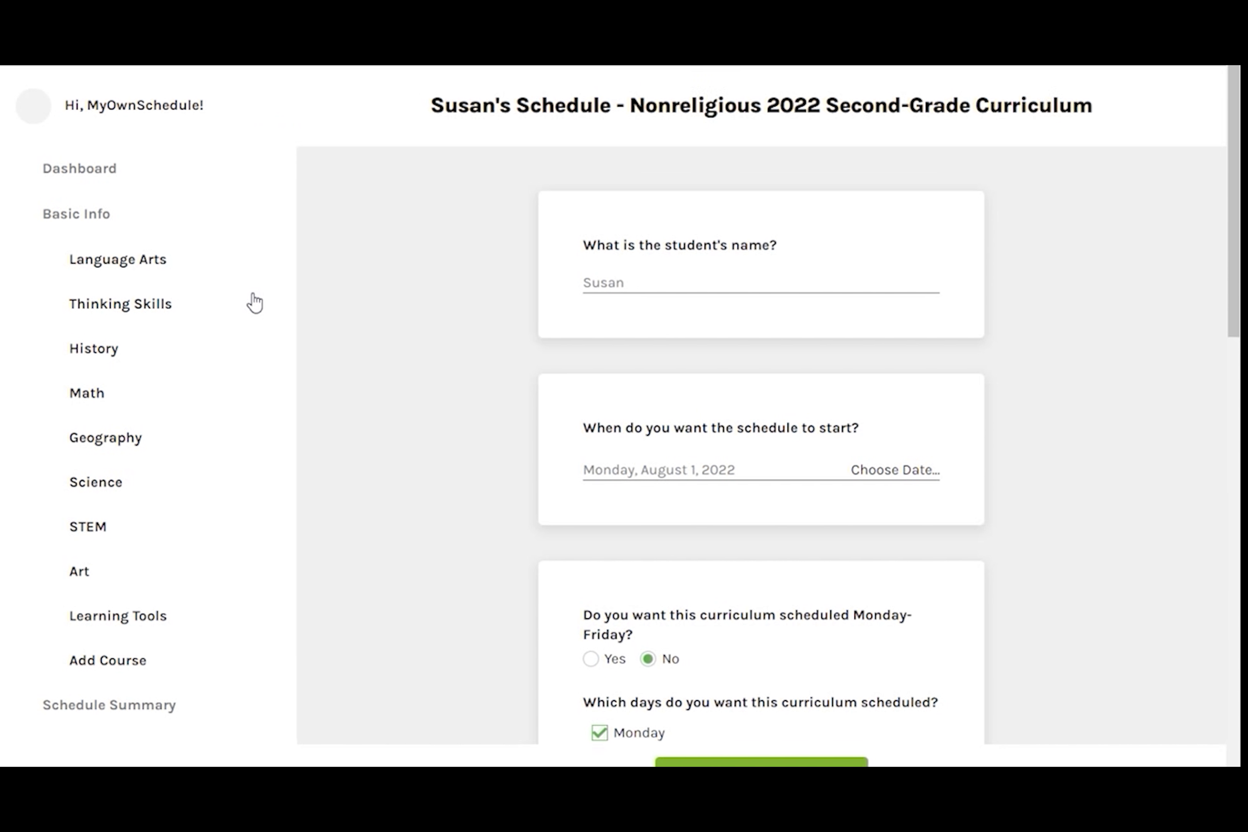
pyautogui.moveTo(117, 410)
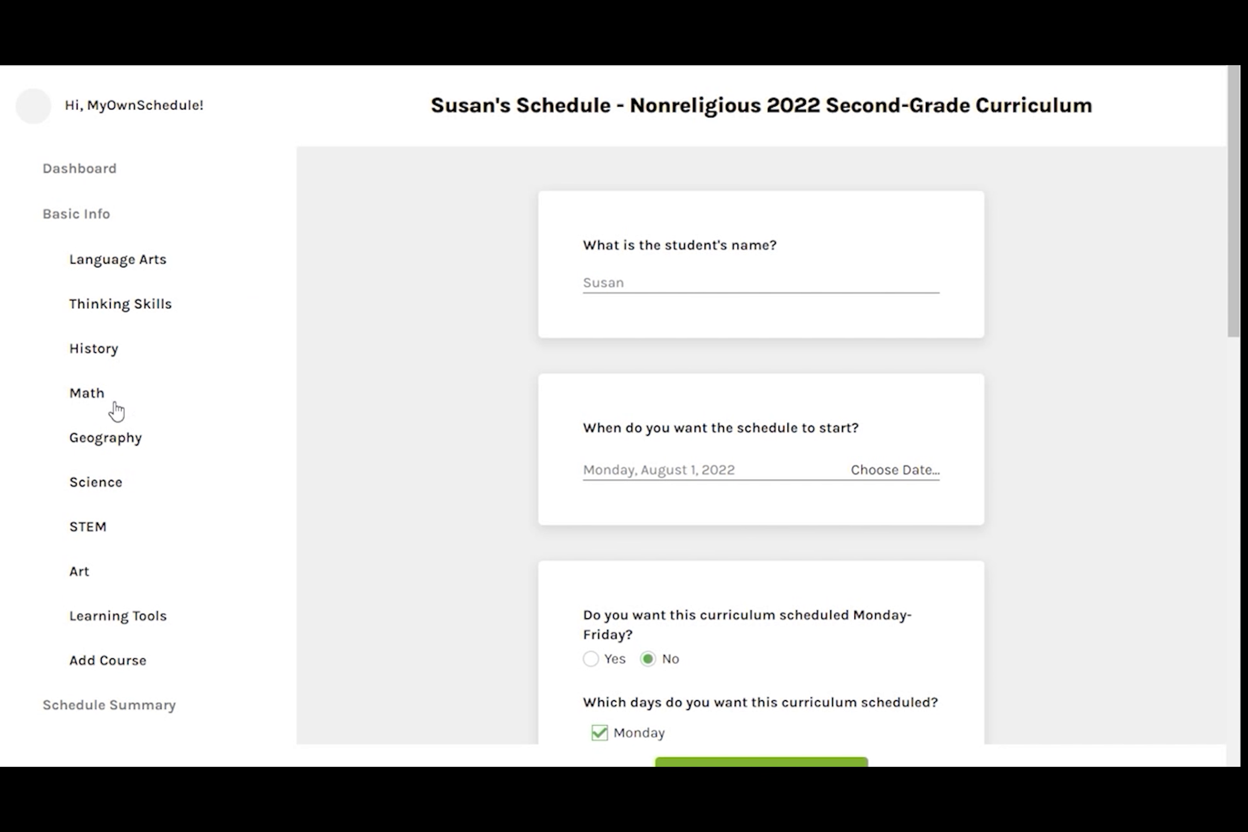
pyautogui.moveTo(97, 409)
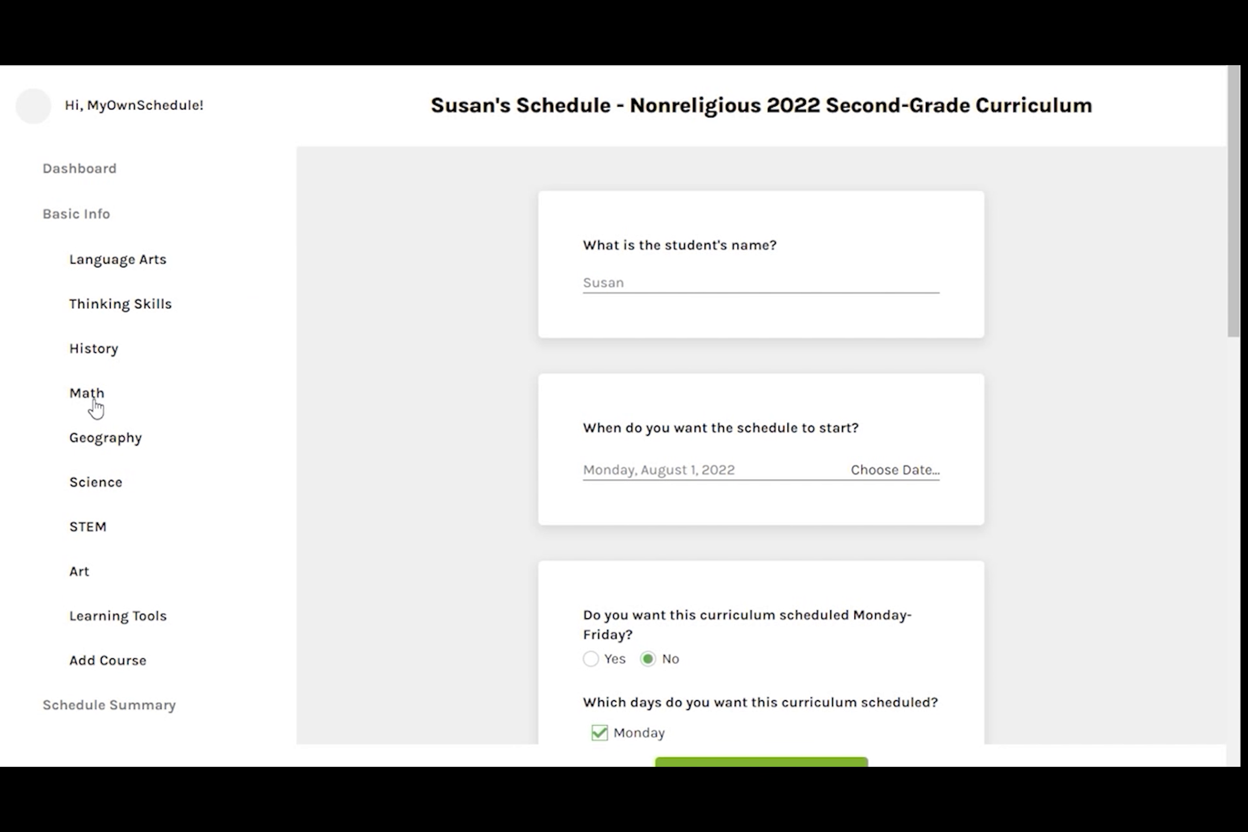
pyautogui.click(87, 393)
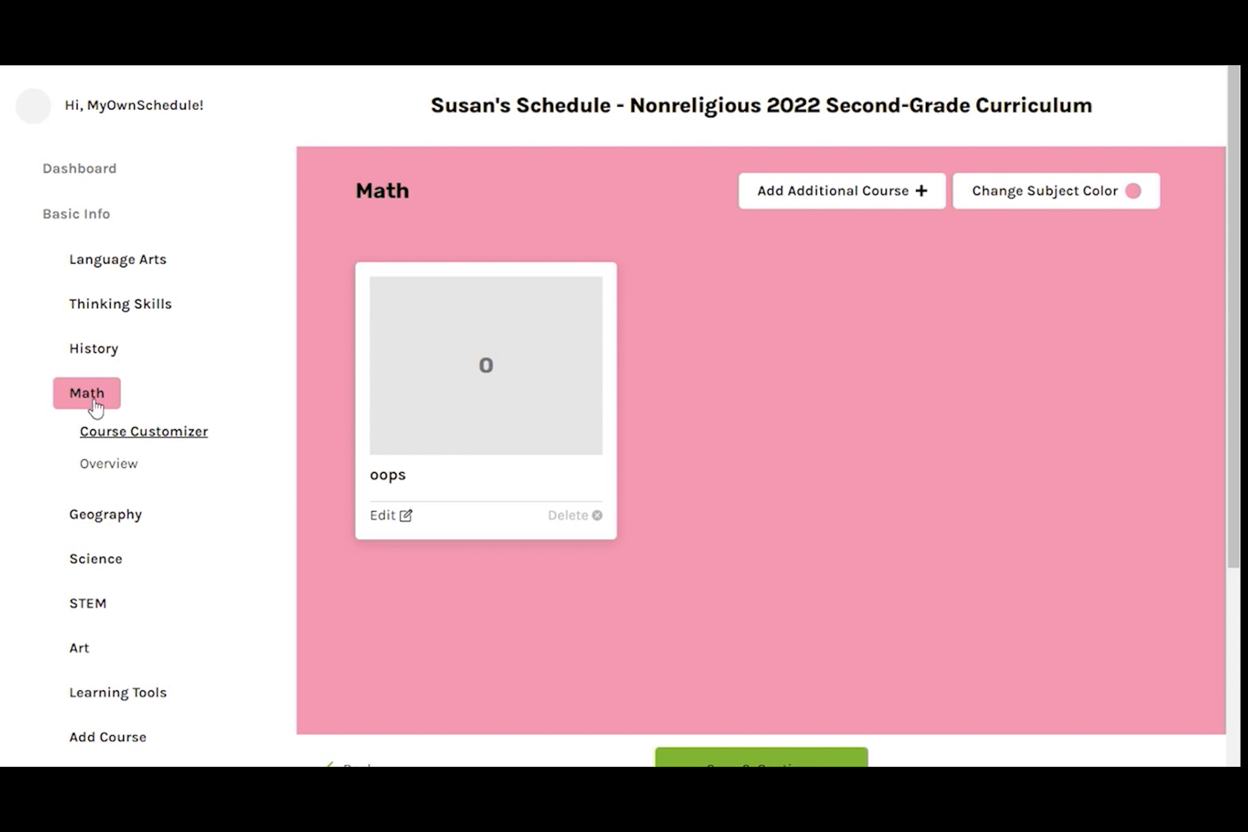
pyautogui.click(839, 190)
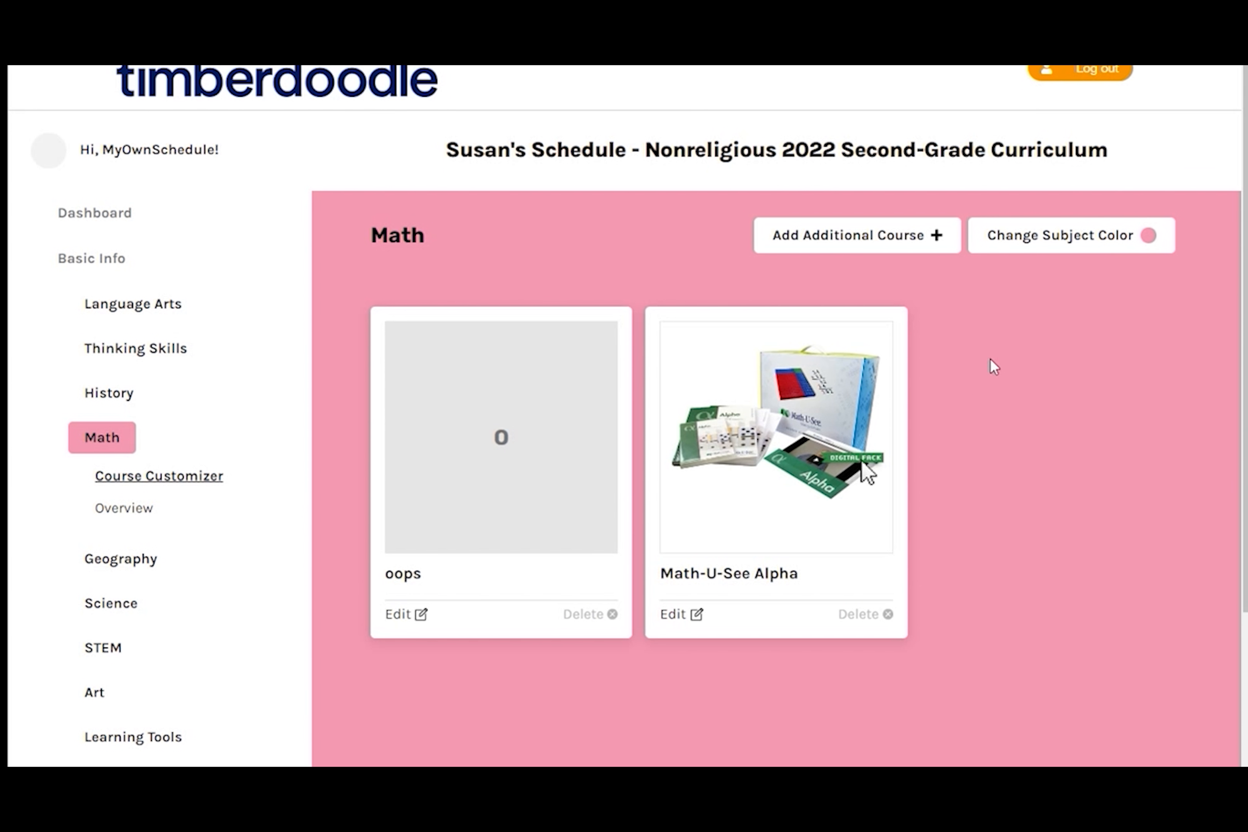
pyautogui.click(589, 613)
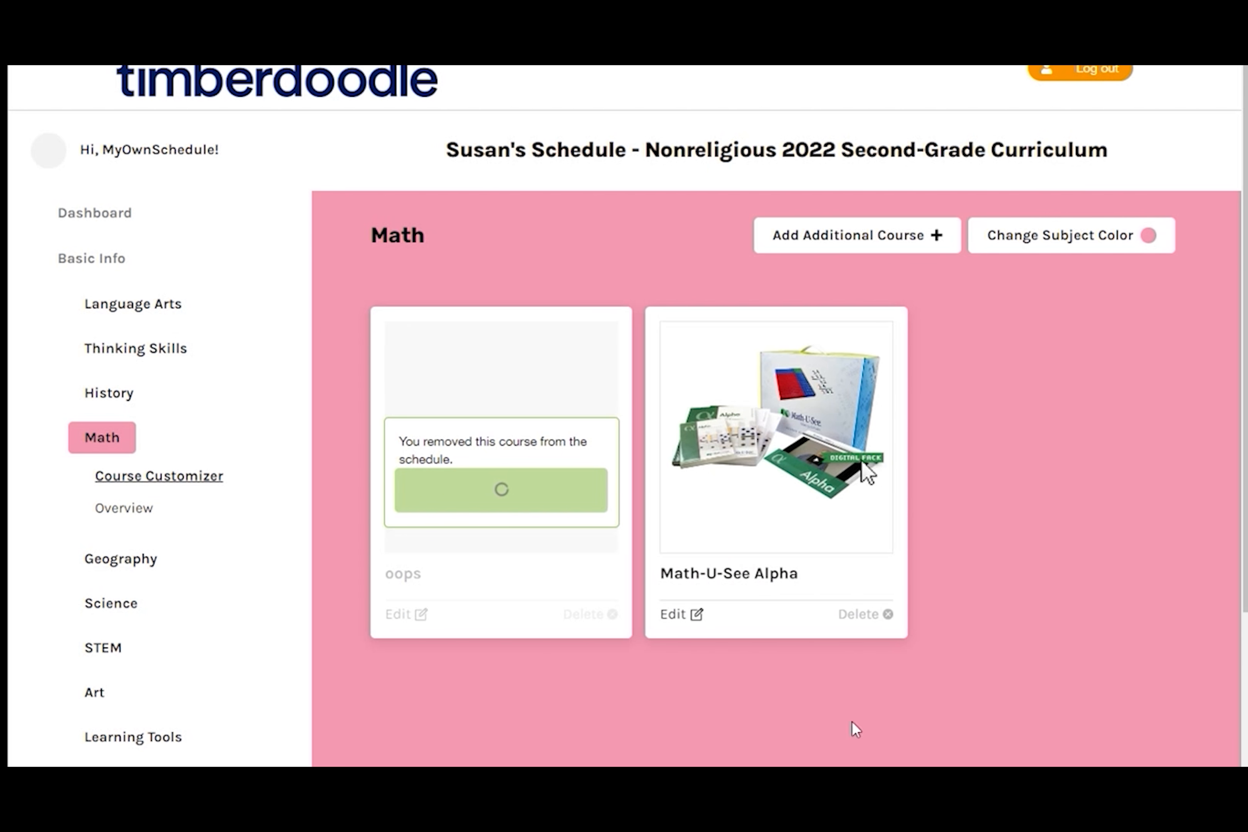
pyautogui.click(125, 507)
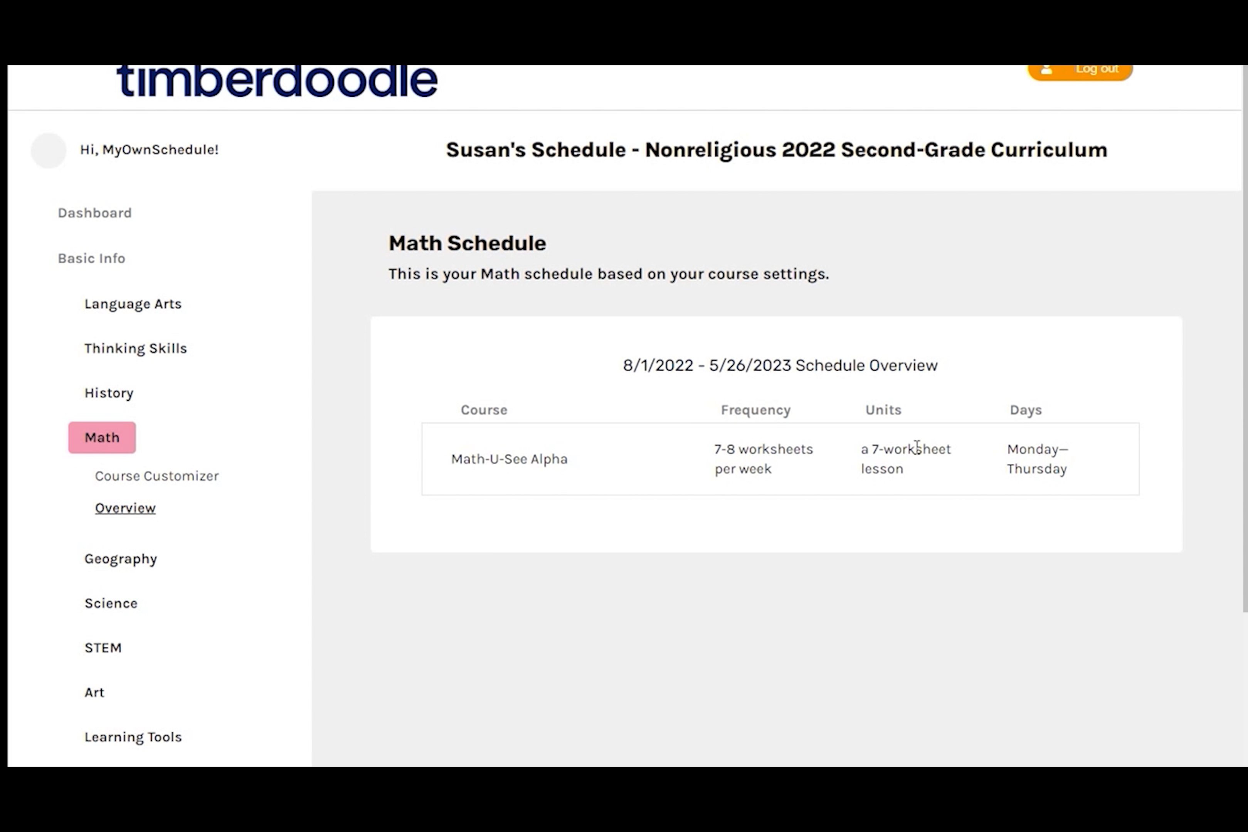
pyautogui.moveTo(898, 450)
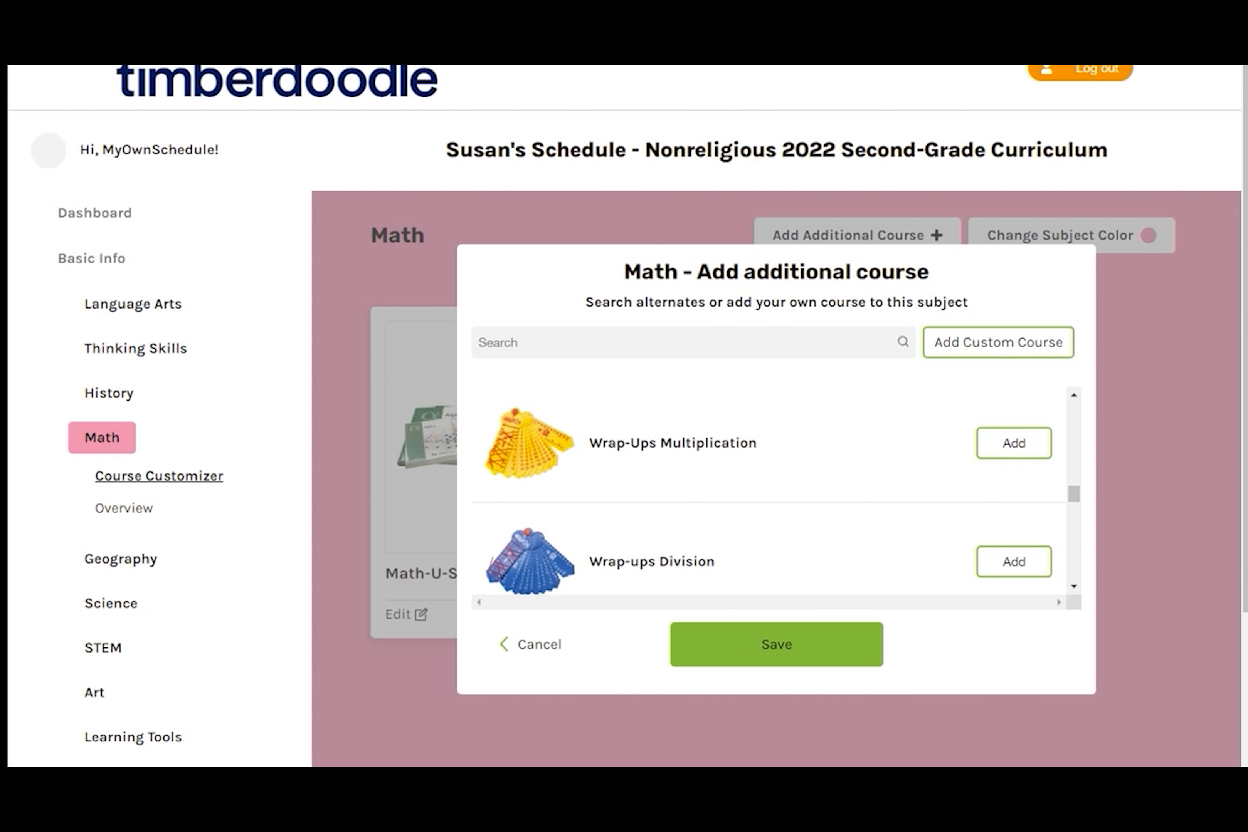
# Step: Add the Wrap-Ups Subtraction set to the Math subject as an additional course
pyautogui.scroll(-3)
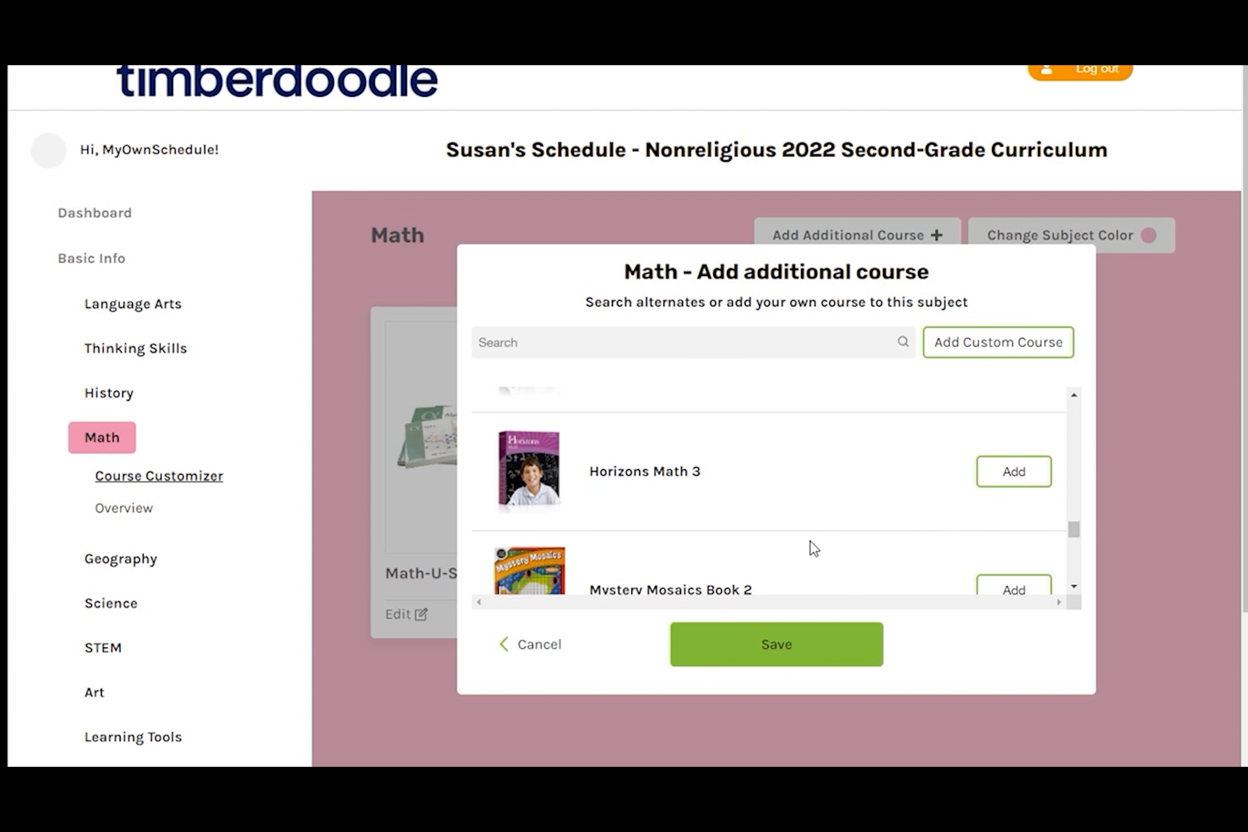
pyautogui.scroll(-3)
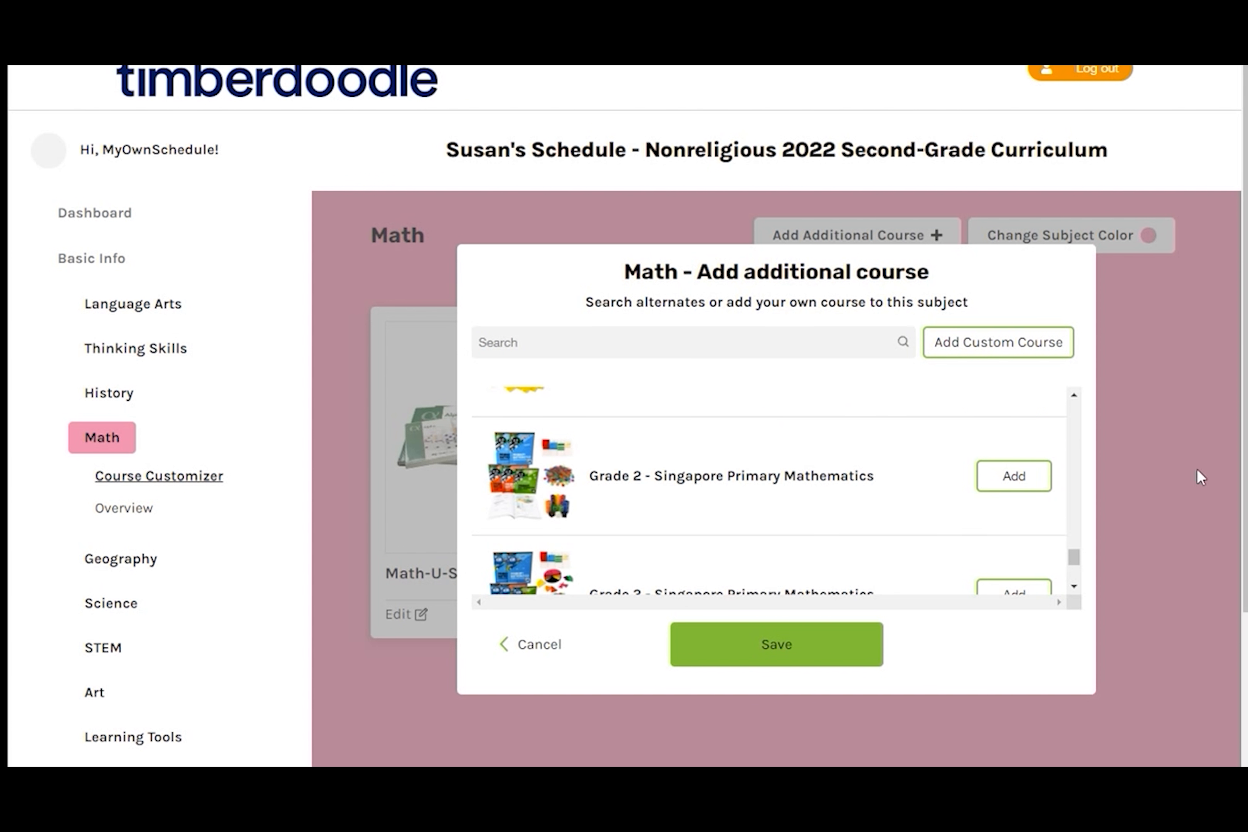
pyautogui.scroll(-3)
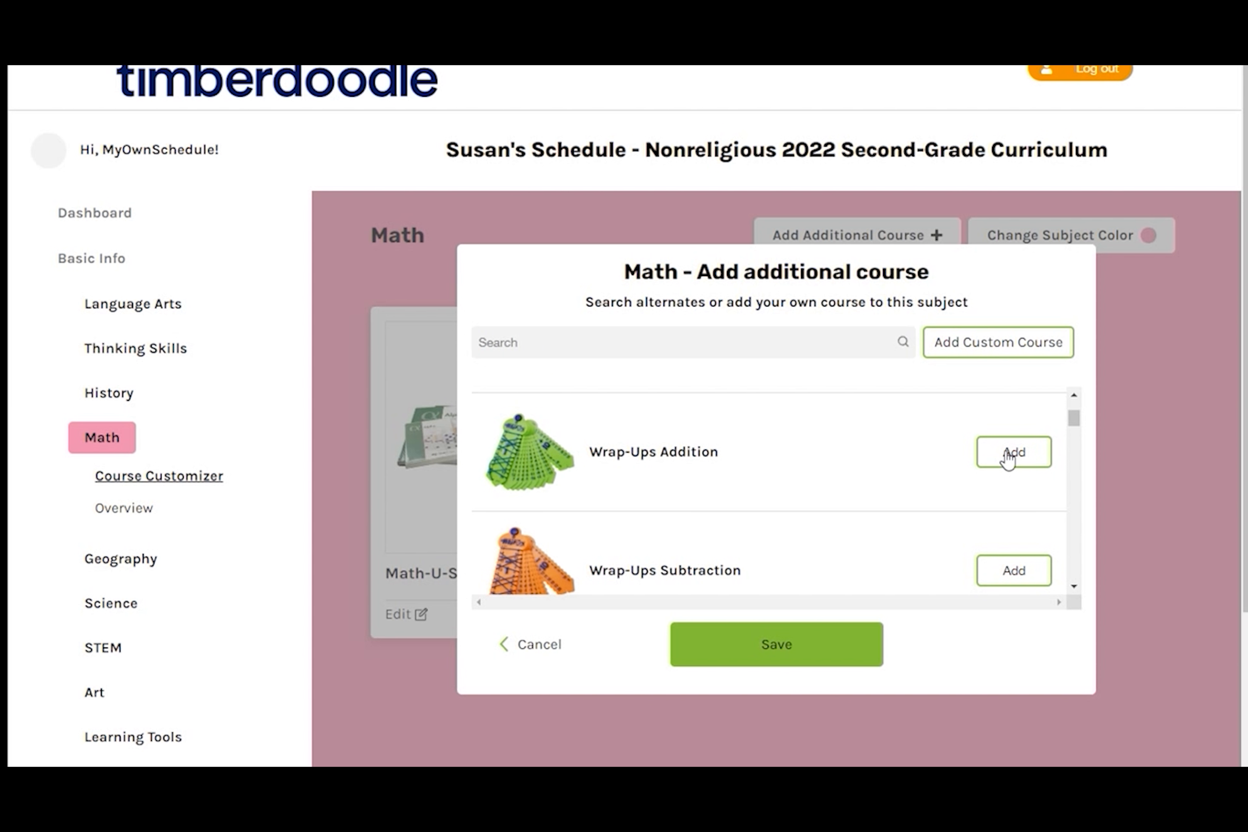
pyautogui.click(1013, 570)
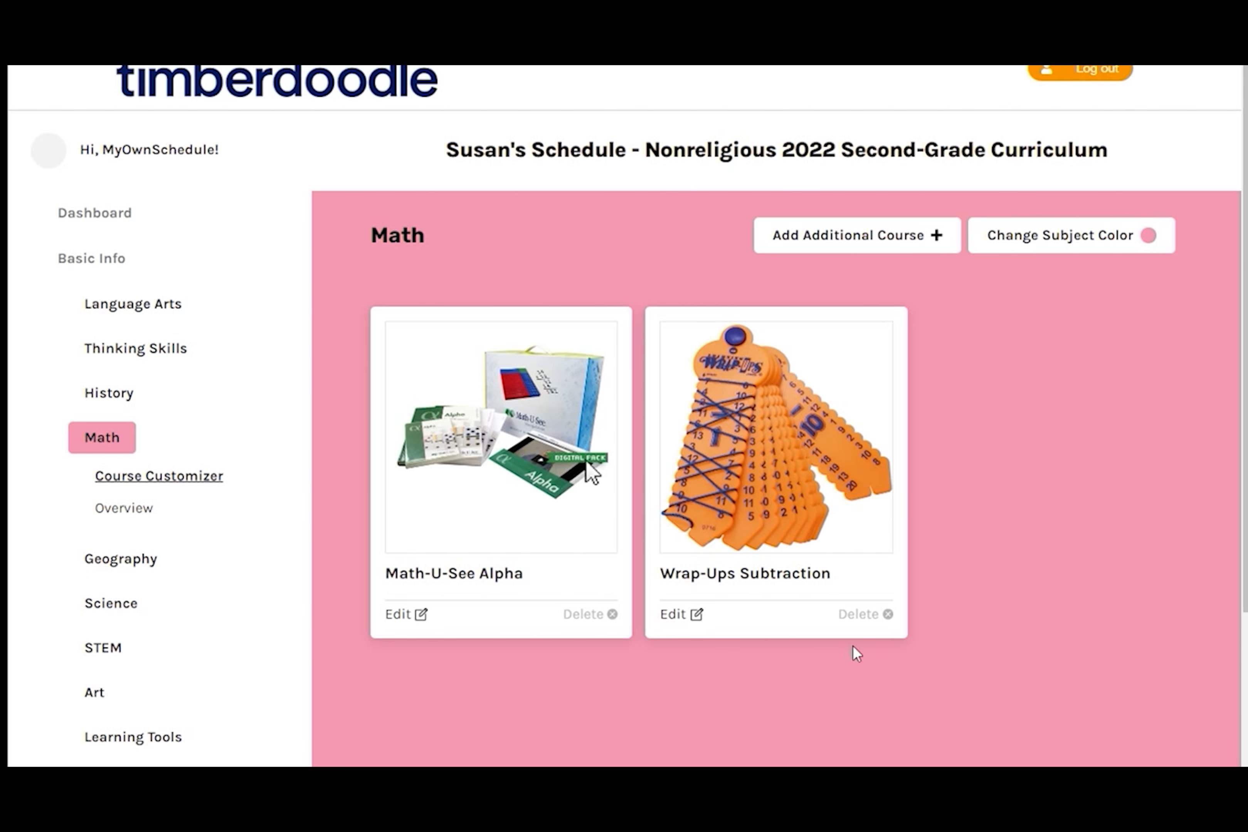
# Step: Review Wrap-Ups Subtraction settings and confirm it on Wednesdays in the Math overview
pyautogui.click(680, 613)
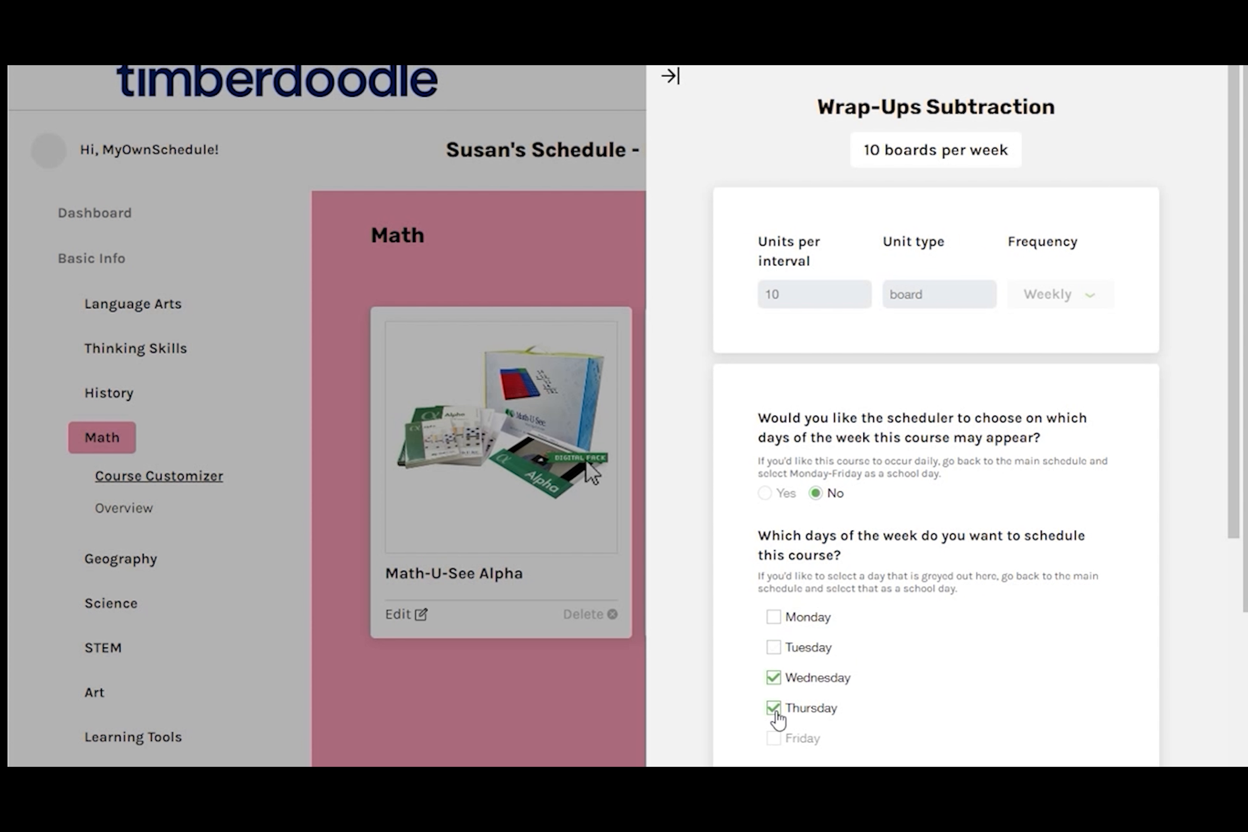
pyautogui.scroll(-3)
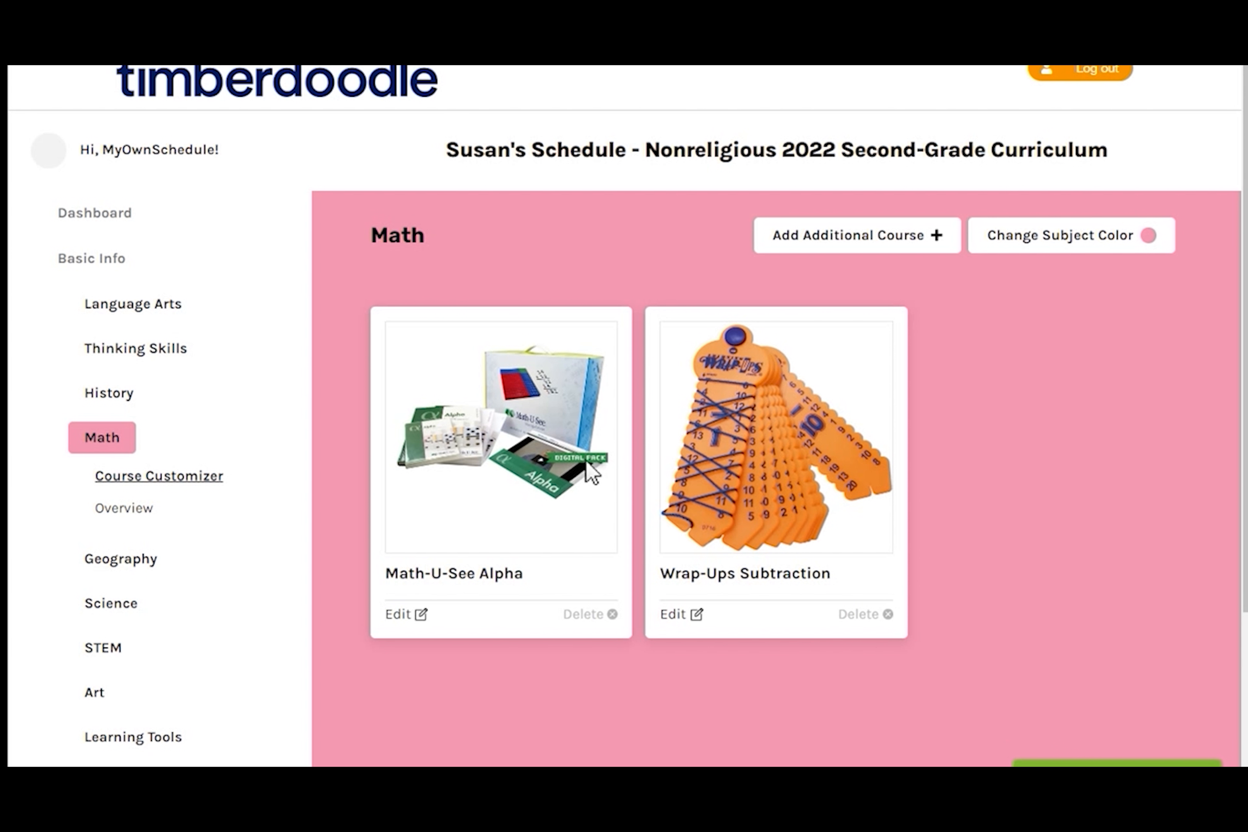
pyautogui.click(124, 508)
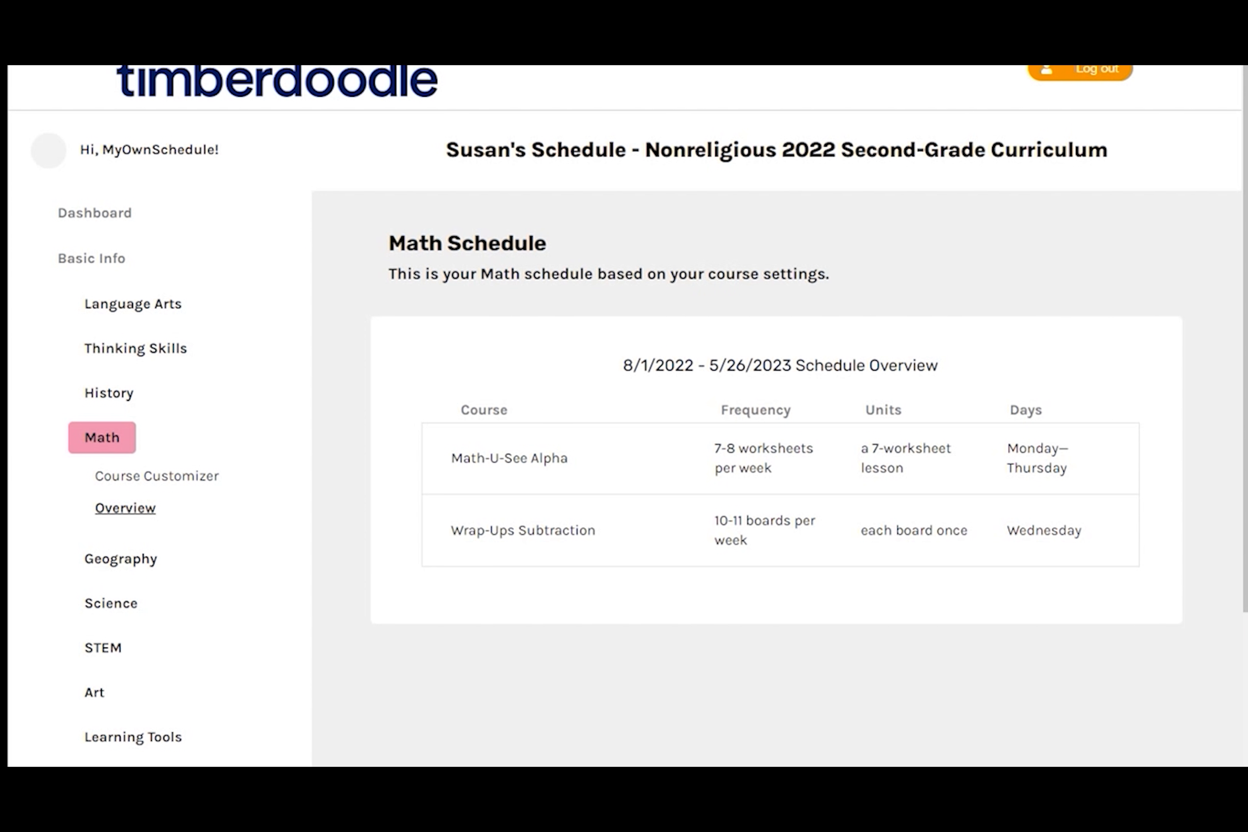
# Step: Give Skill Sharpeners Geography - Grade 2 a break from 11/28/2022 to 12/30/2022, then show Science
pyautogui.click(120, 558)
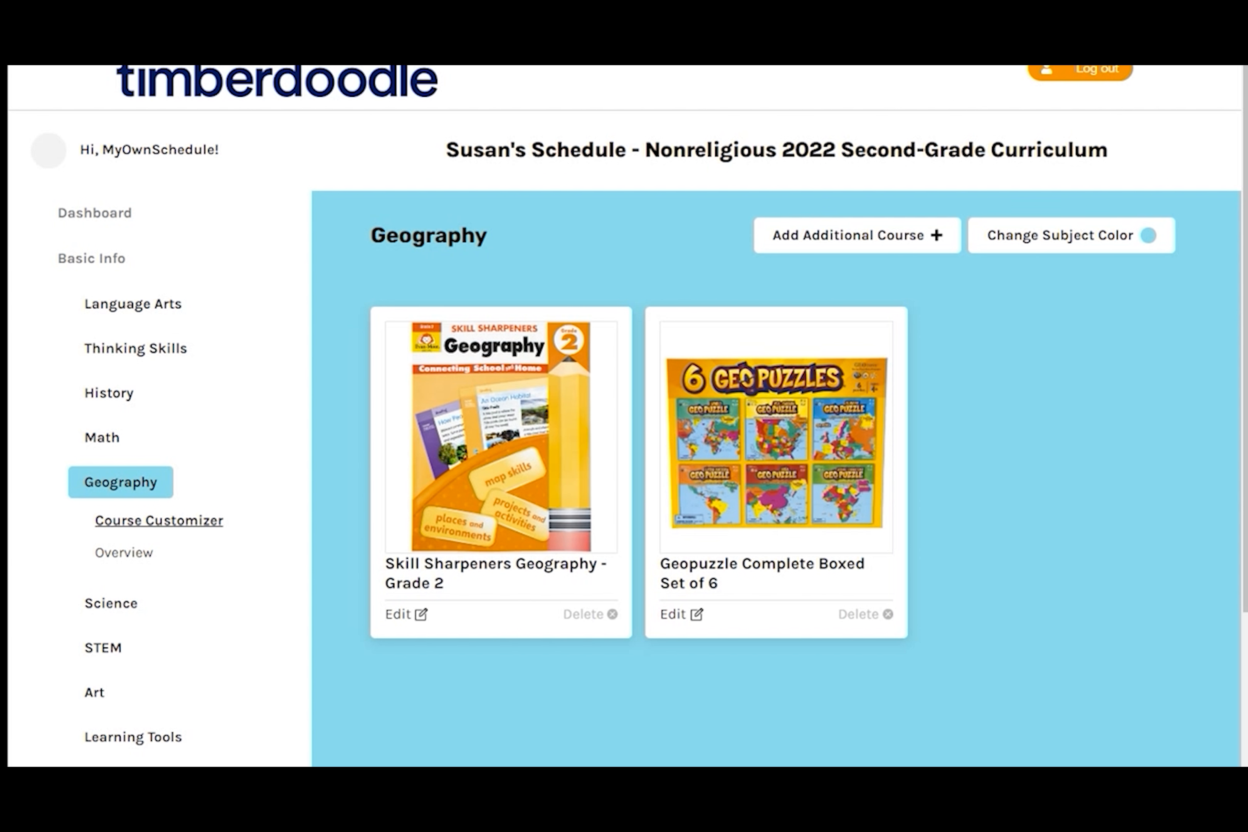
pyautogui.click(671, 613)
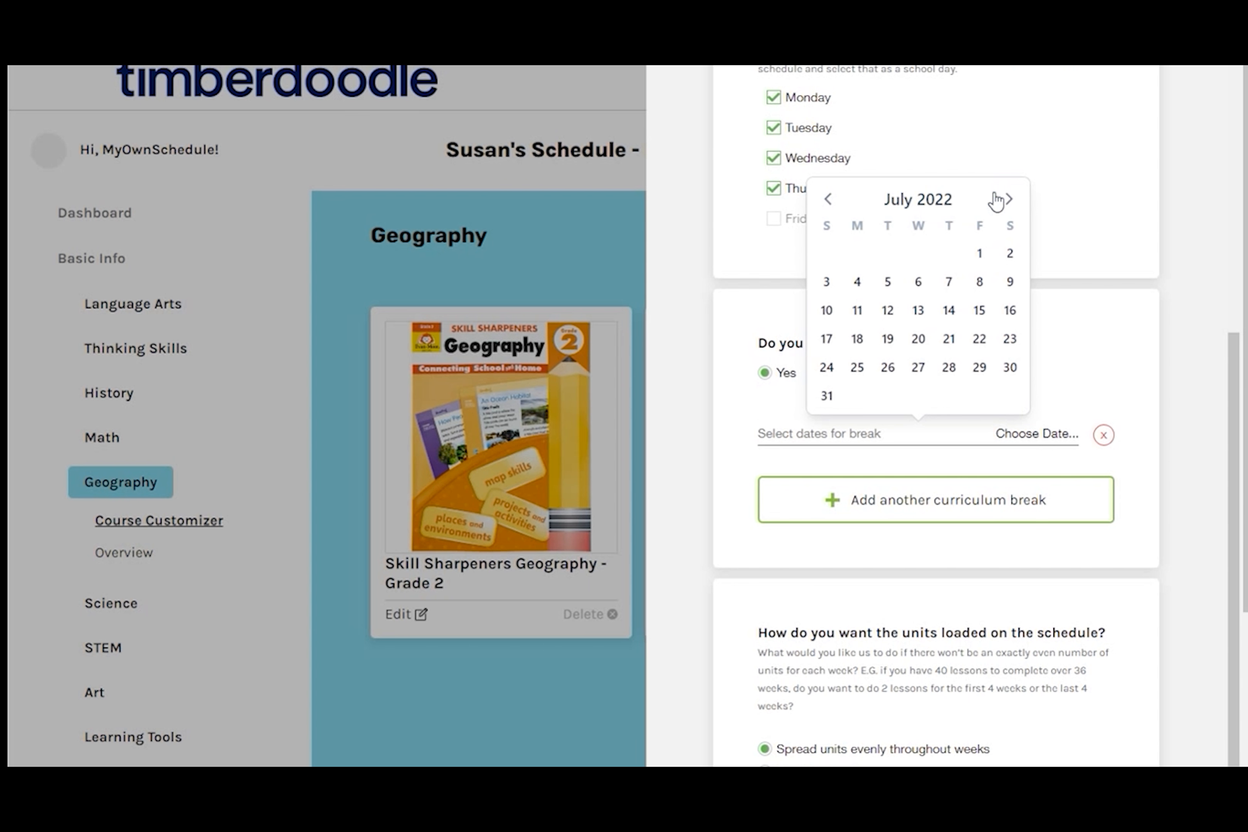
pyautogui.click(1008, 199)
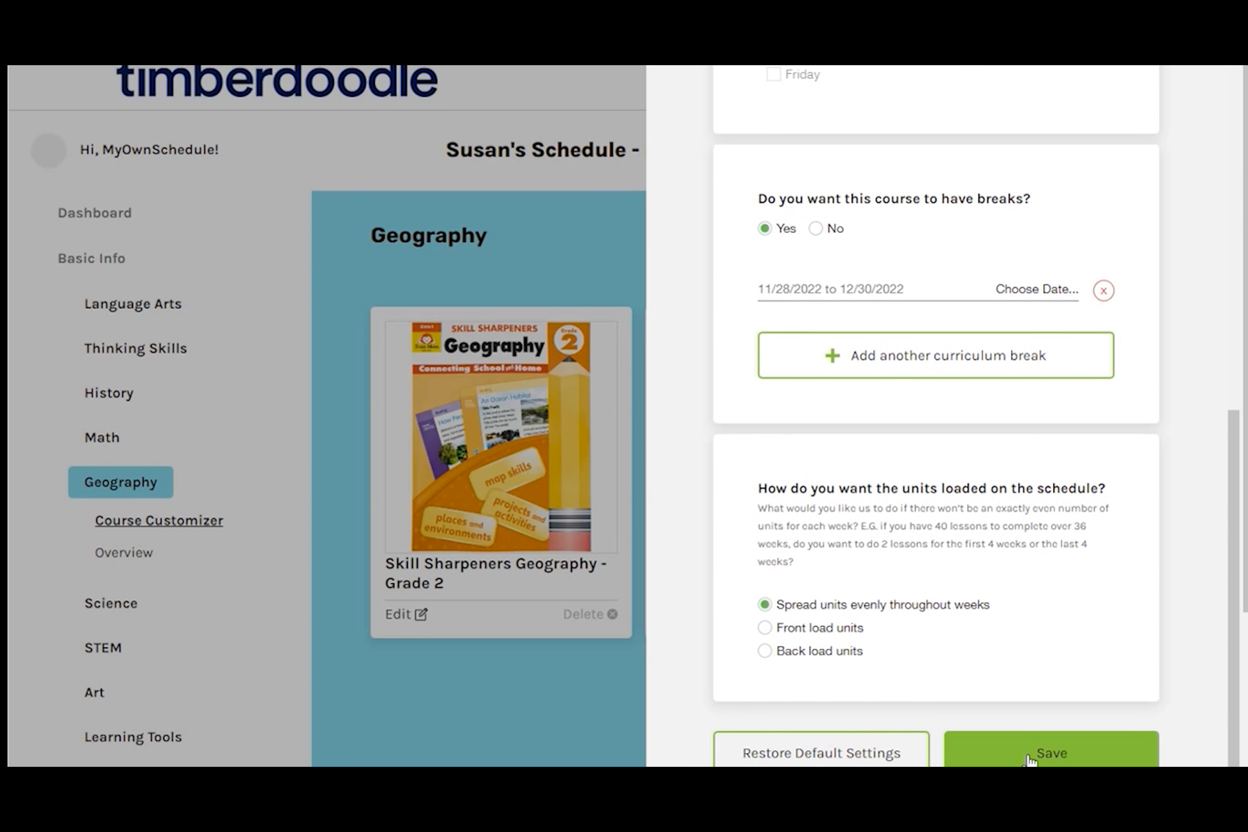
pyautogui.click(1049, 753)
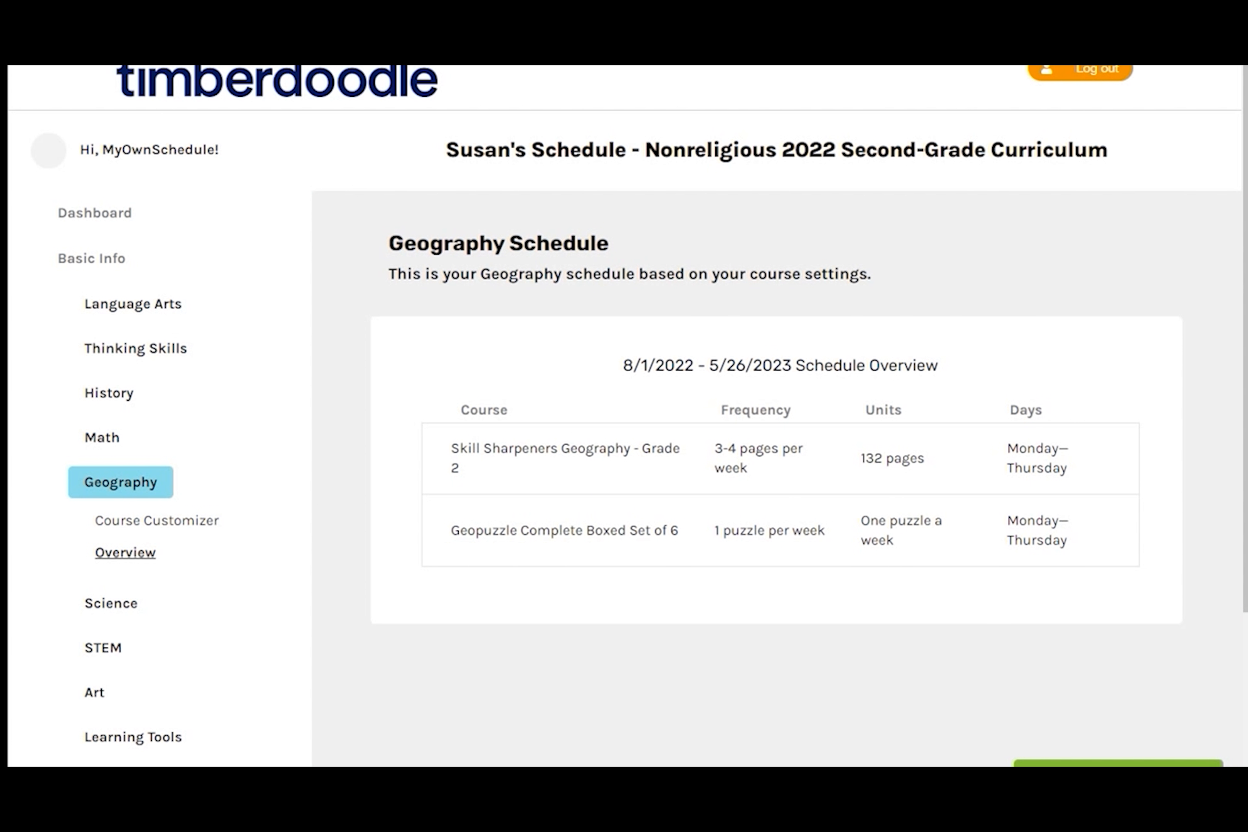
pyautogui.click(109, 603)
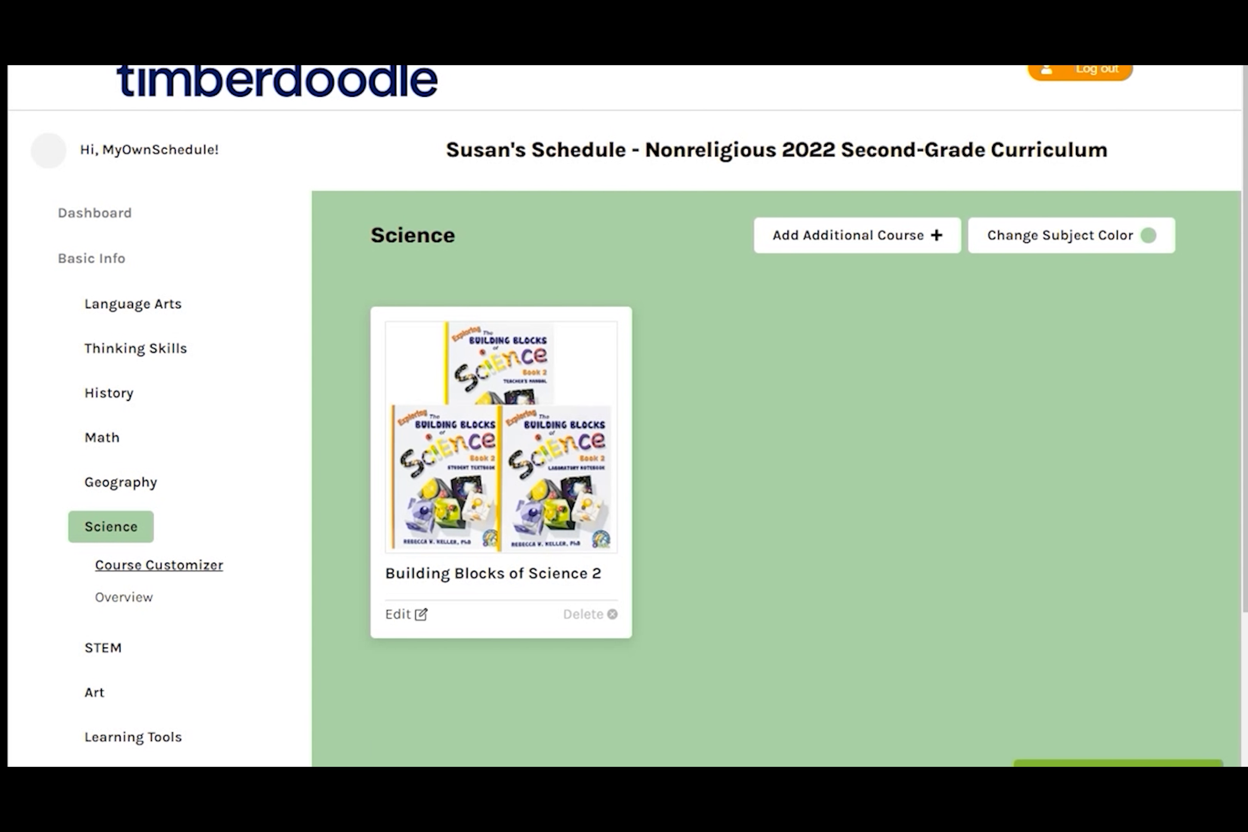
pyautogui.moveTo(760, 760)
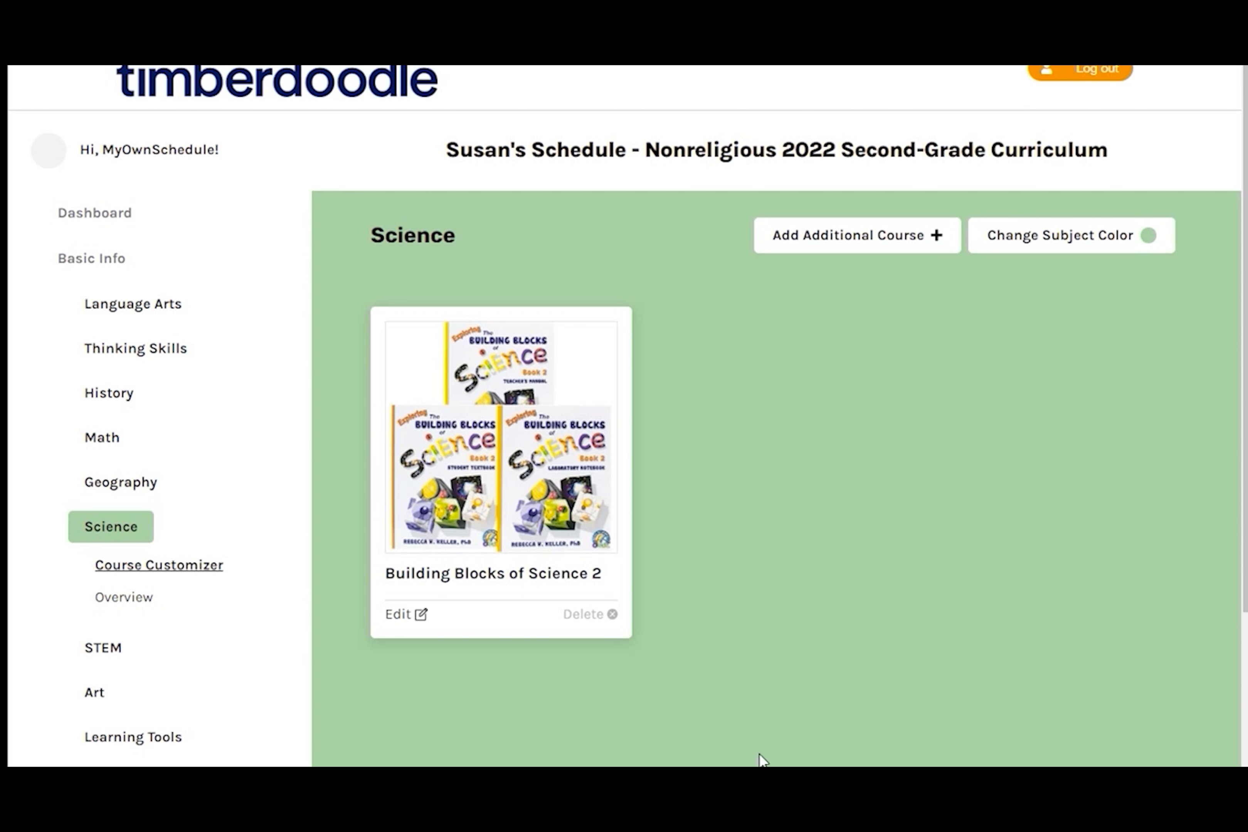
# Step: Create the custom 'Science Lab Group' course under Science, in Session units, recurring weekly Monday–Thursday
pyautogui.click(855, 235)
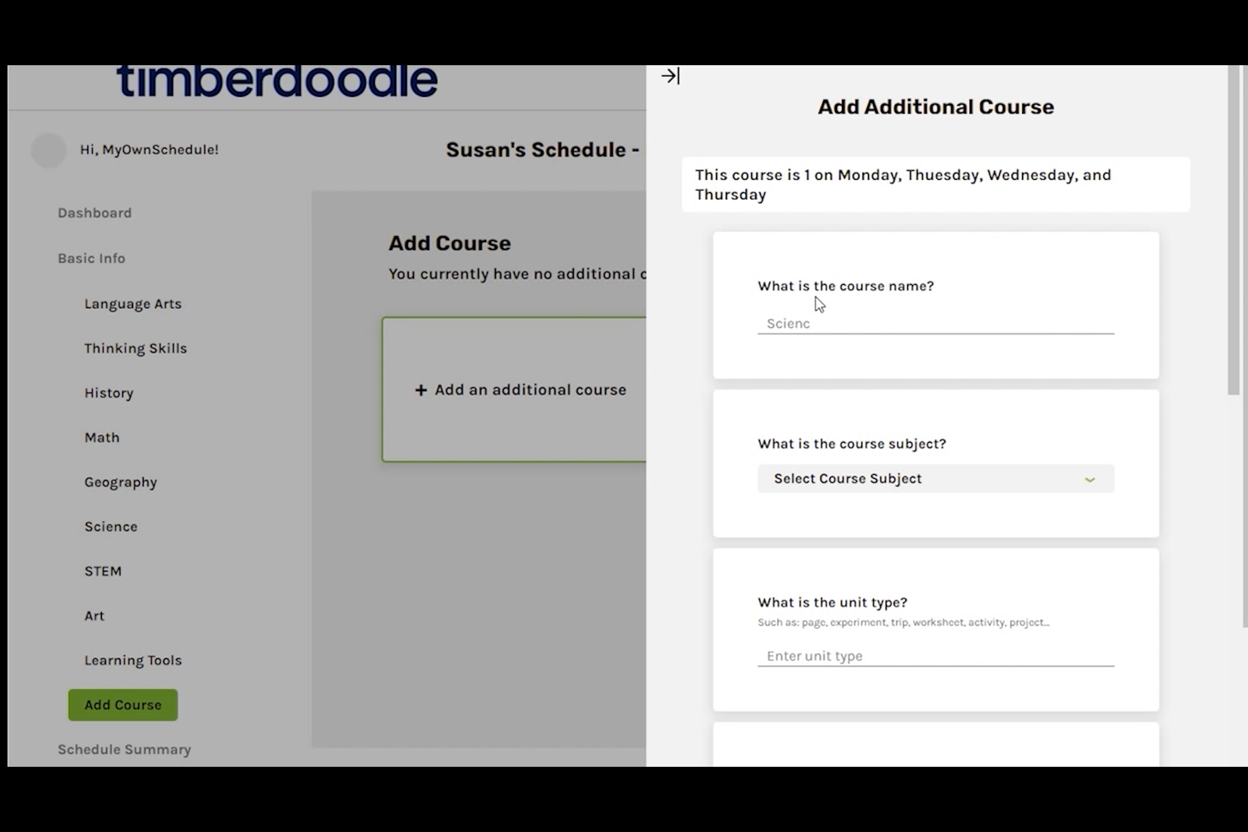
pyautogui.write('Science Lab Group')
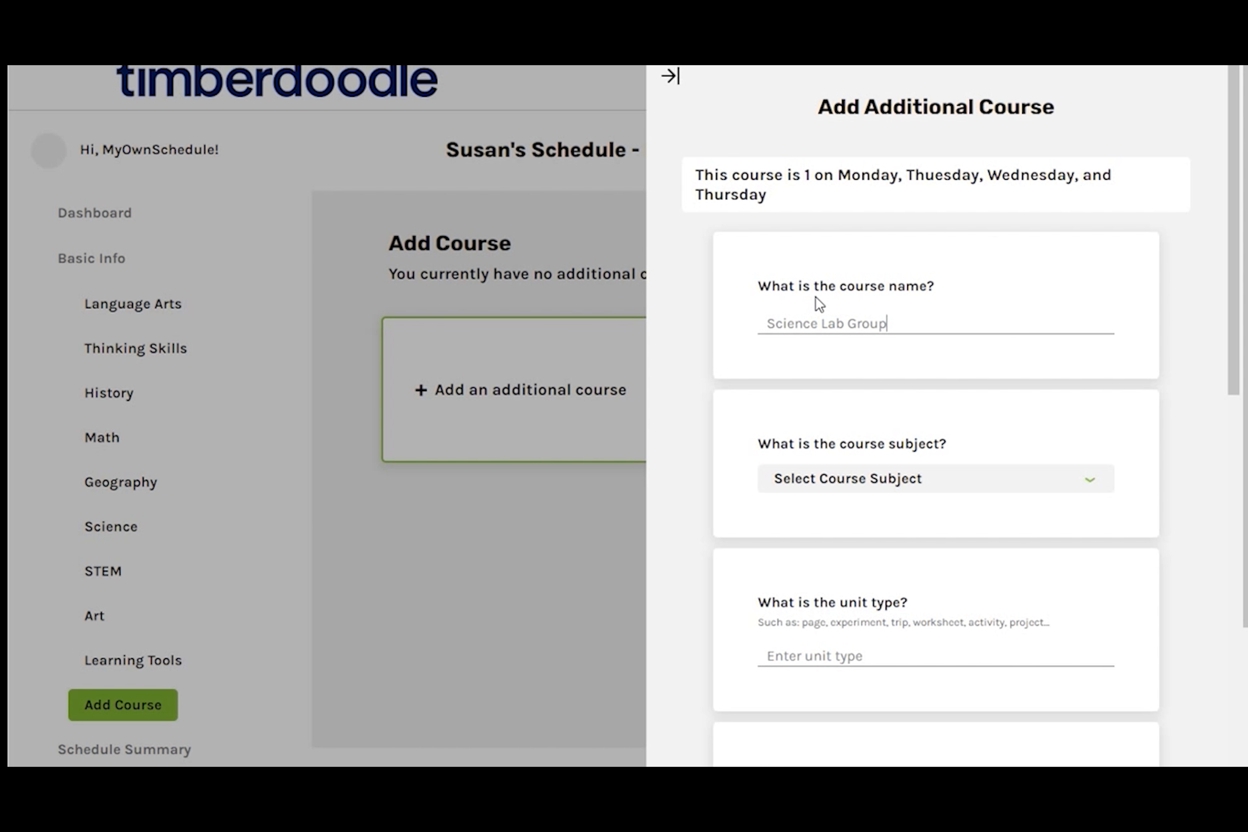
pyautogui.click(846, 479)
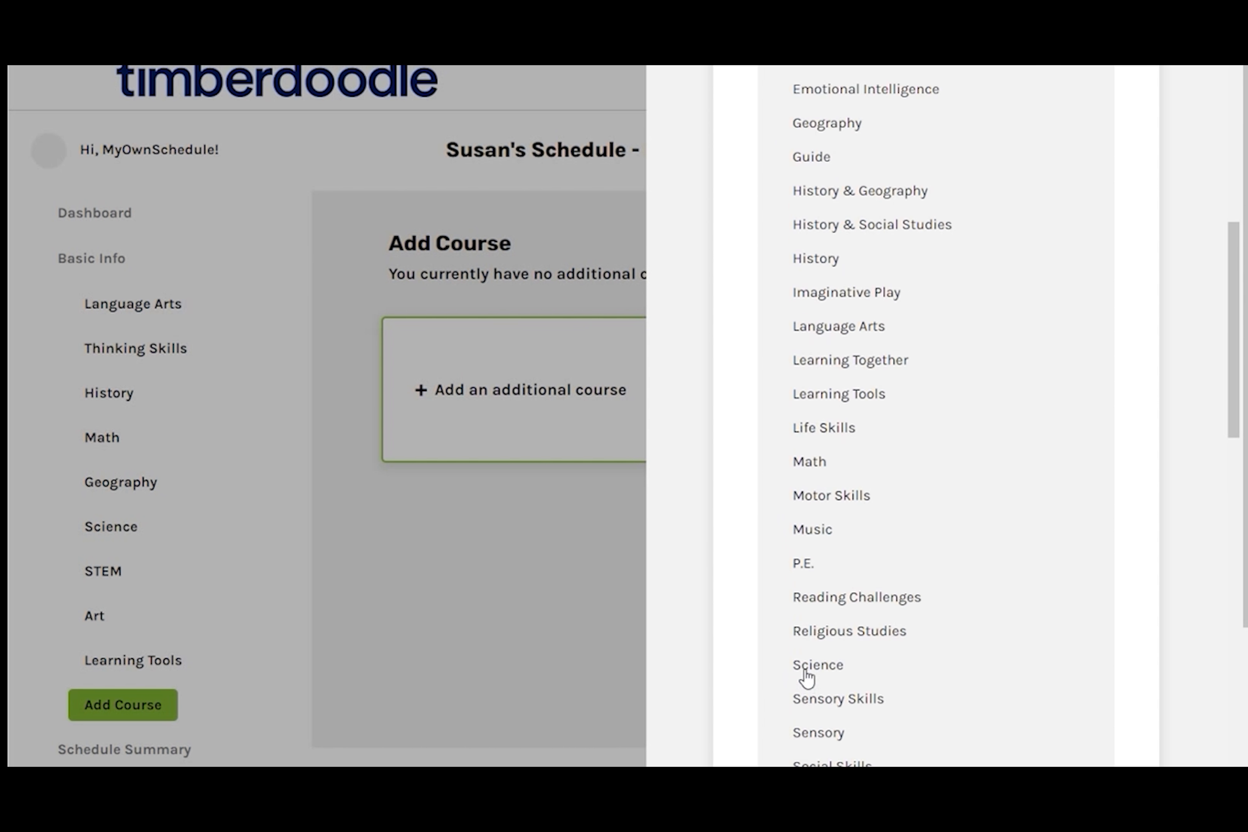
pyautogui.click(817, 664)
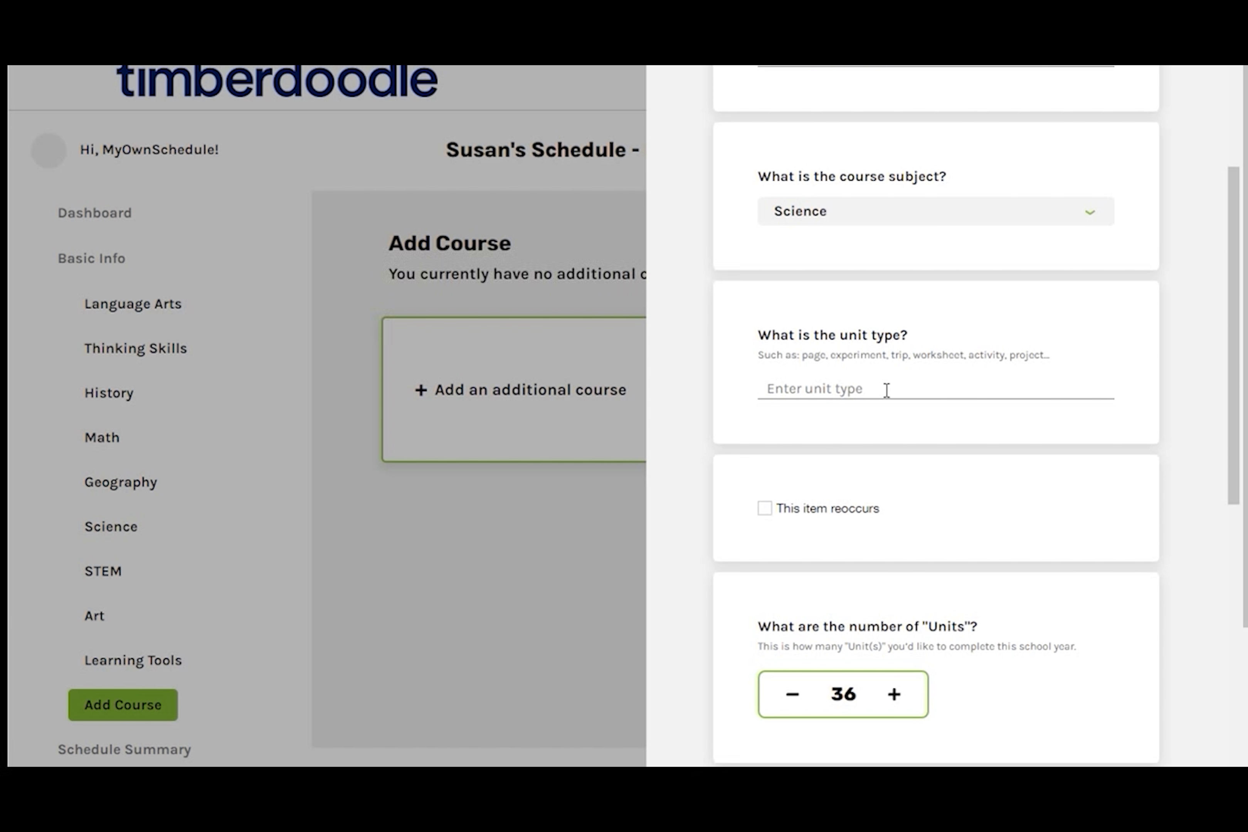
pyautogui.write('Session')
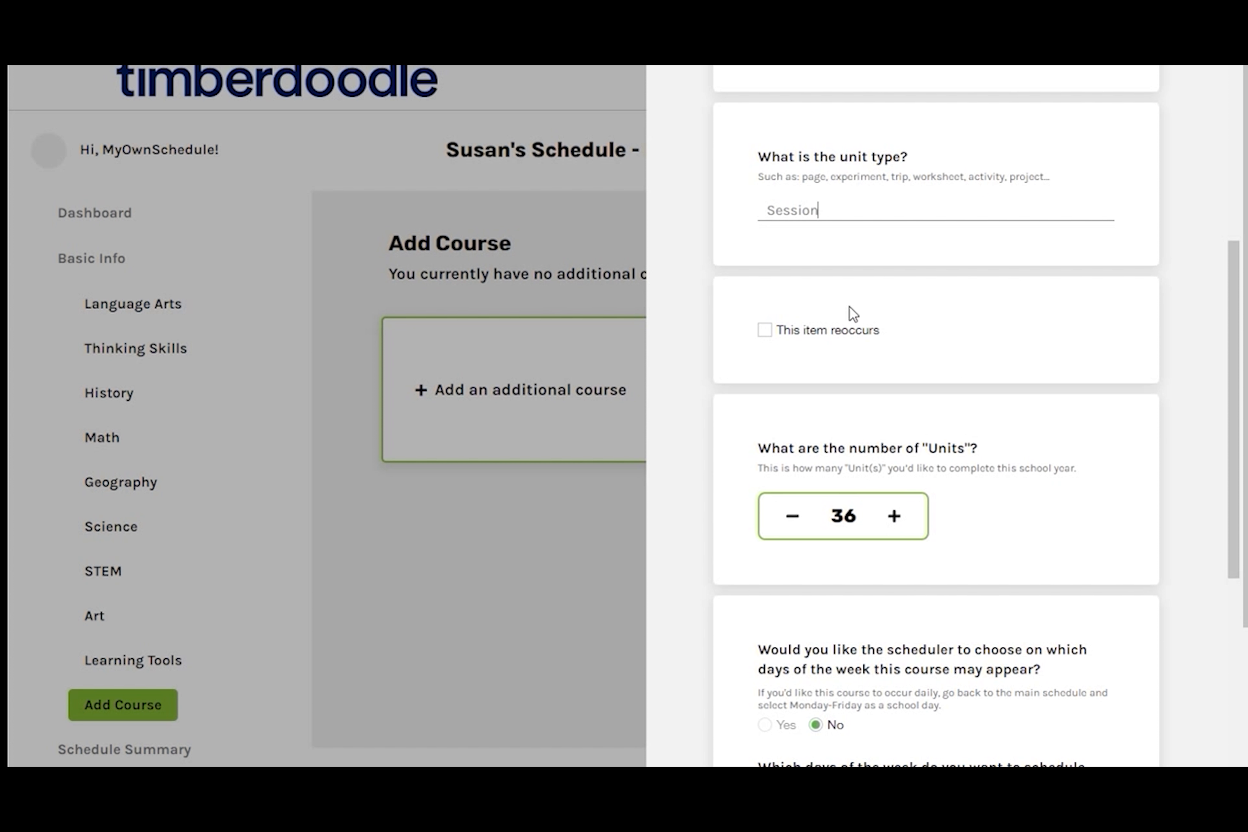
pyautogui.click(763, 329)
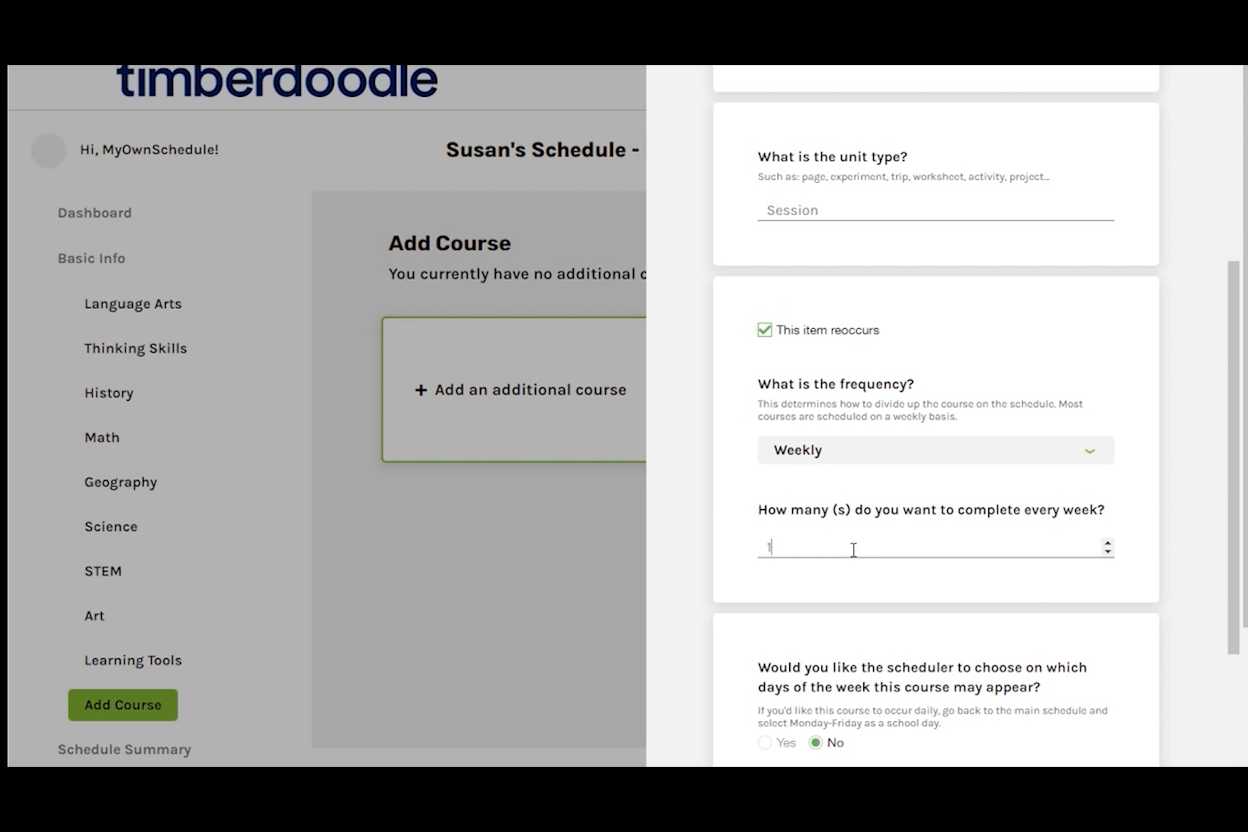
pyautogui.scroll(-3)
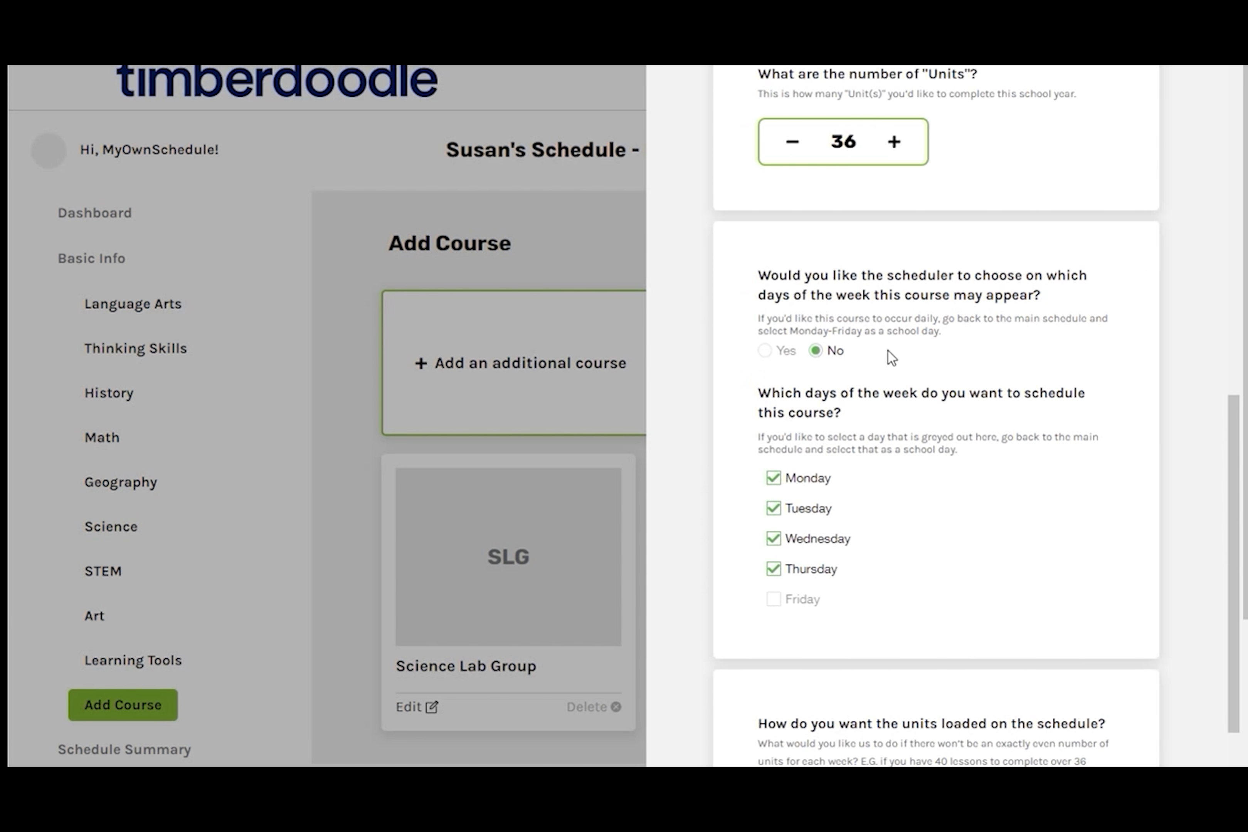
# Step: Create the custom '1000 Hours Outside' course under P.E., in hour units, Monday–Thursday, and save it
pyautogui.click(518, 363)
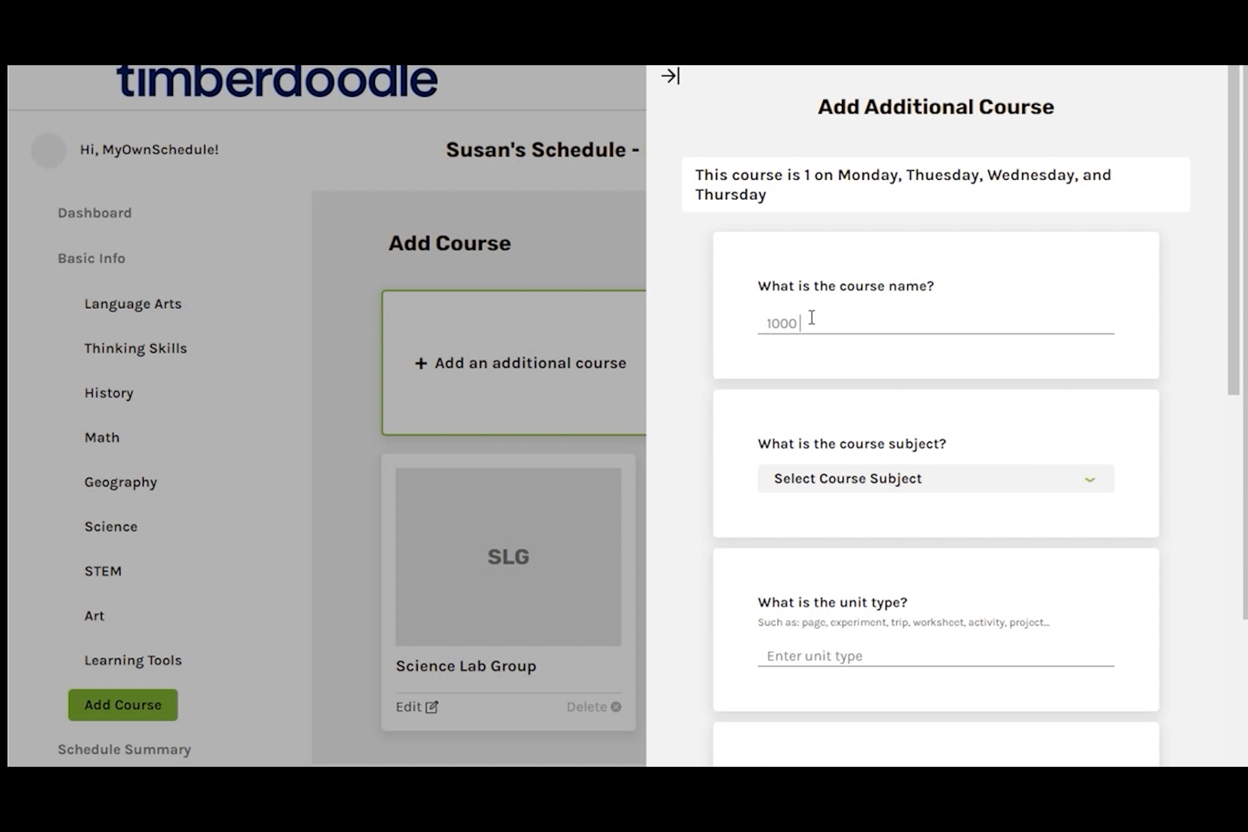
pyautogui.write('Hours Outside')
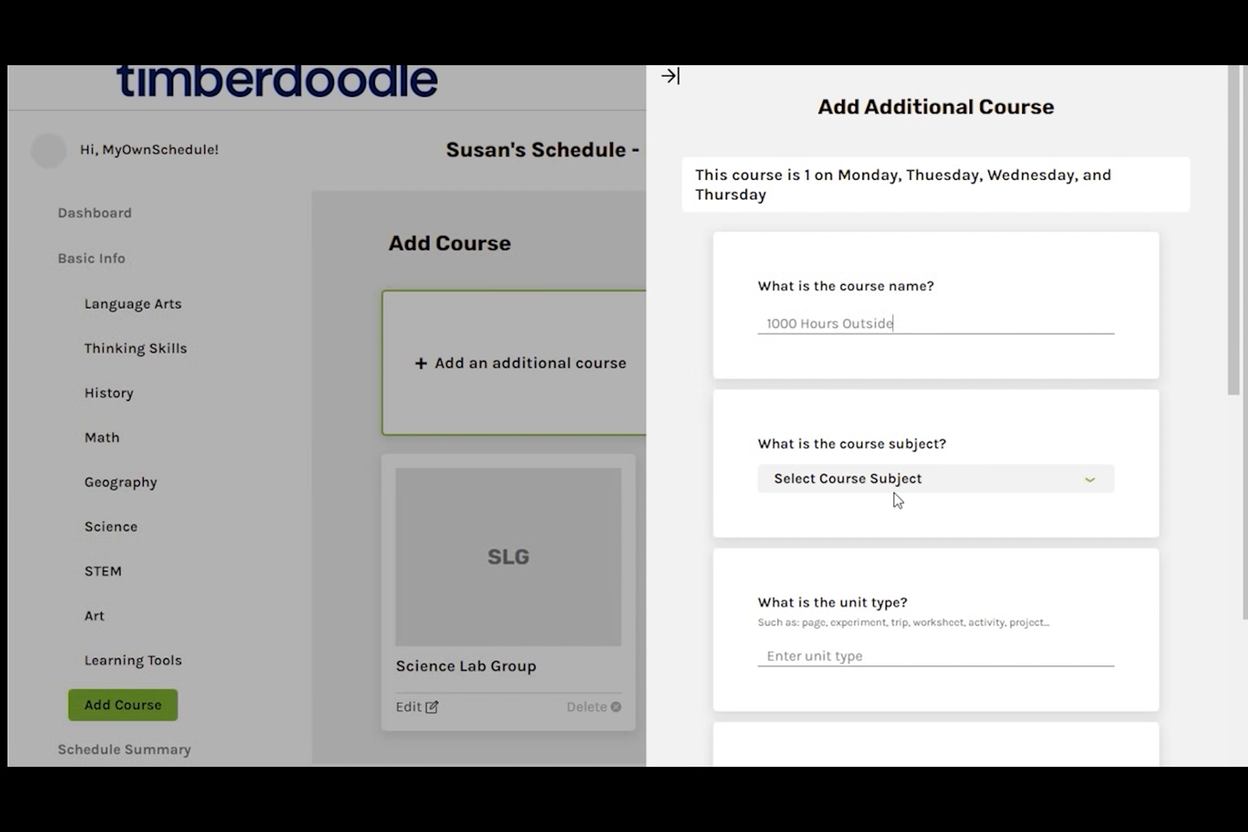
pyautogui.scroll(-3)
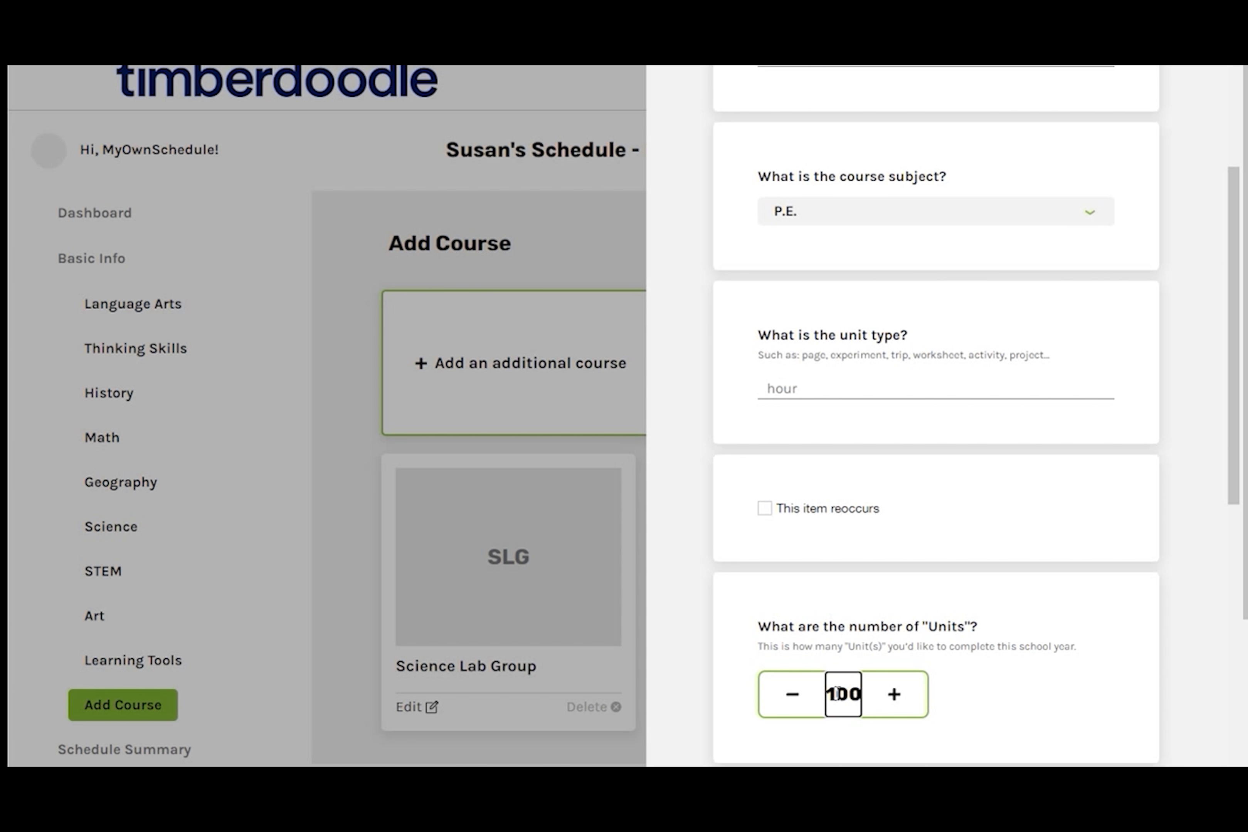
pyautogui.scroll(-3)
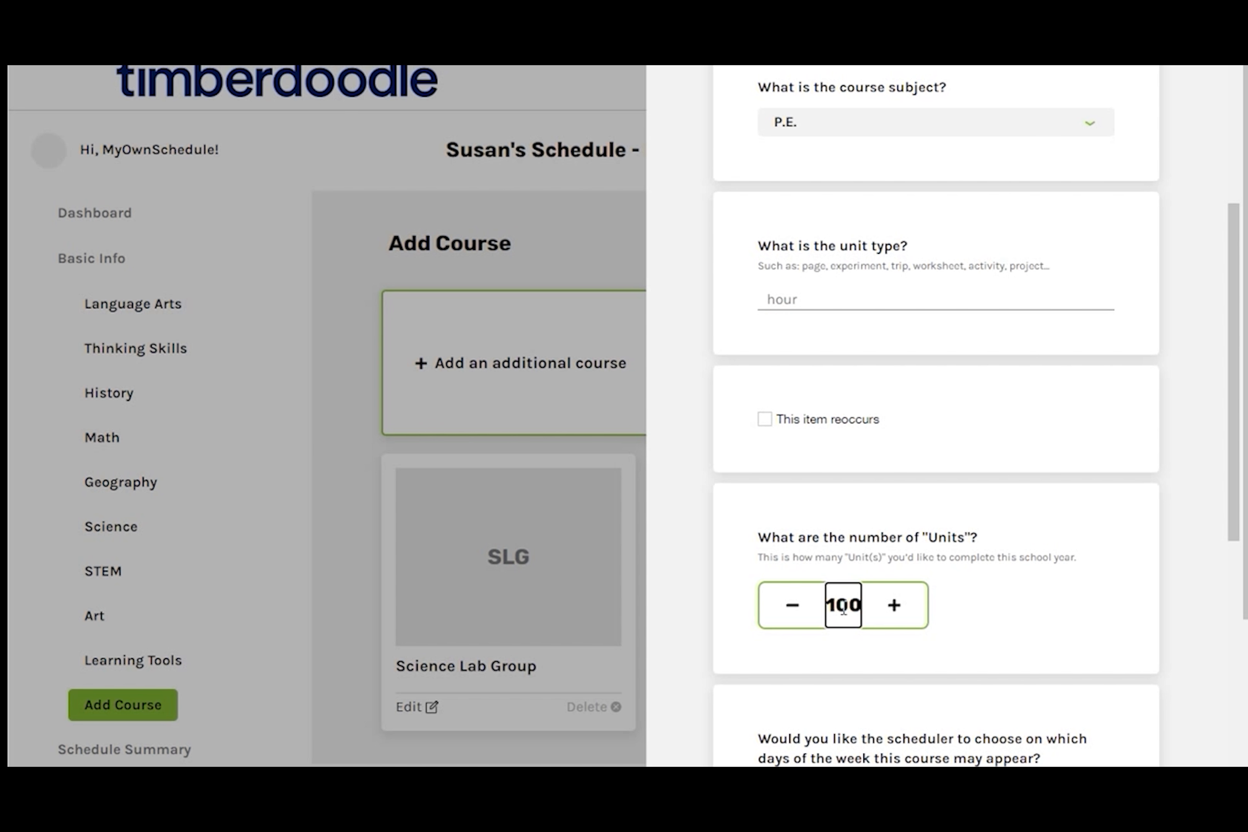
pyautogui.scroll(-3)
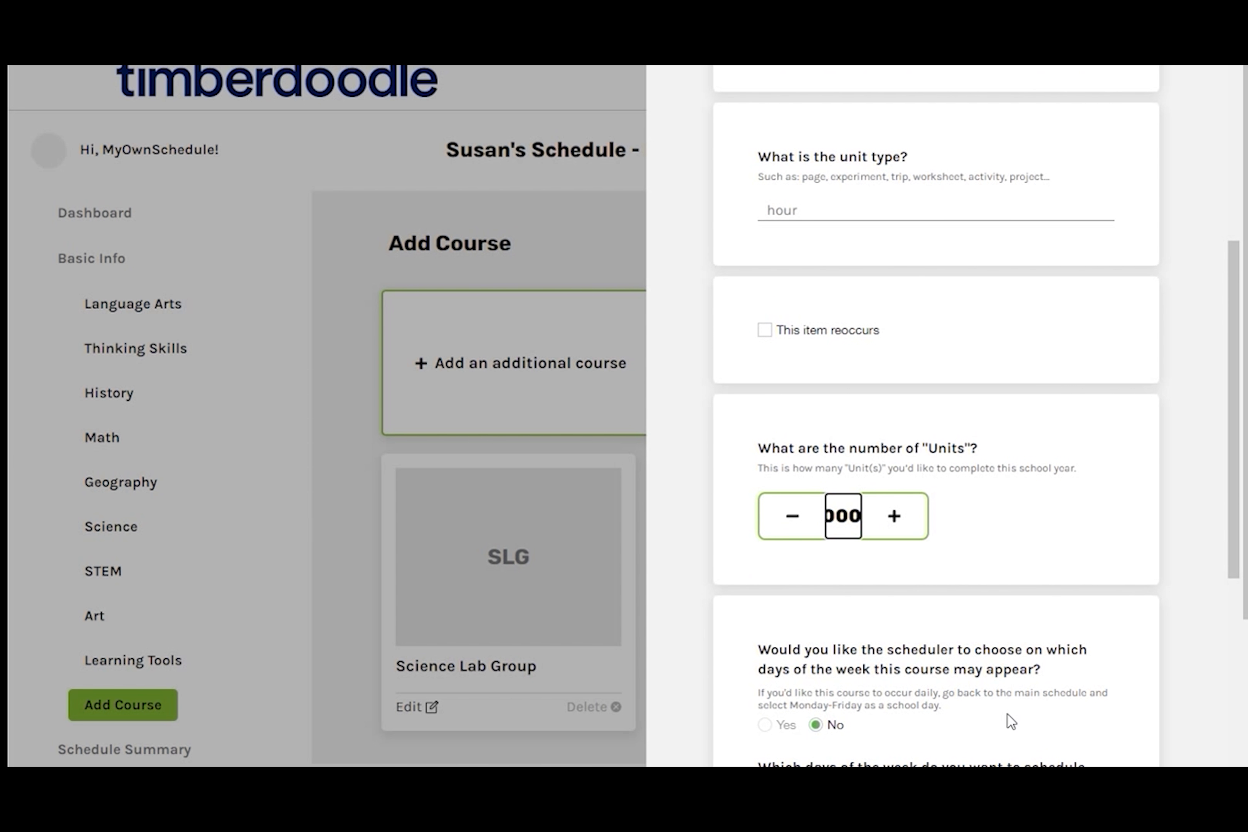
pyautogui.scroll(-3)
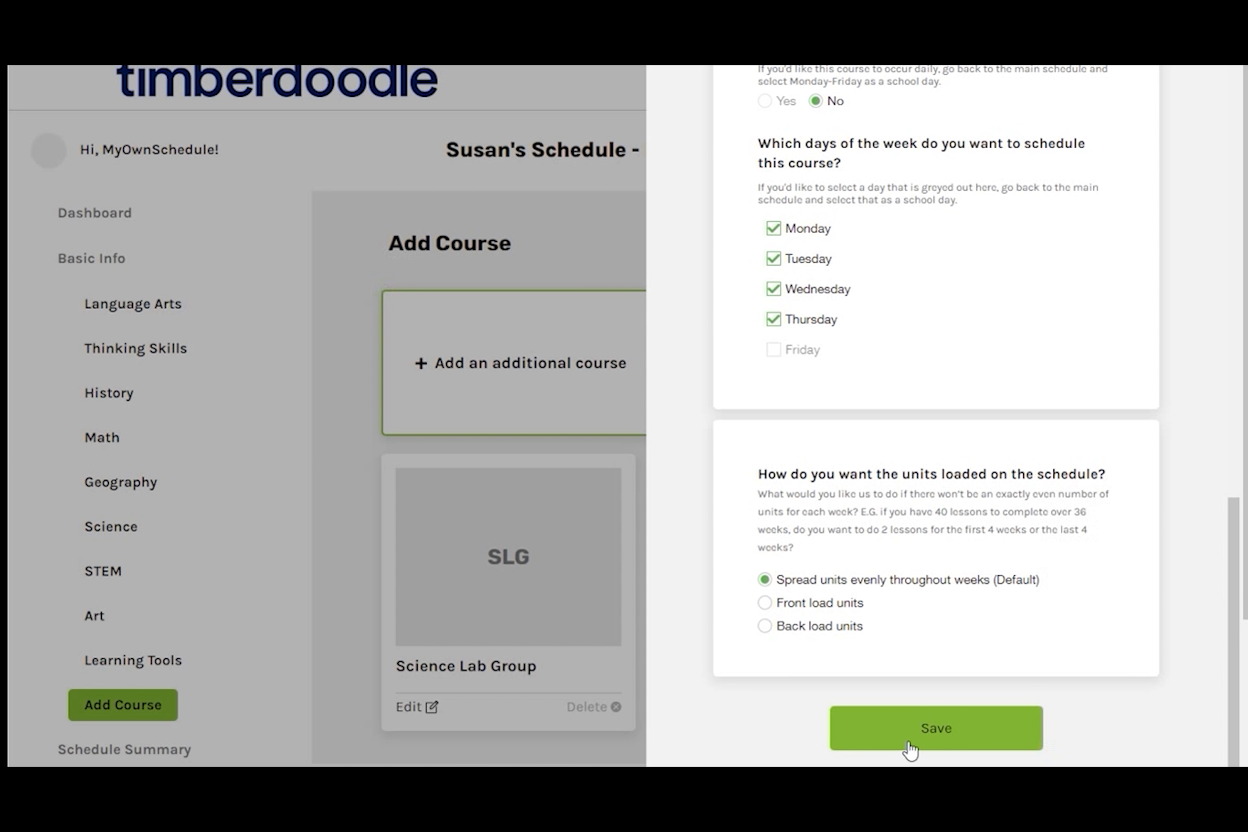
pyautogui.click(935, 728)
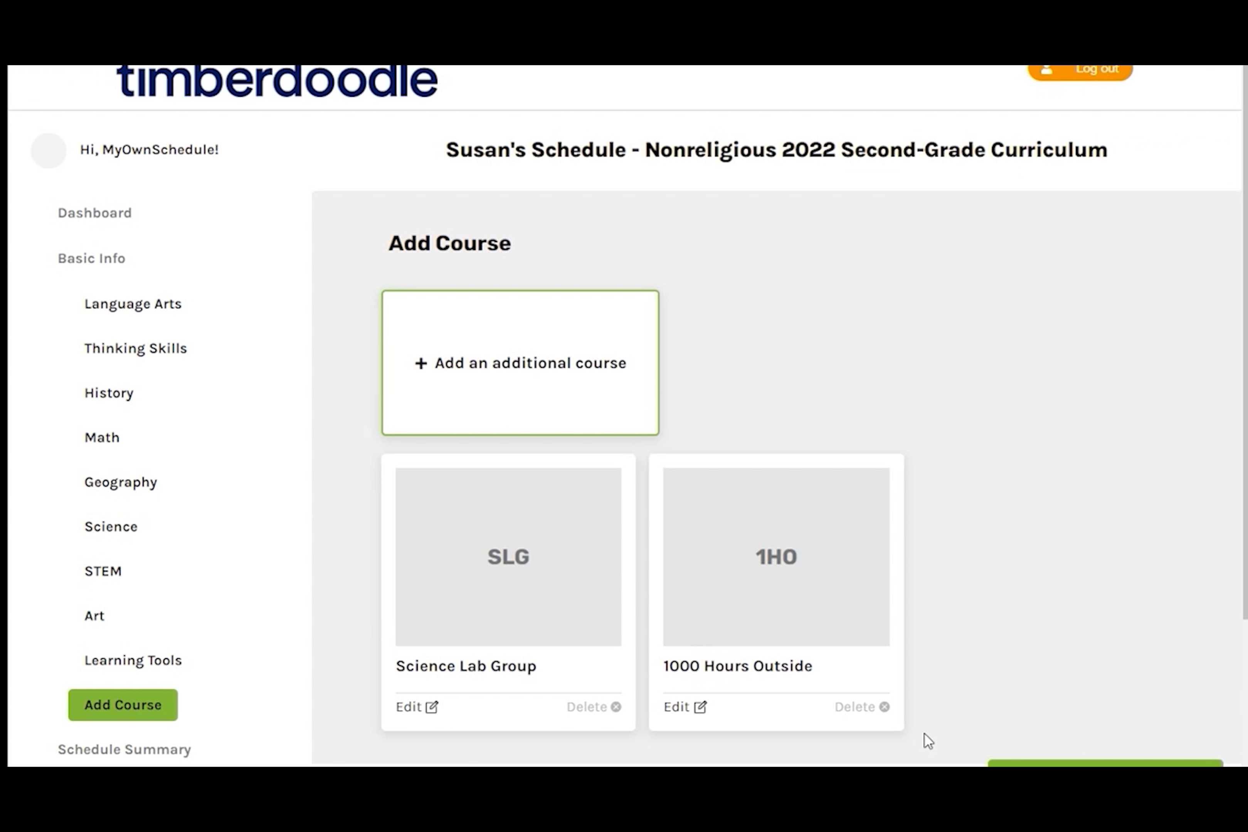
pyautogui.moveTo(976, 732)
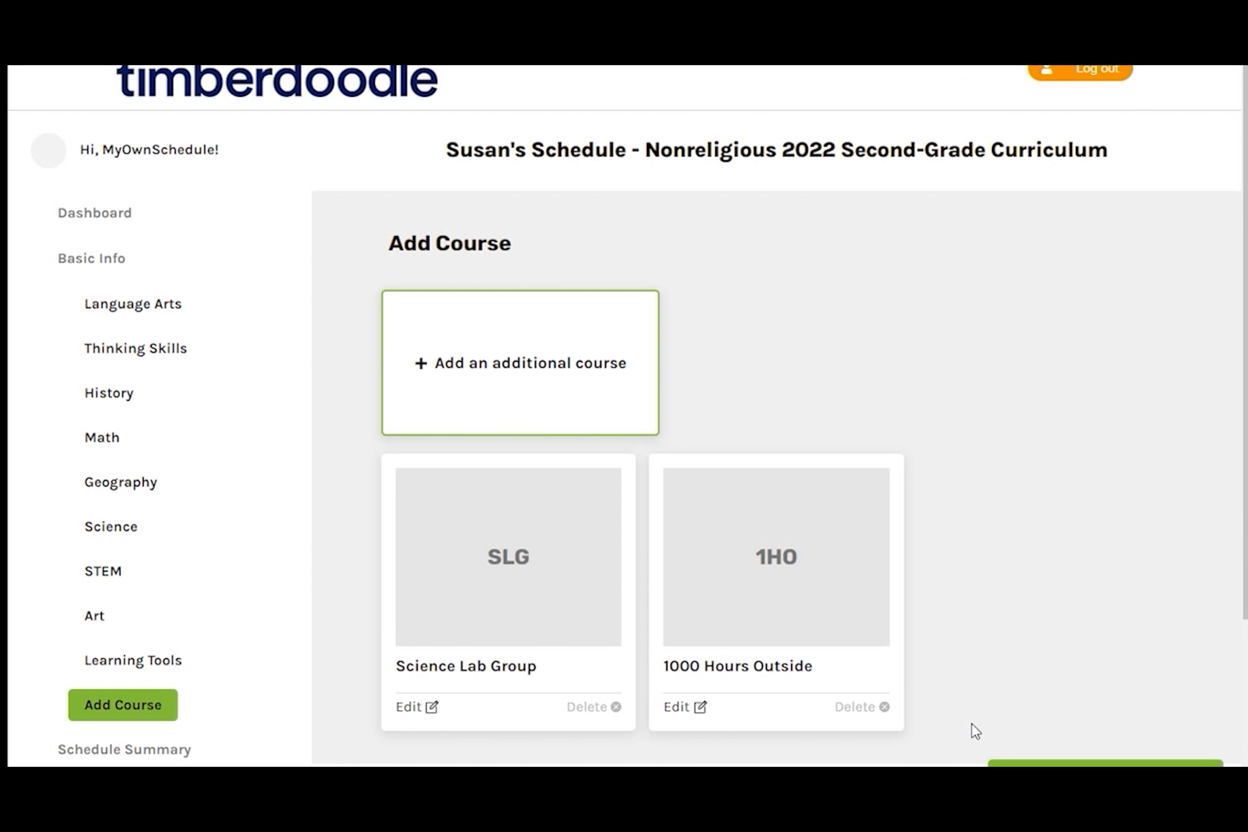
# Step: Review the Schedule Summary, complete the schedule, and go to the dashboard
pyautogui.click(123, 750)
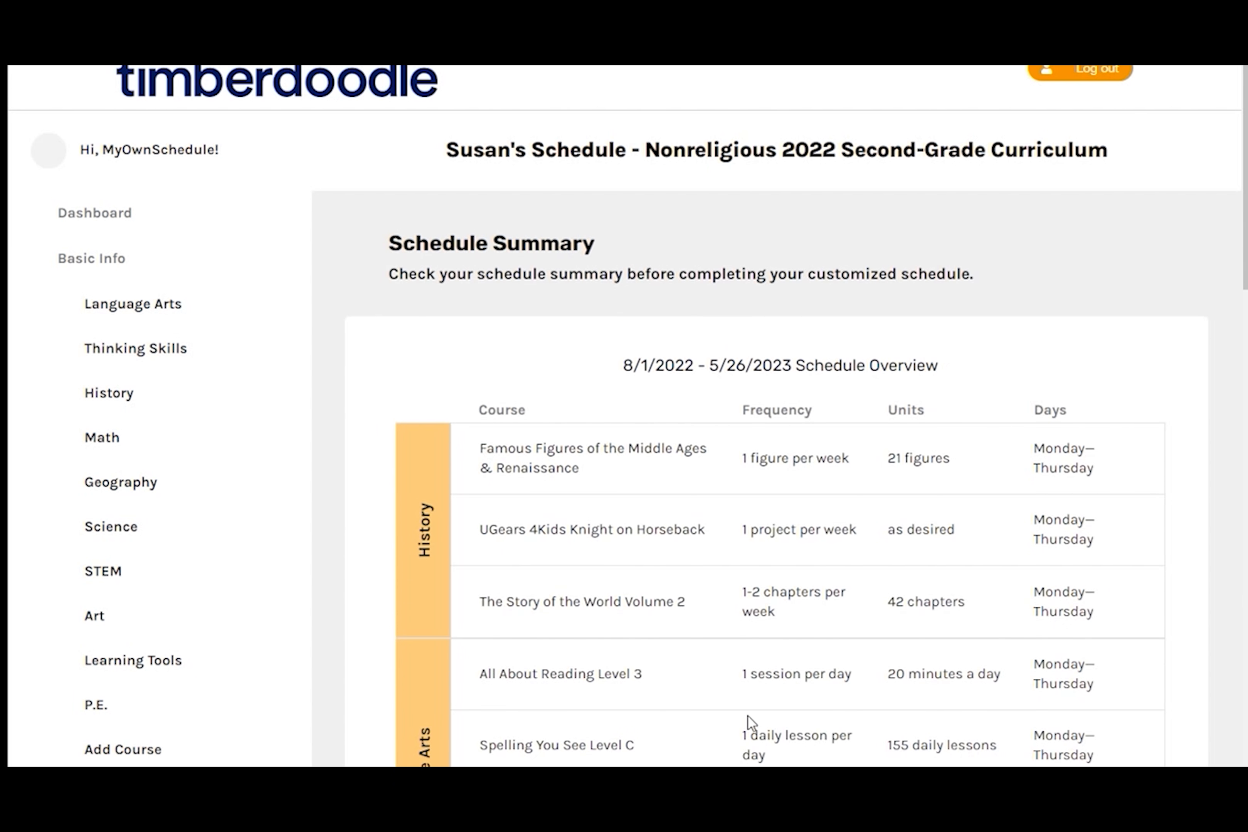
pyautogui.scroll(-3)
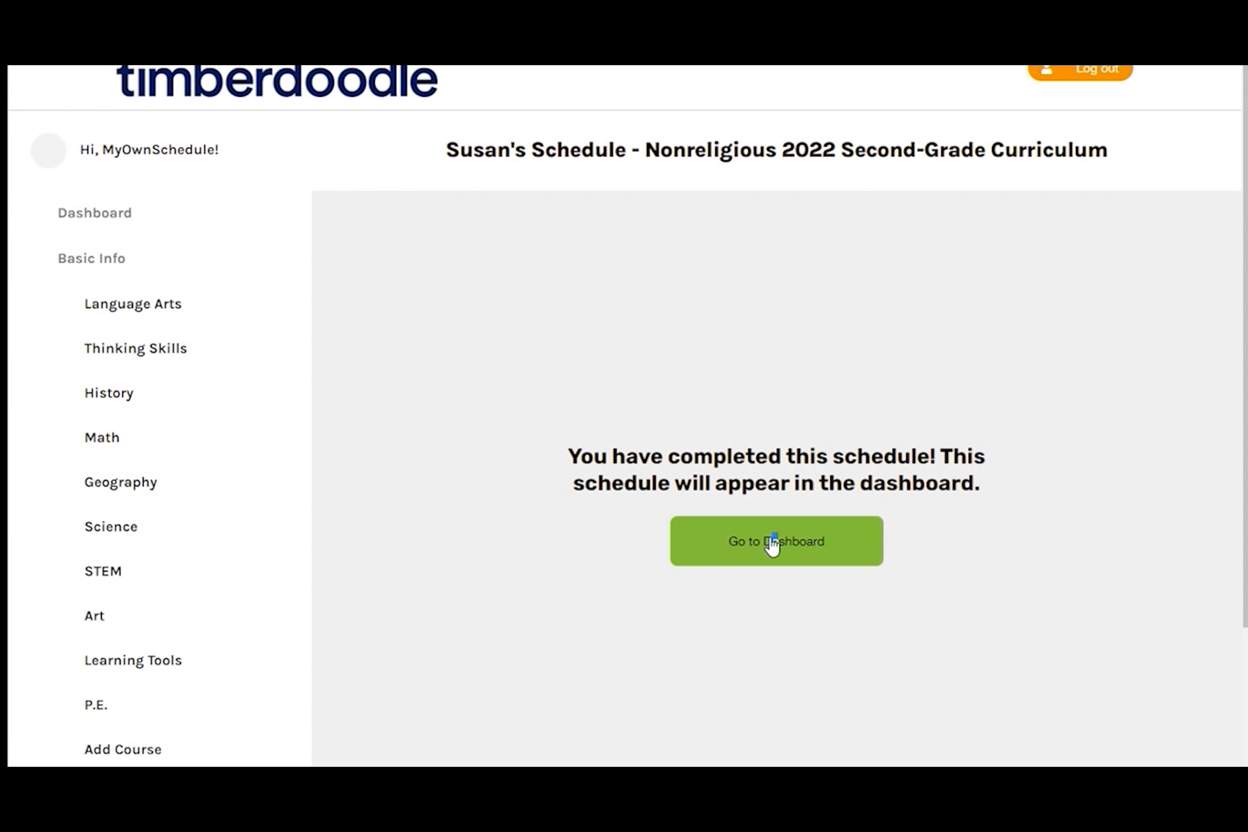
pyautogui.click(775, 541)
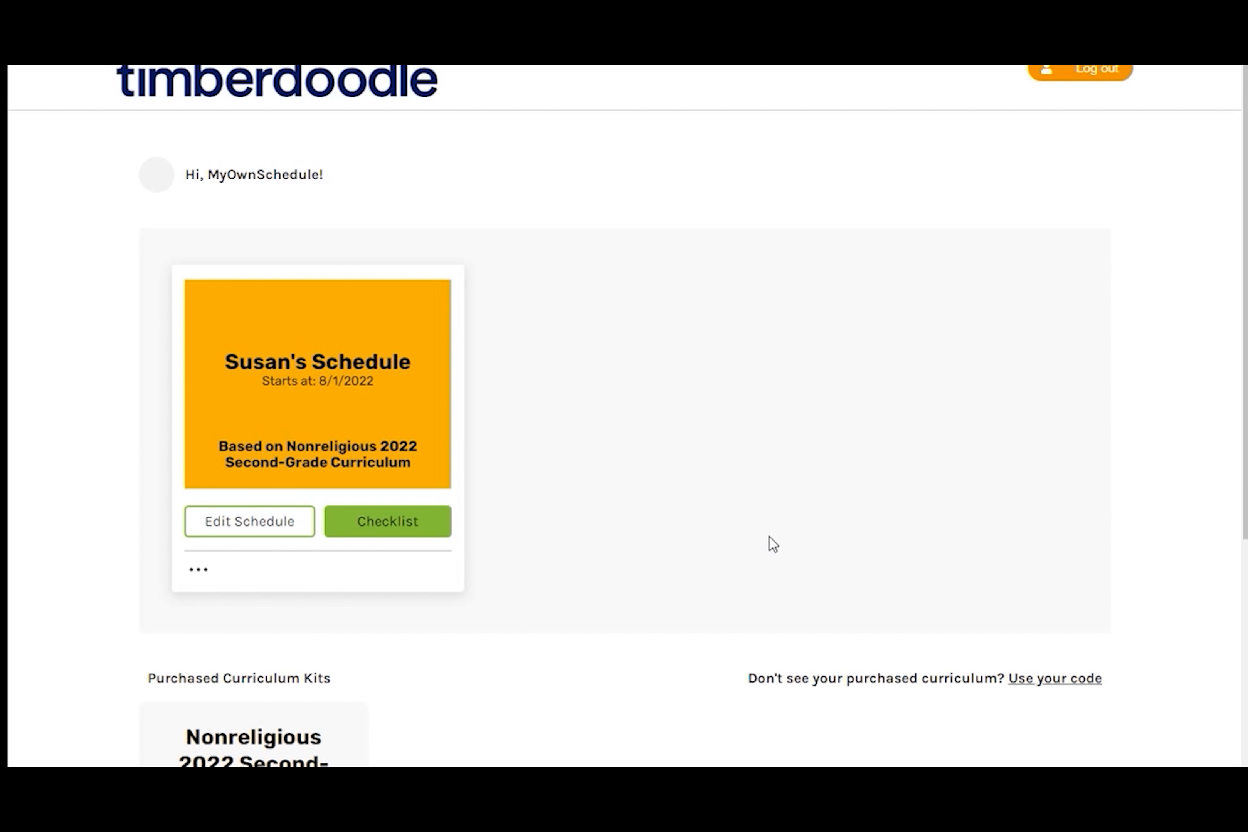